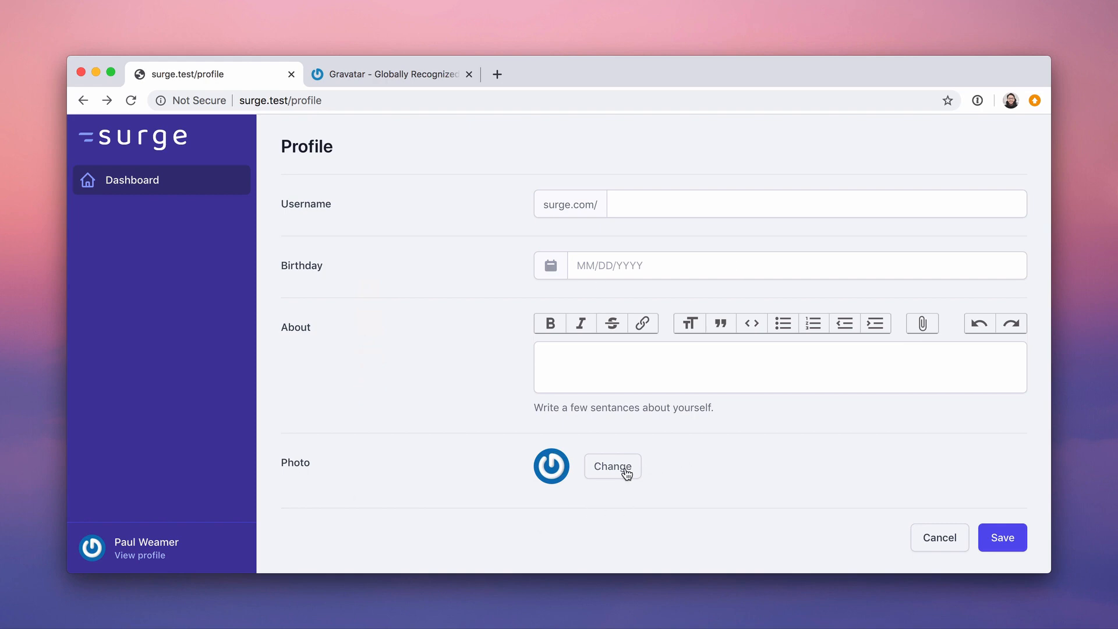
mouse_move(609, 474)
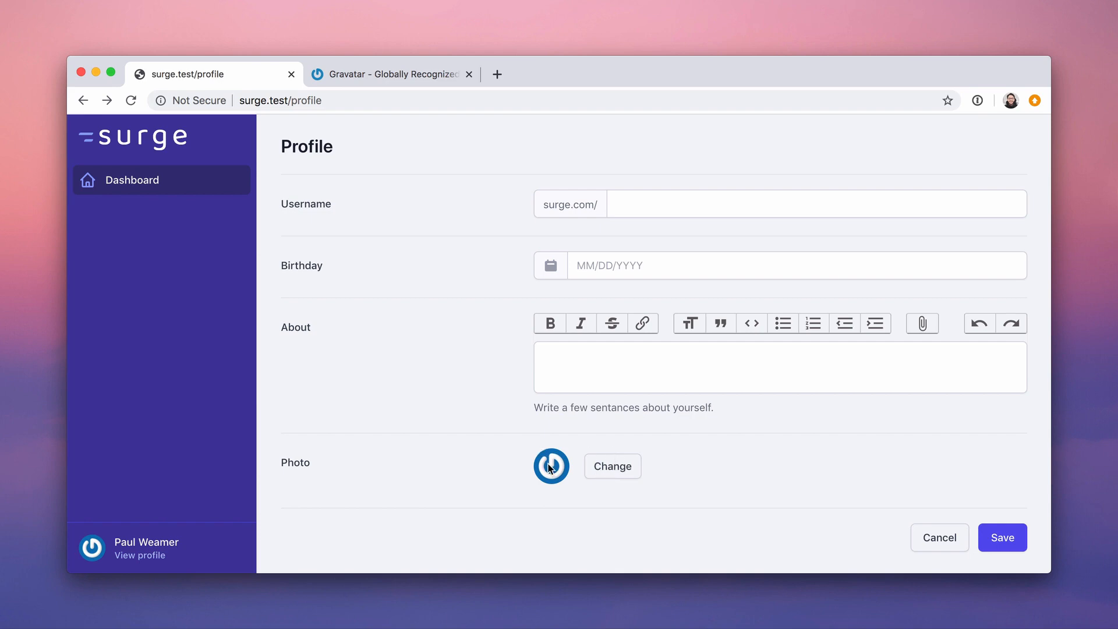
mouse_move(502, 455)
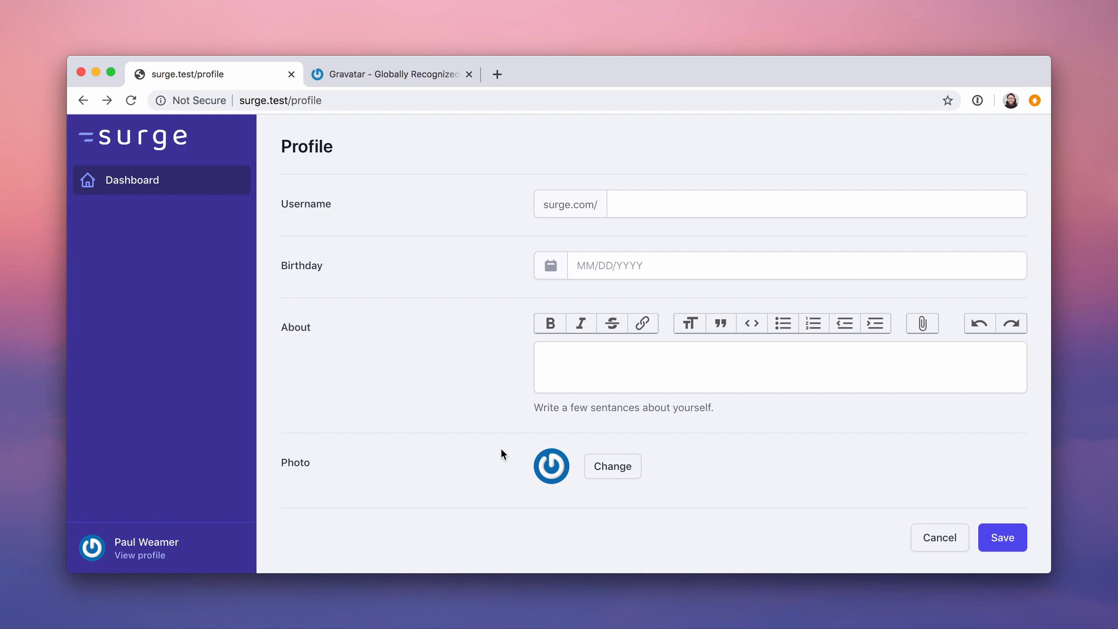
mouse_move(536, 469)
text(createuser)
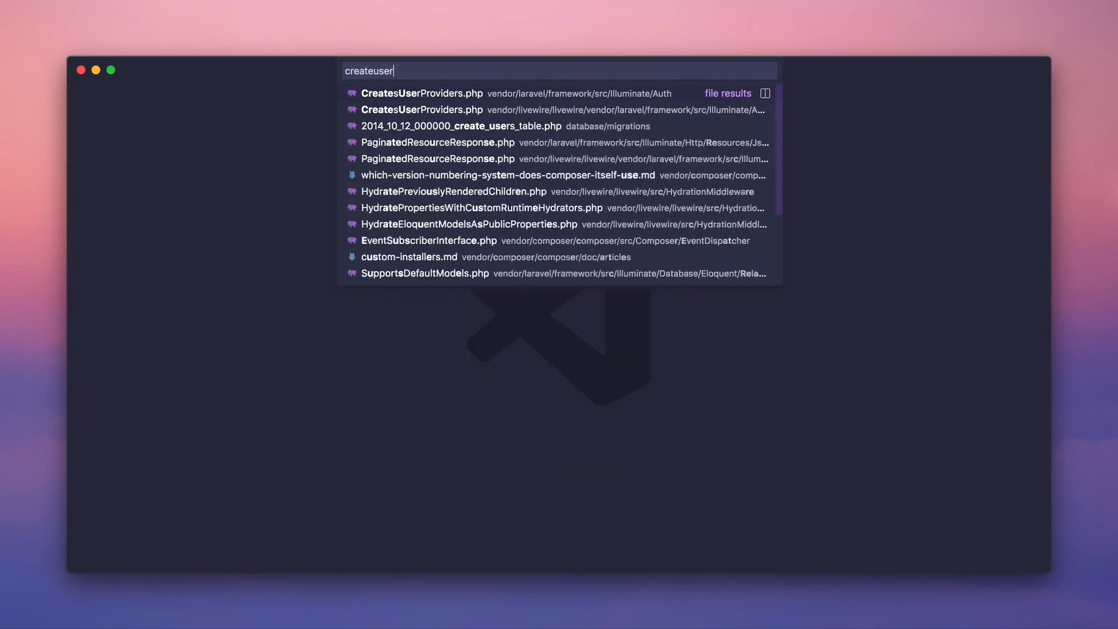
- Change the users migration's date('av') column to a nullable string('avatar')
click(463, 125)
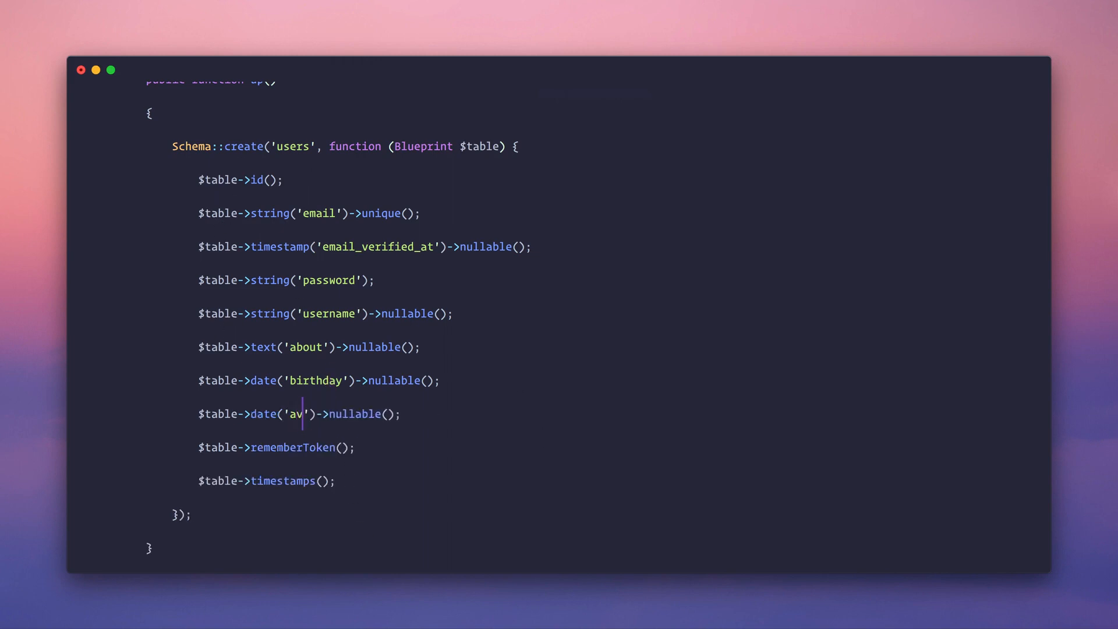
text(atar)
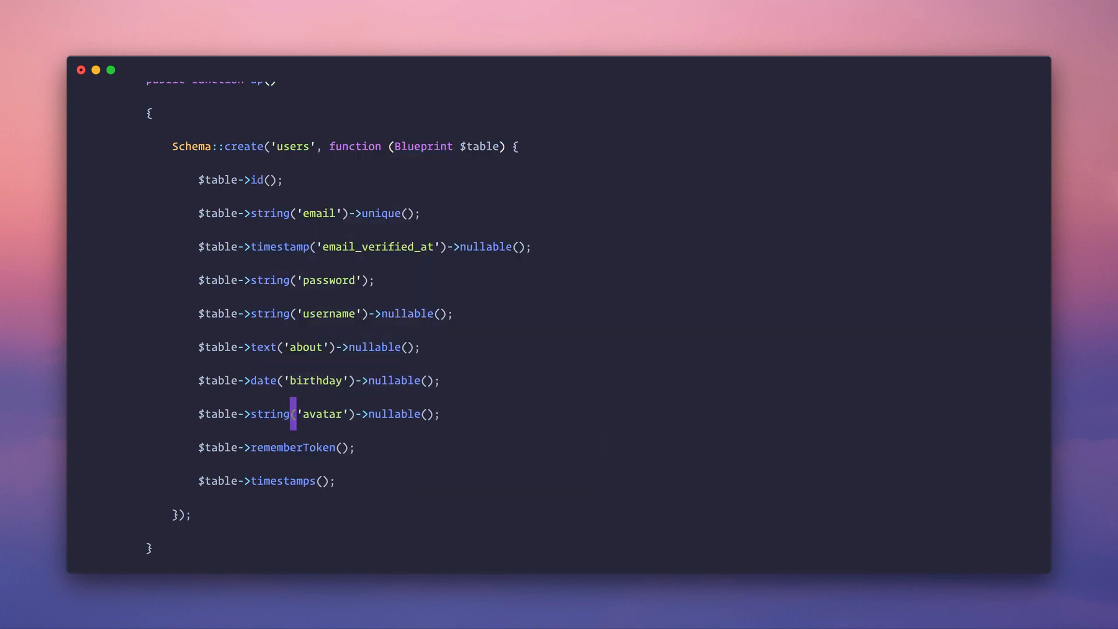
double_click(321, 413)
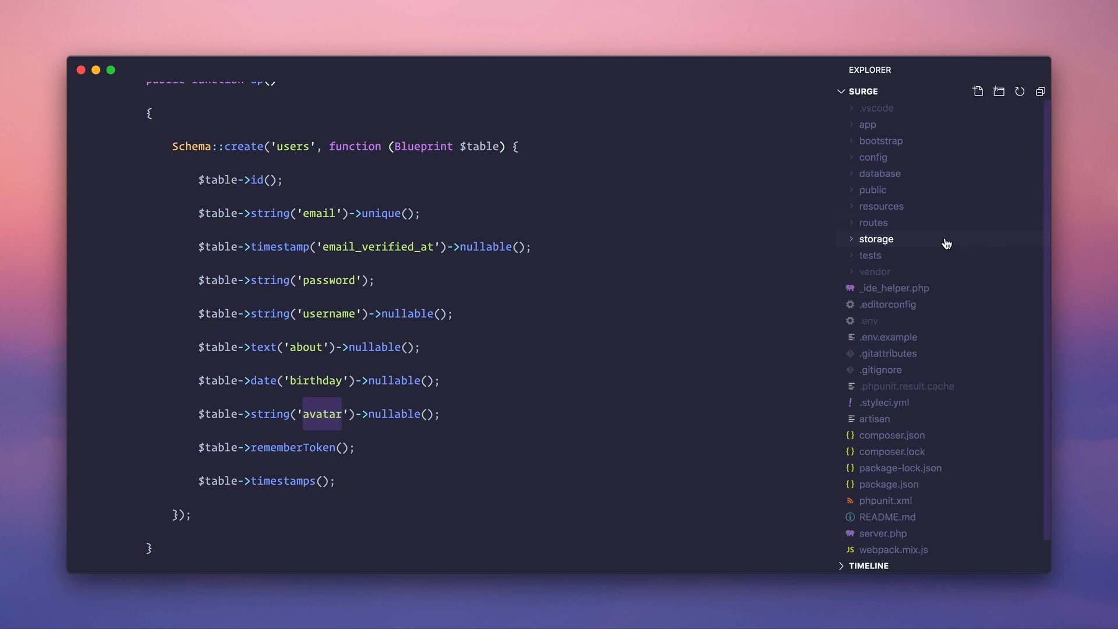
- Expand storage/app in the Explorer and briefly reveal then collapse the database folder
click(876, 239)
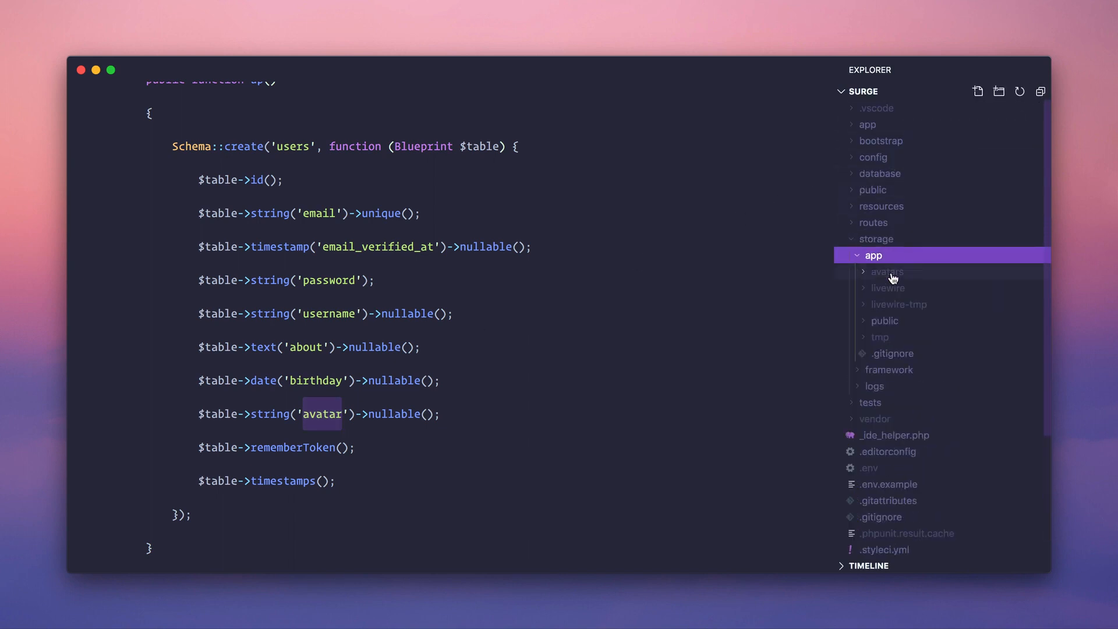
click(880, 174)
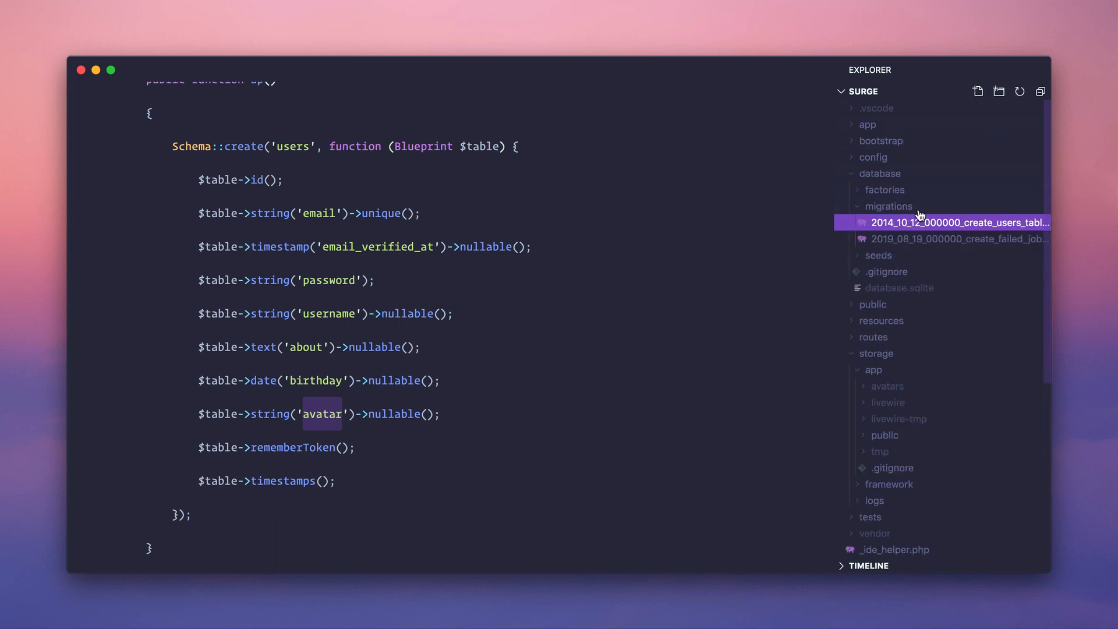
click(881, 174)
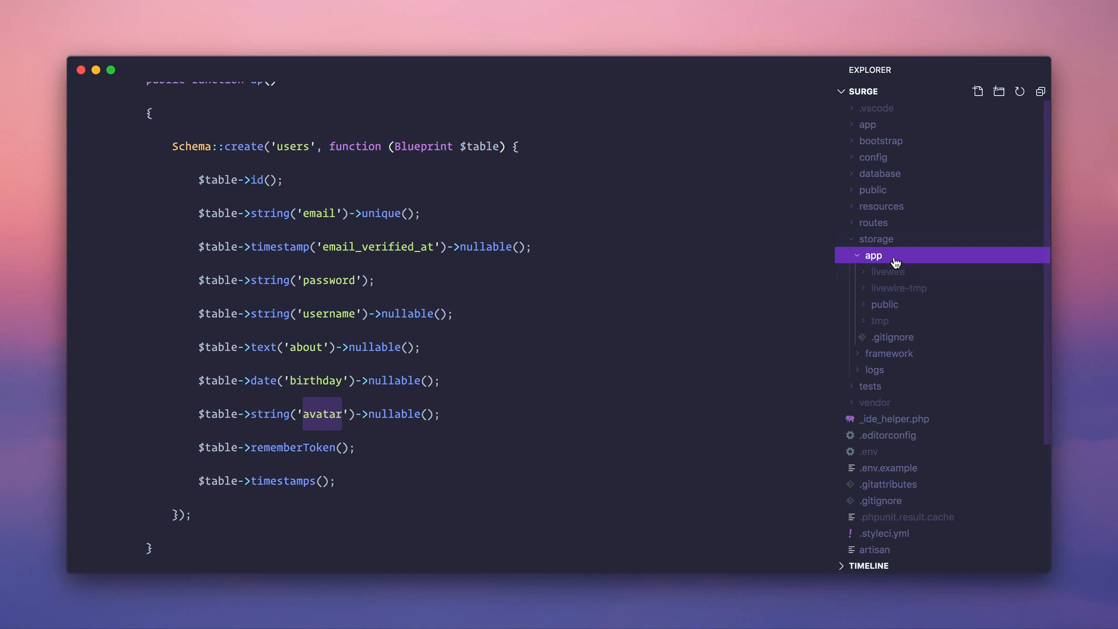
mouse_move(917, 256)
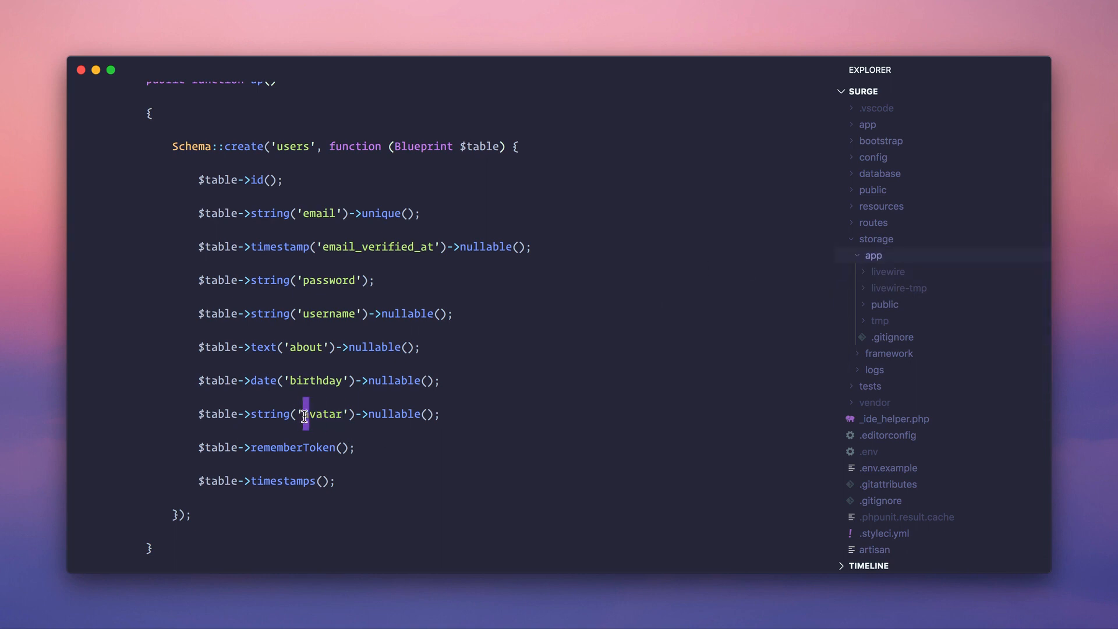
- Add a trailing // comment with an example .png filename after the avatar column line
text(/cont)
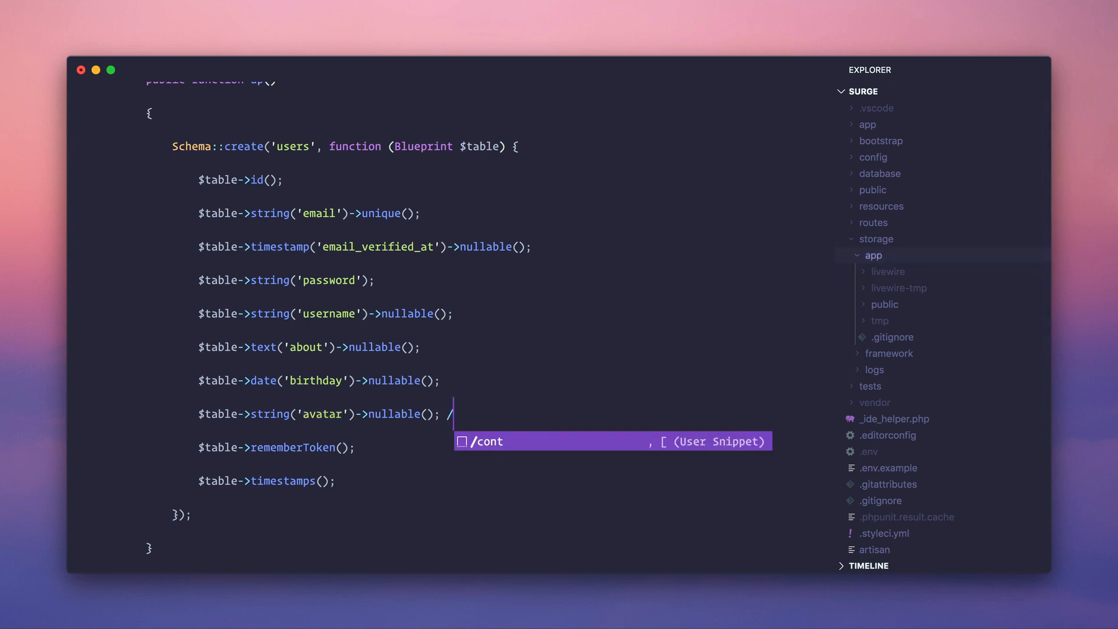
text(stor)
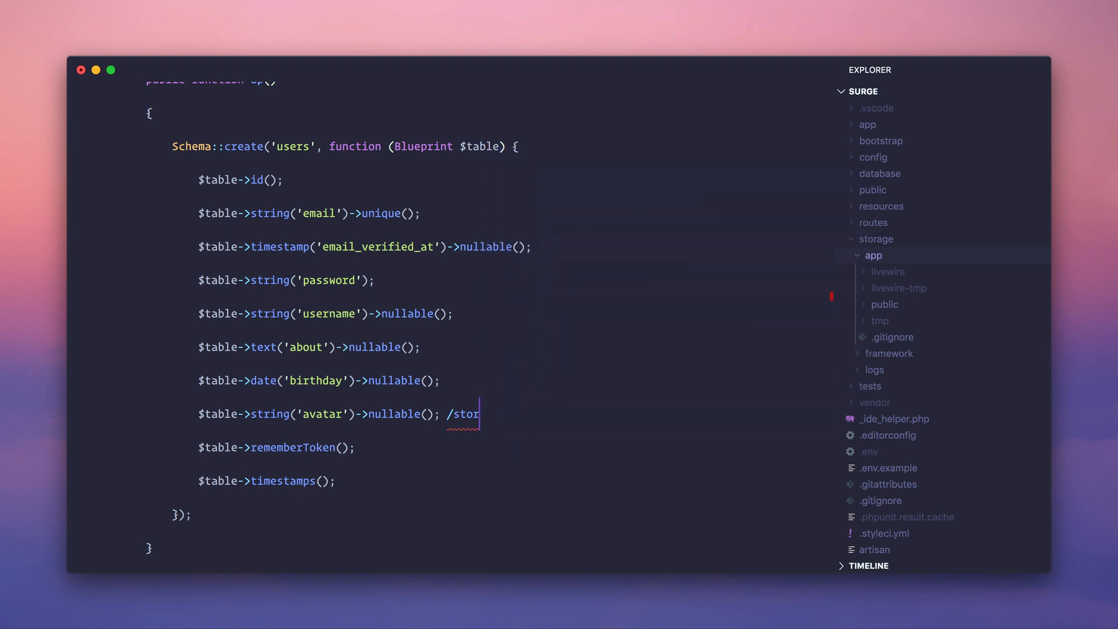
text(../../)
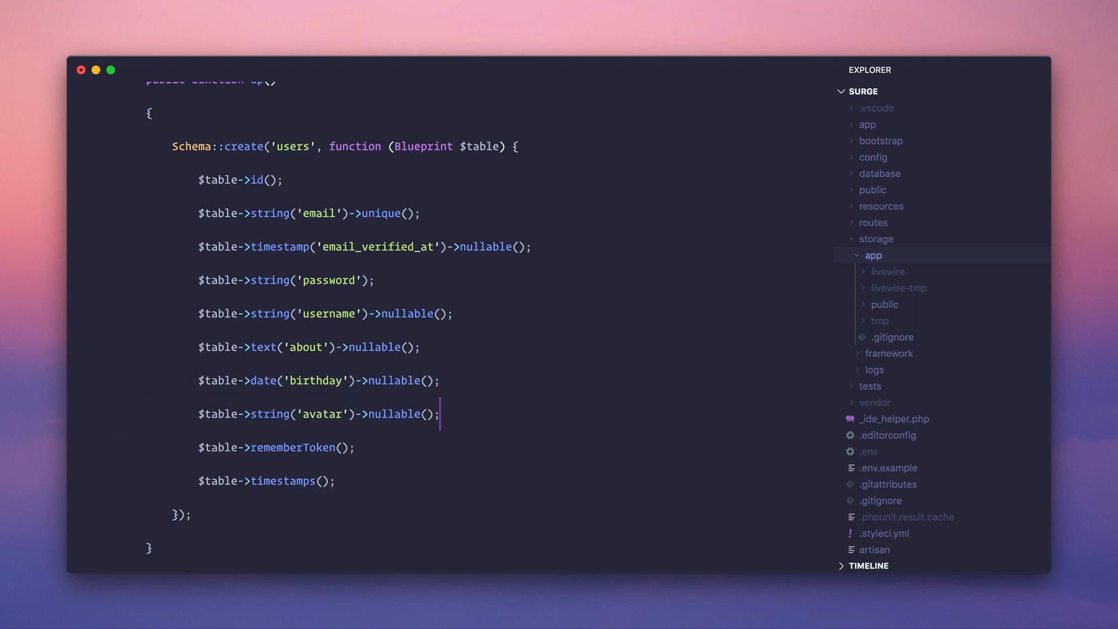
text(// jkl;jkl;jkl;jkl;jfdajfk)
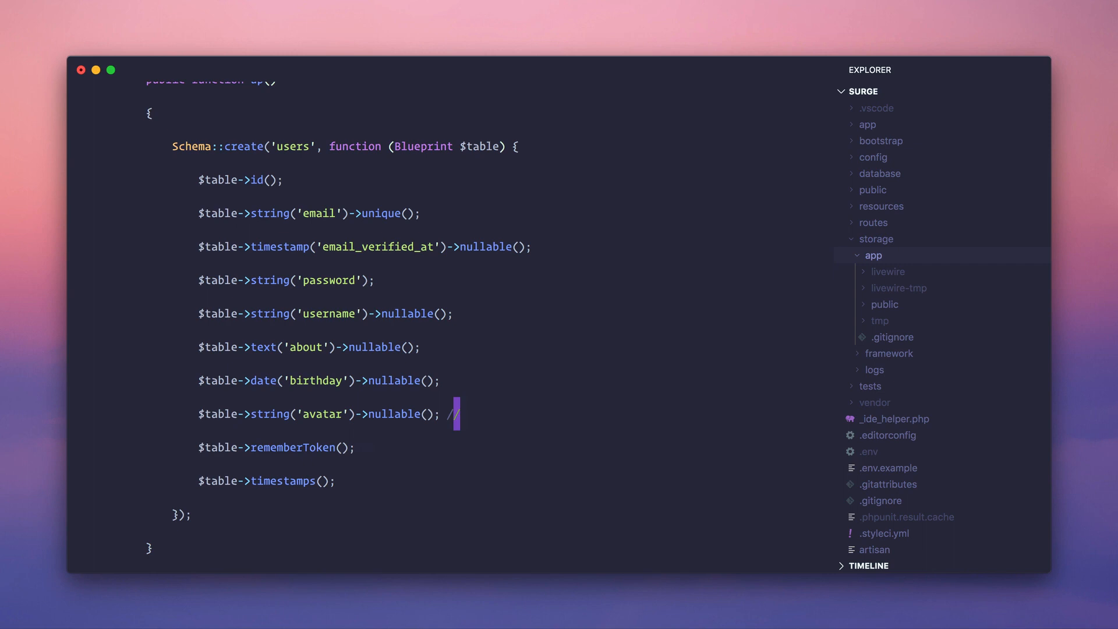
text(fdafdafdafdafdafdads.png)
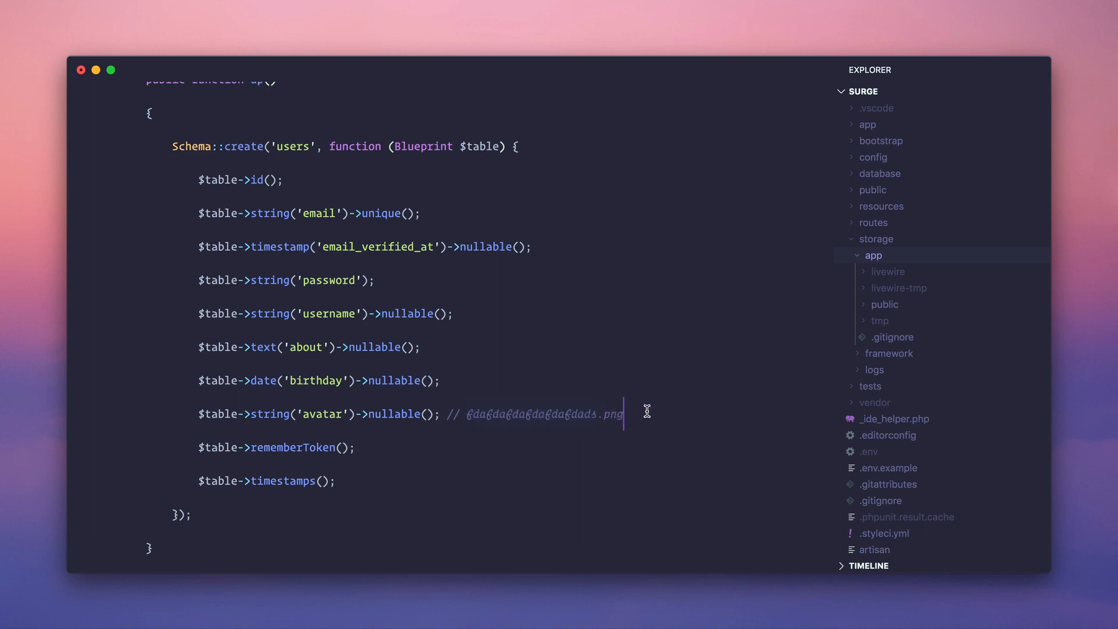
key(Enter)
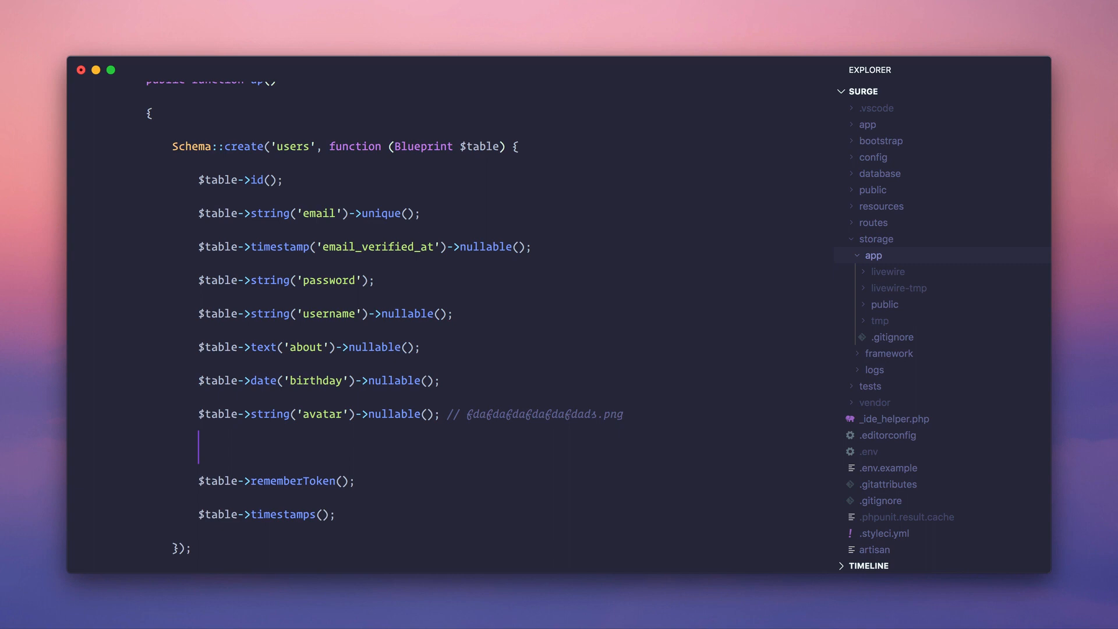
- Write Storage::get with an '/avatars/' path prefix before $user->avatar
text(Storage::get();)
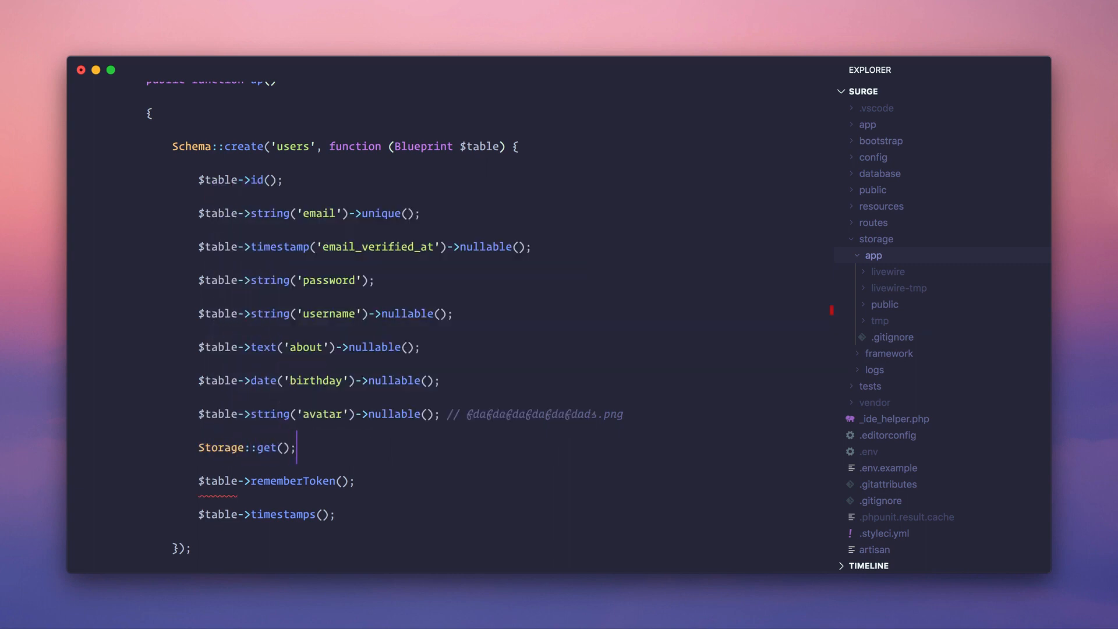
text($user->avatar)
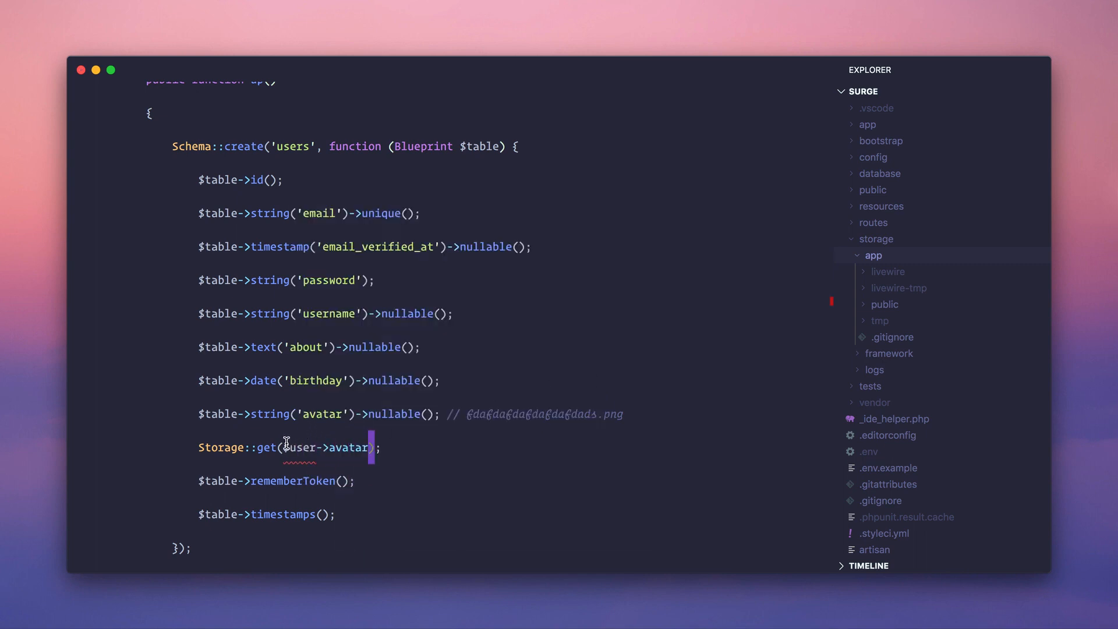
drag(282, 447, 371, 447)
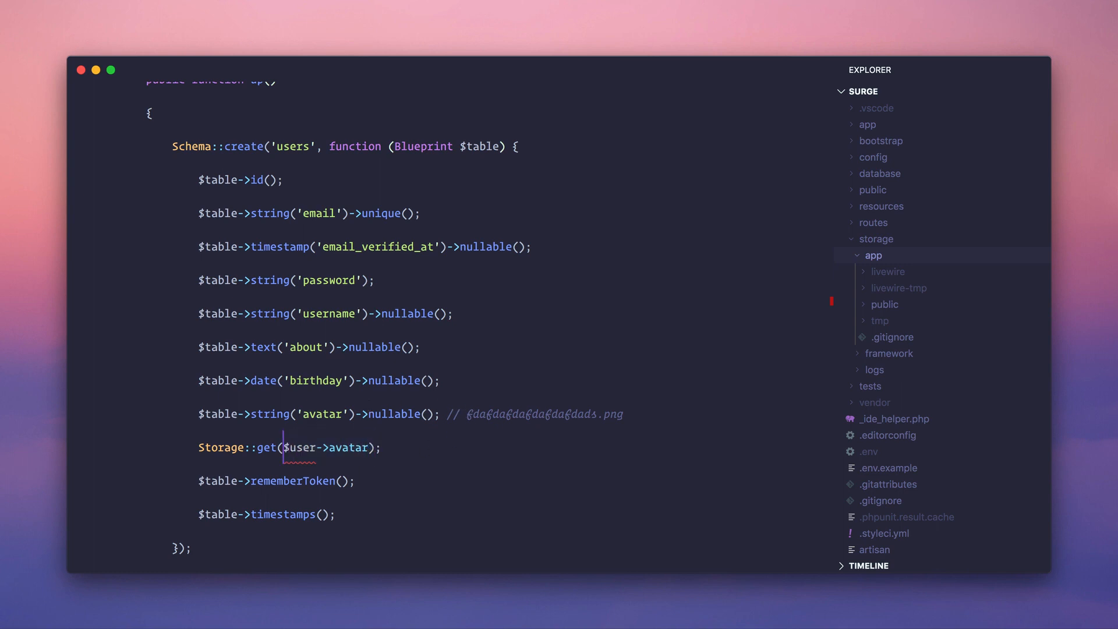
text('/avat)
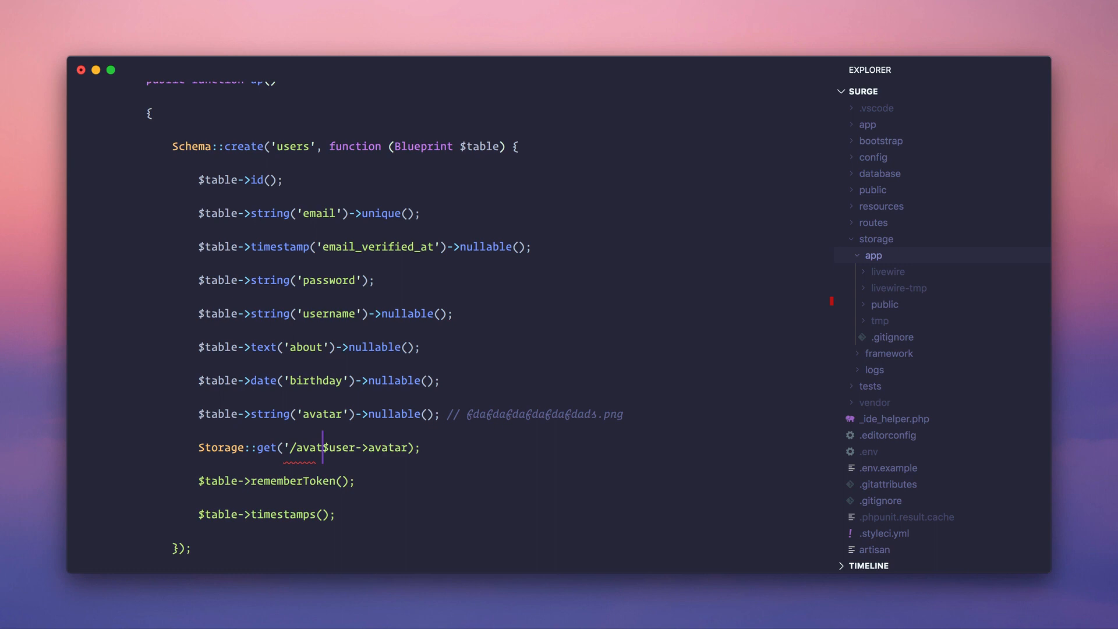
text(s')
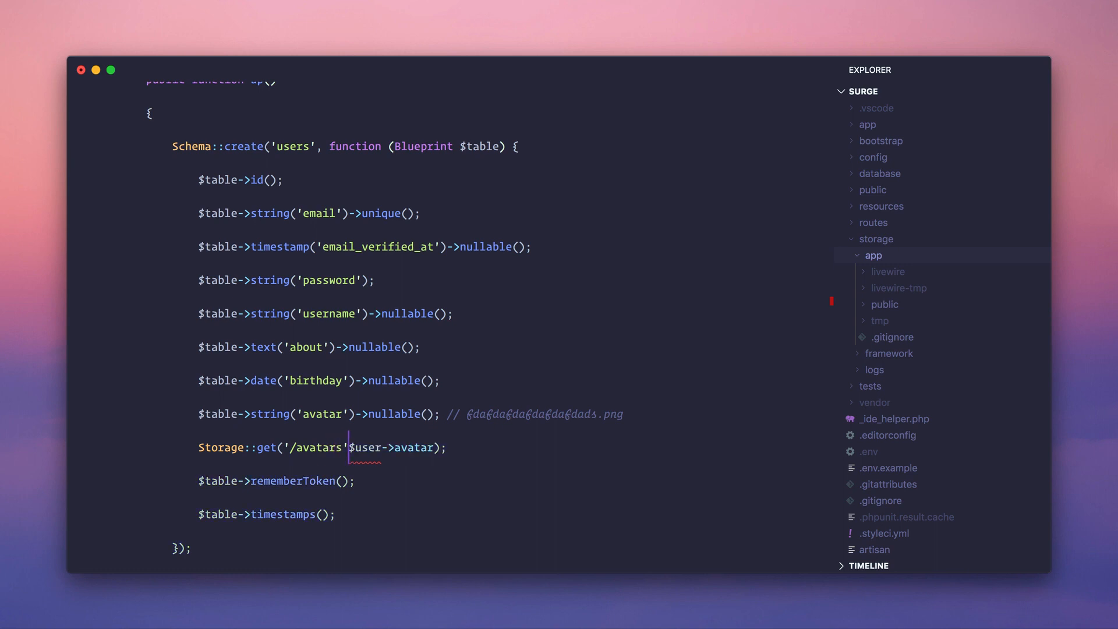
text(/.)
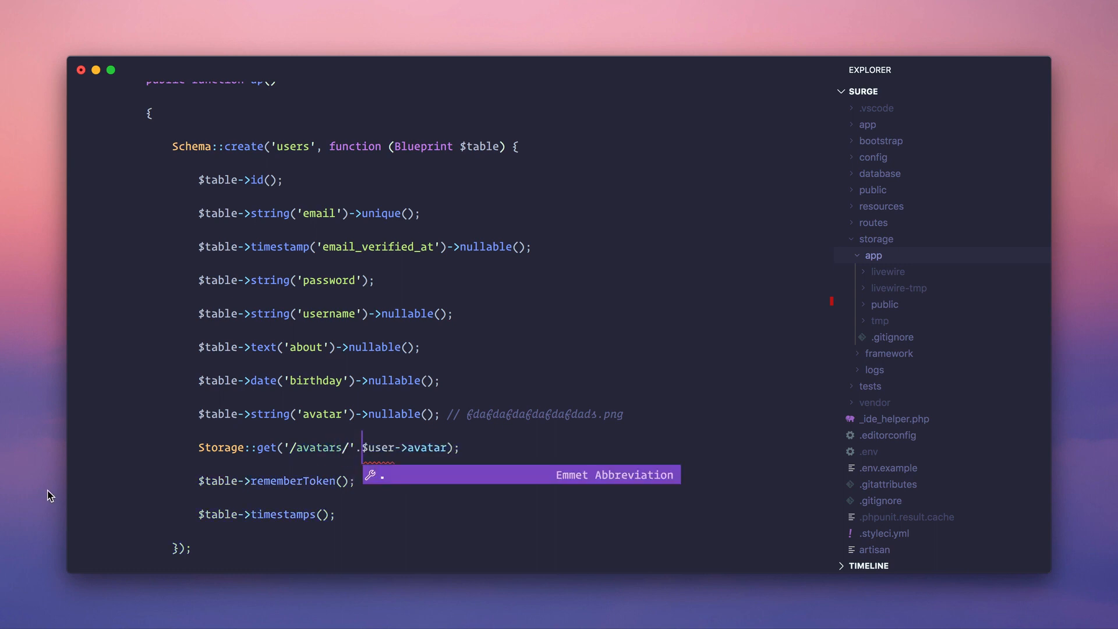
- Insert disk('avatars')-> before get so the line reads Storage::disk('avatars')->get($user->avatar);
double_click(319, 447)
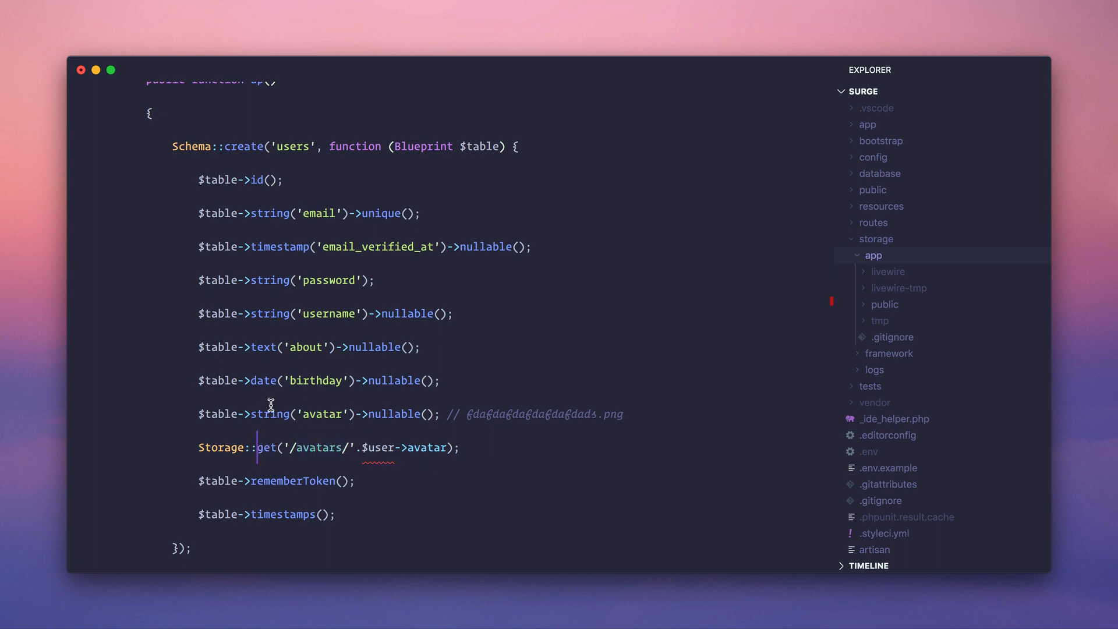
text(disk()->)
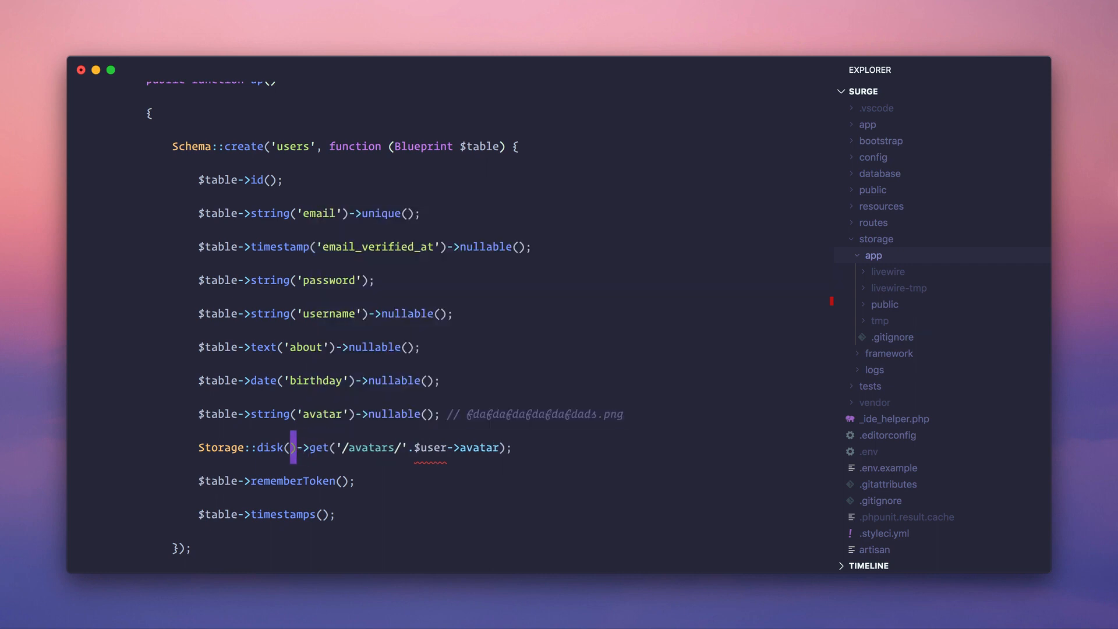
text(avatars')
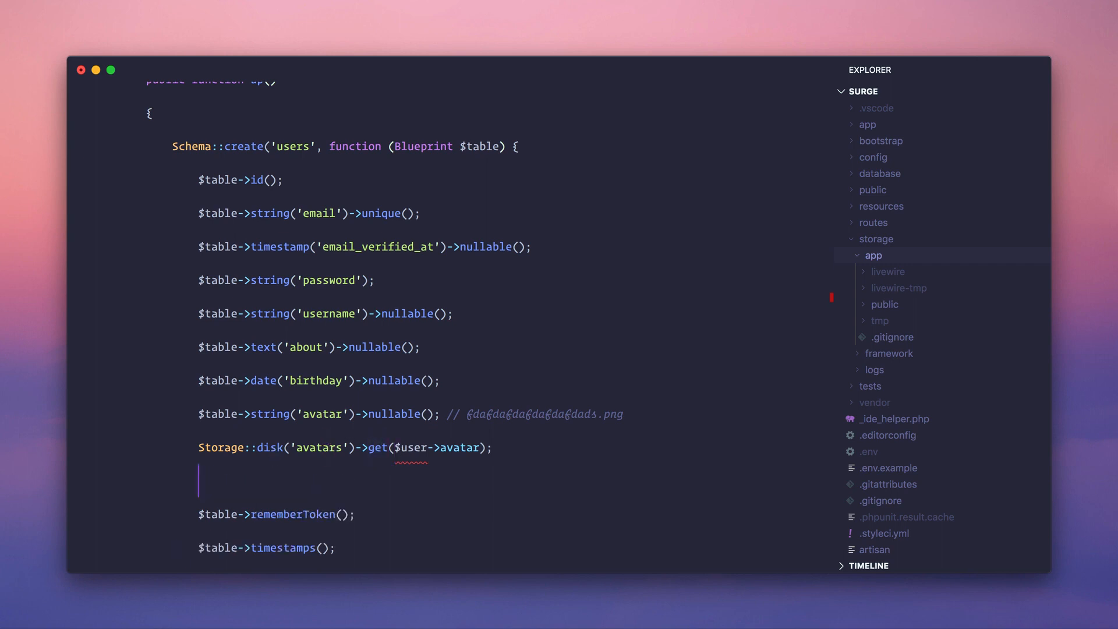
- Add a Storage::disk('s3')->; line, dropping the get call, with an empty line beneath
text(Storage::disk)
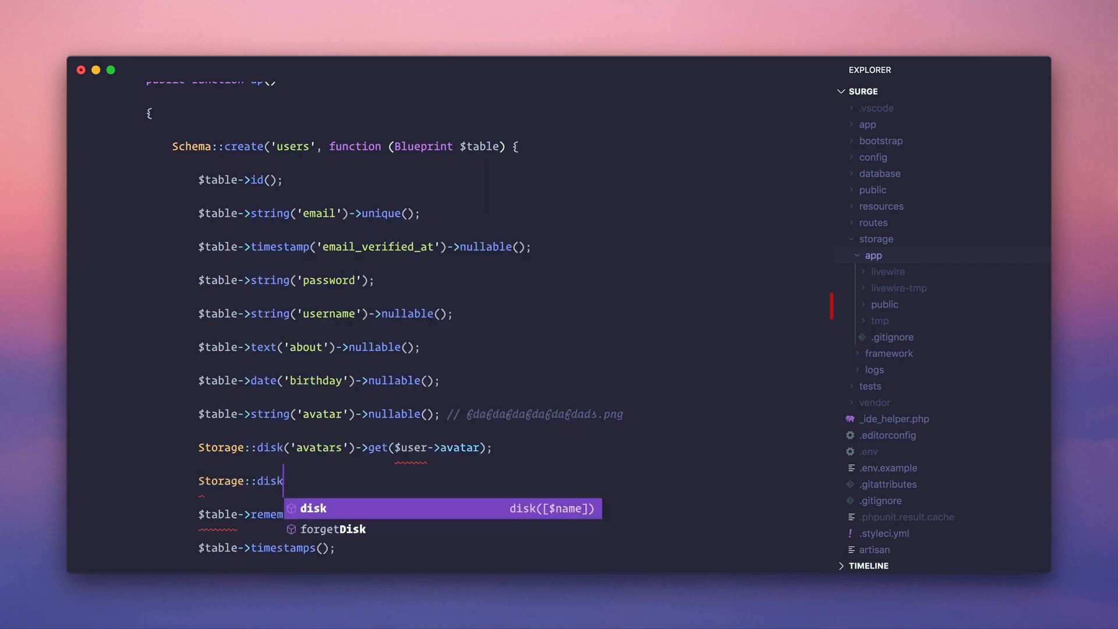
key(Tab)
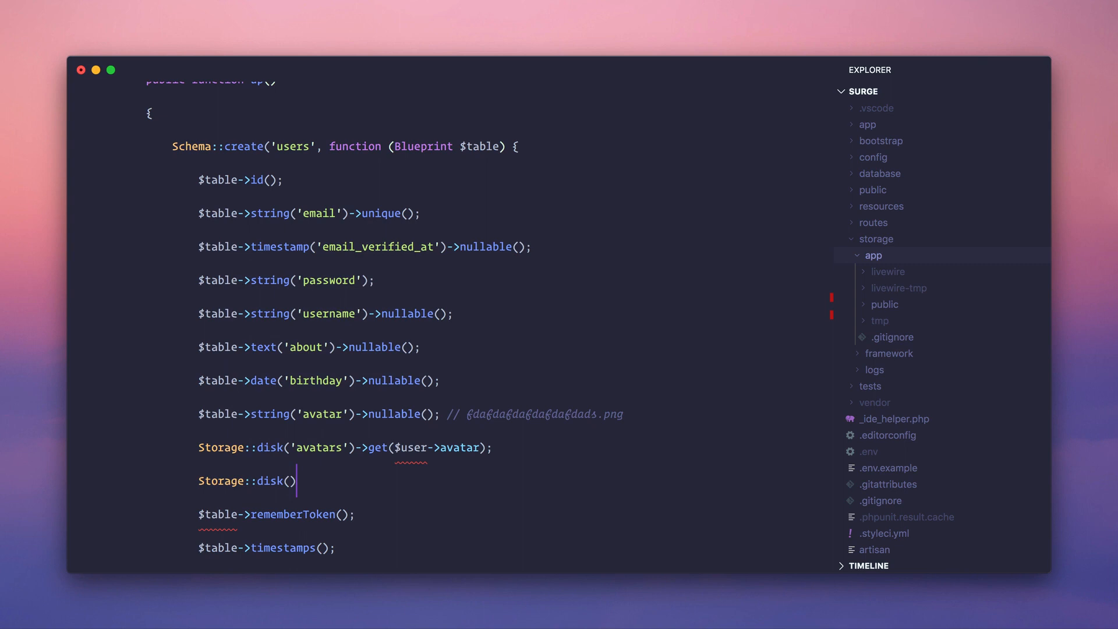
text(;)
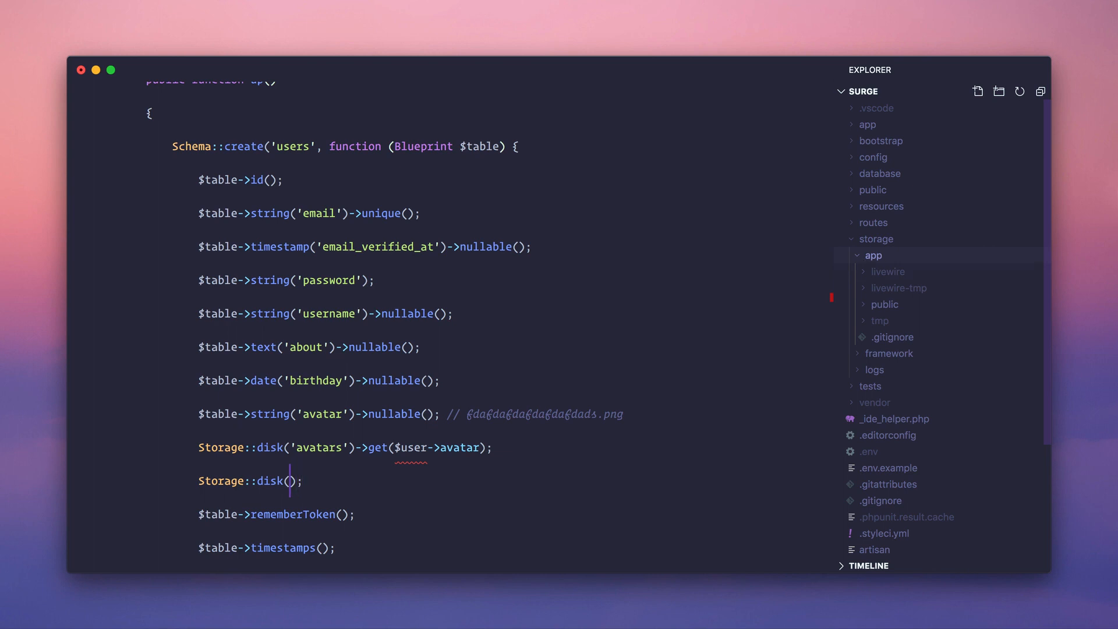
text('s3')
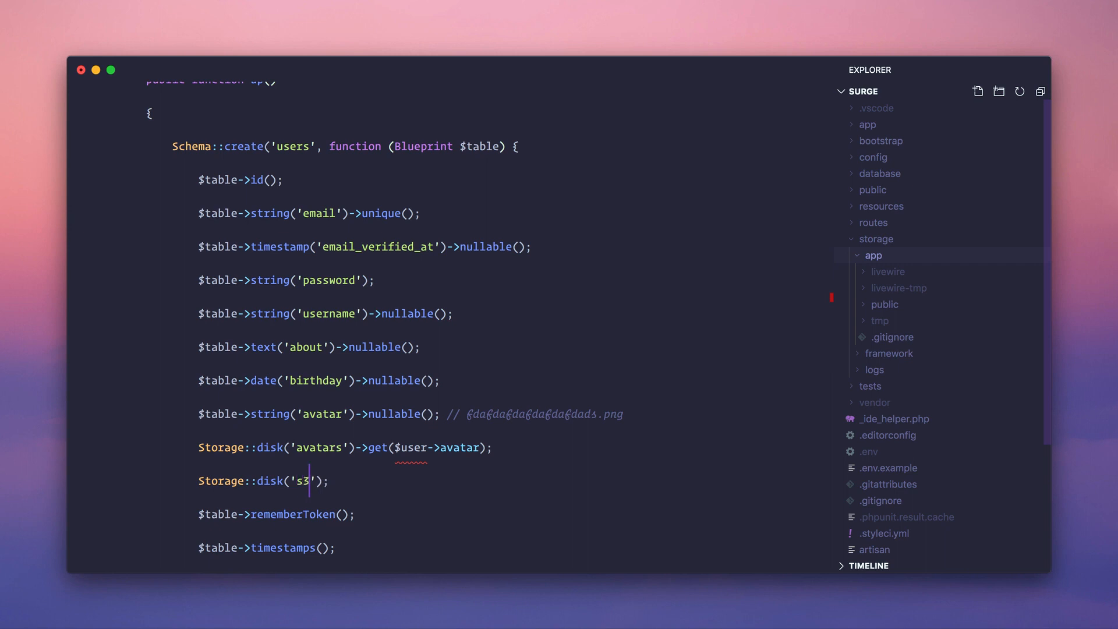
text(->get)
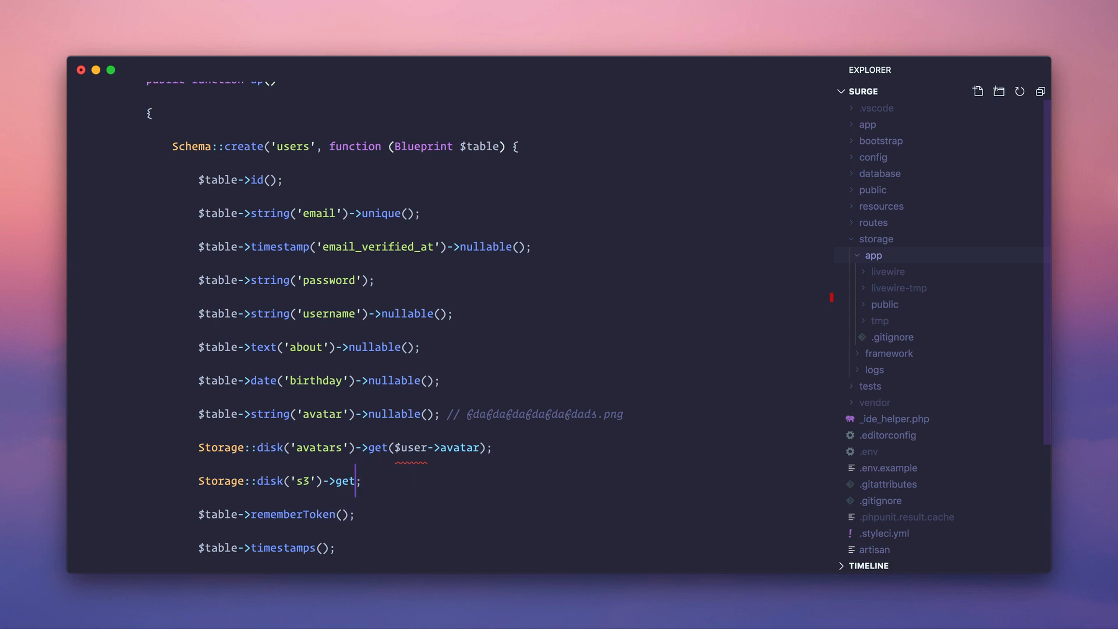
key(Backspace)
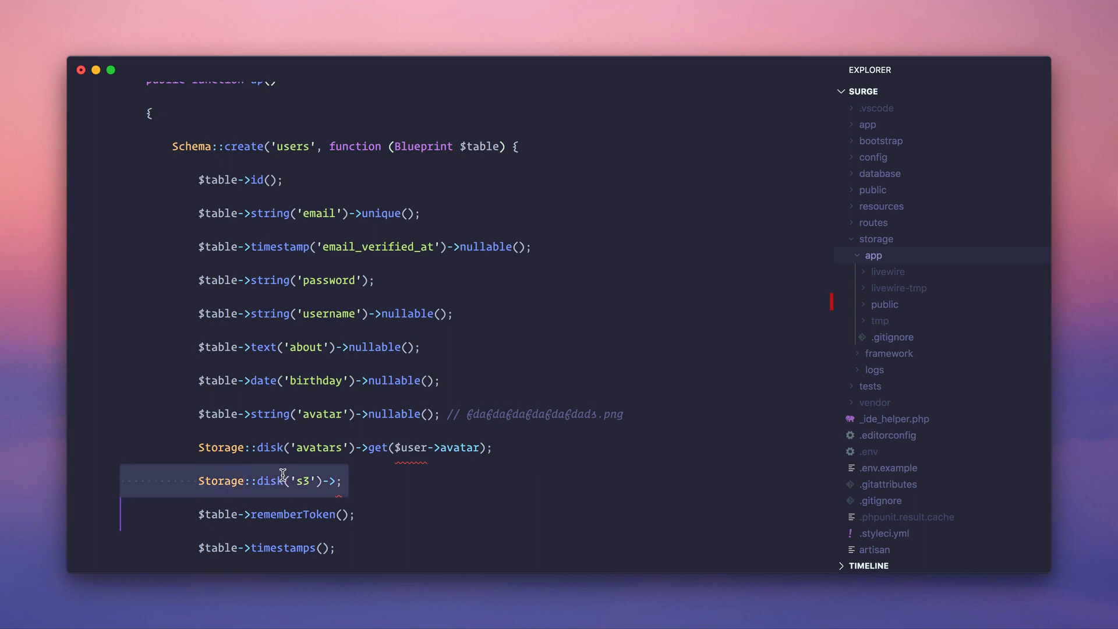
click(222, 480)
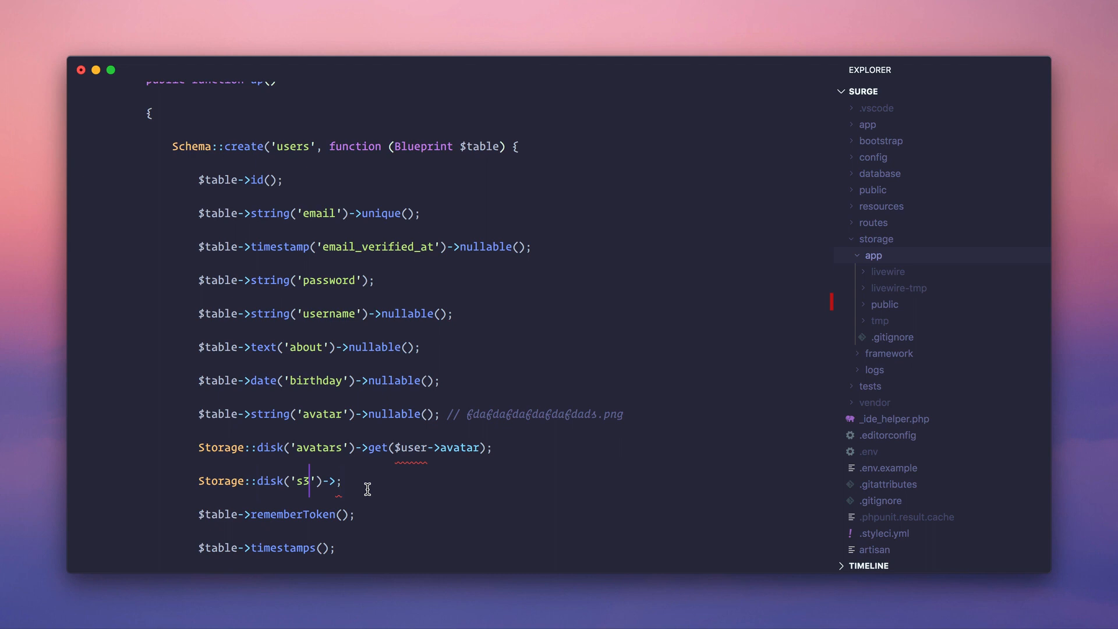
key(Enter)
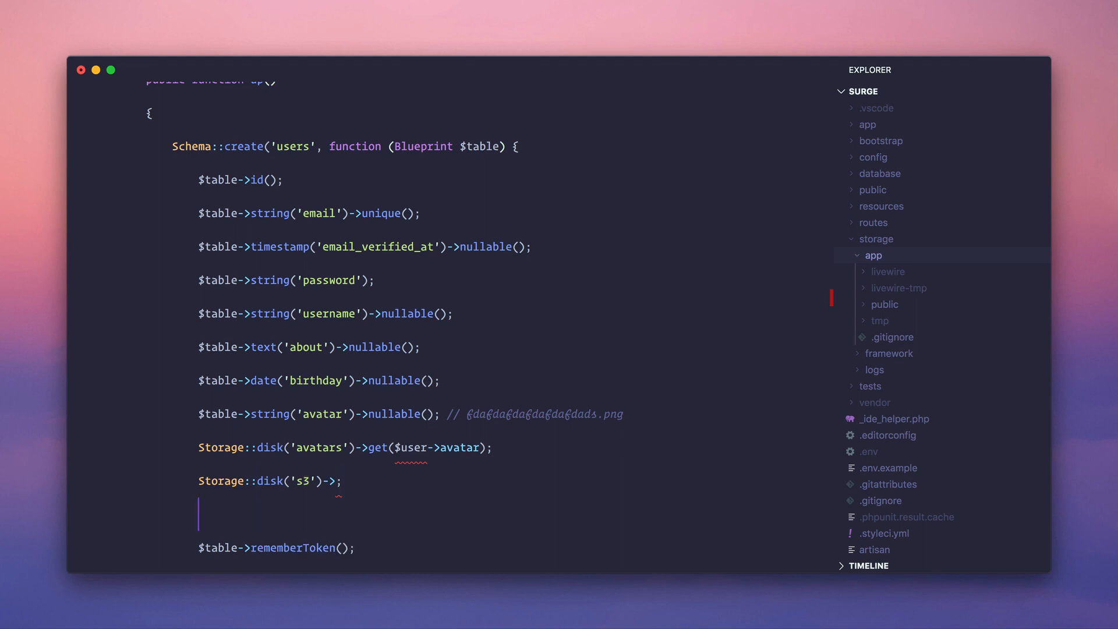
- Write a trial <a href="/contacts/add/12"> anchor line
text(<a)
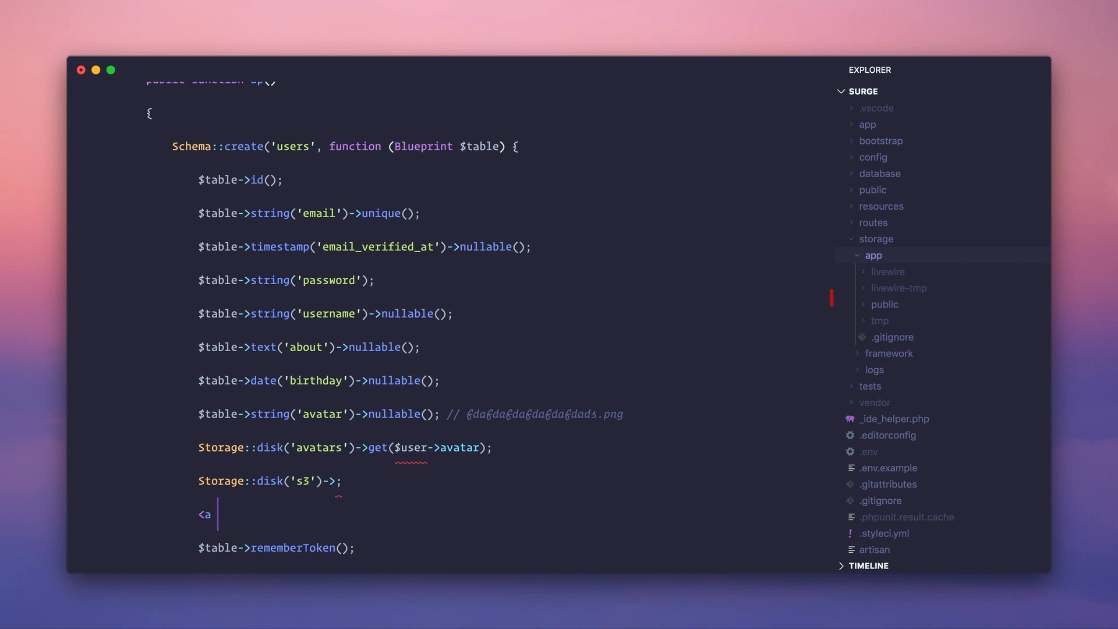
text(href="/")
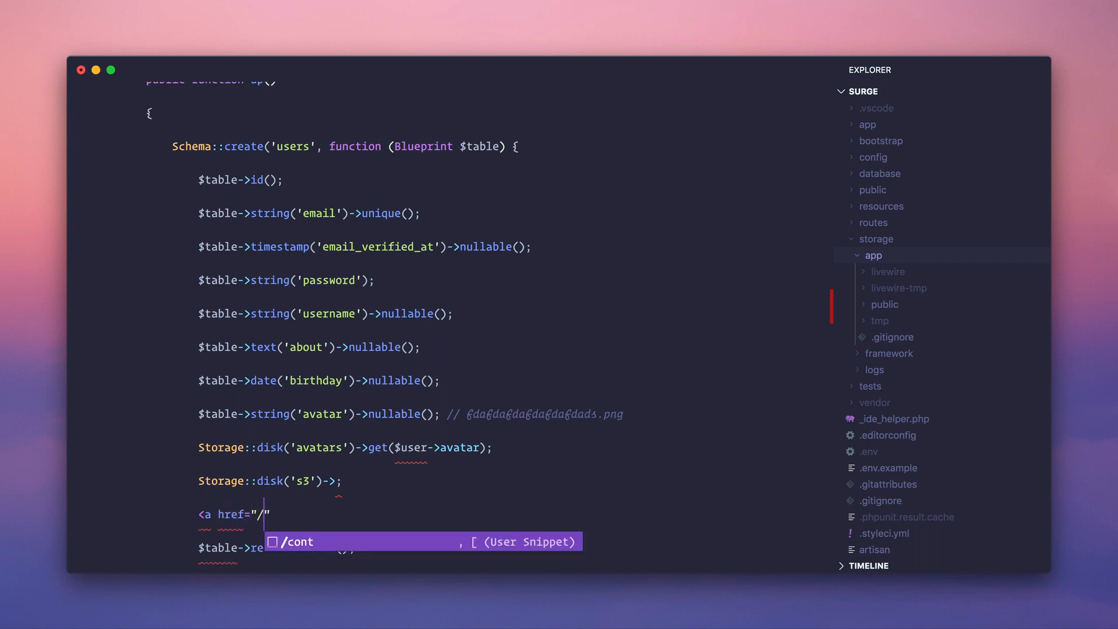
text(c)
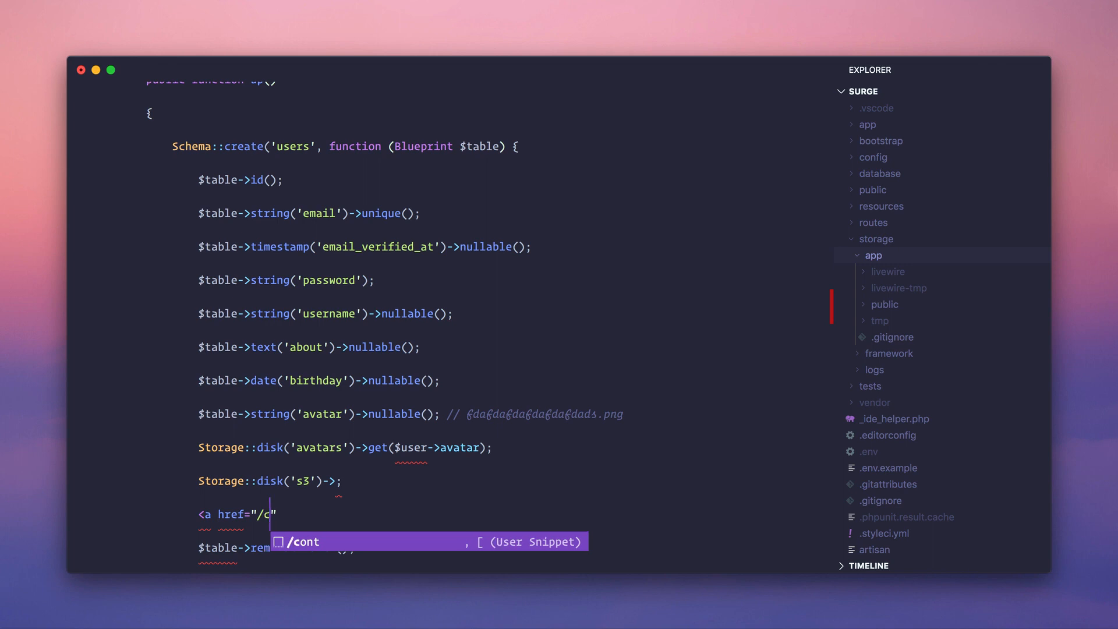
text(ontacts/)
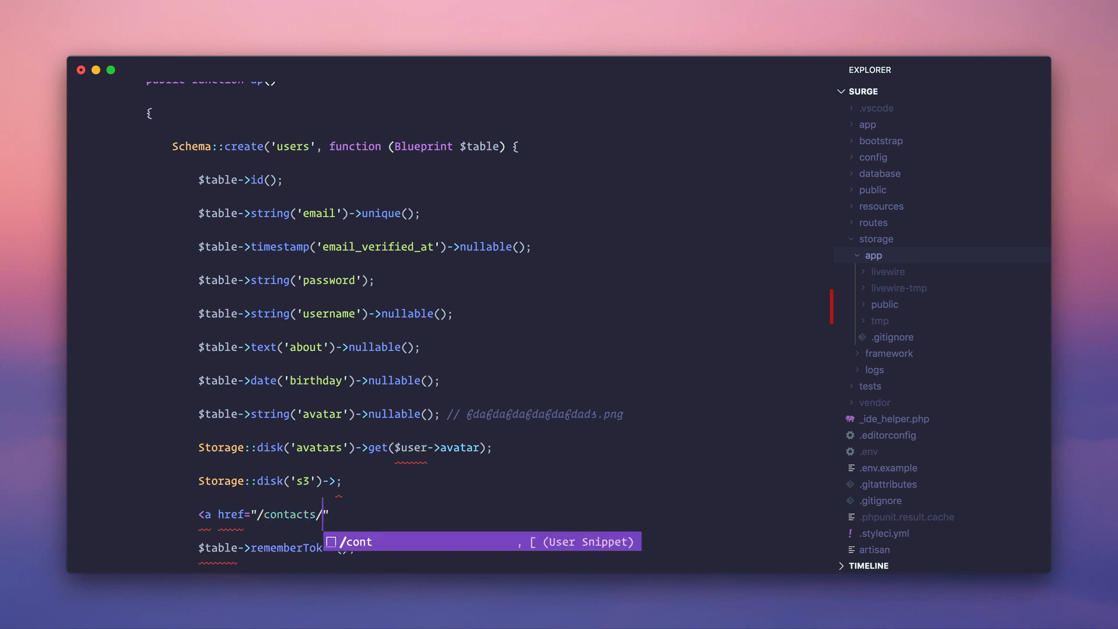
text(add/)
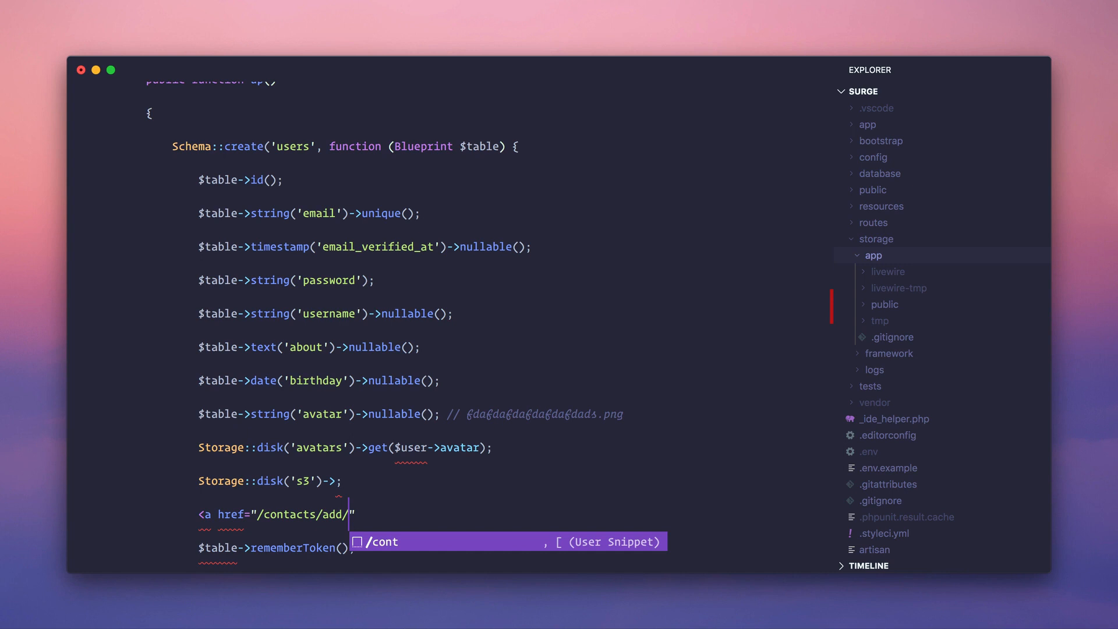
text(12)
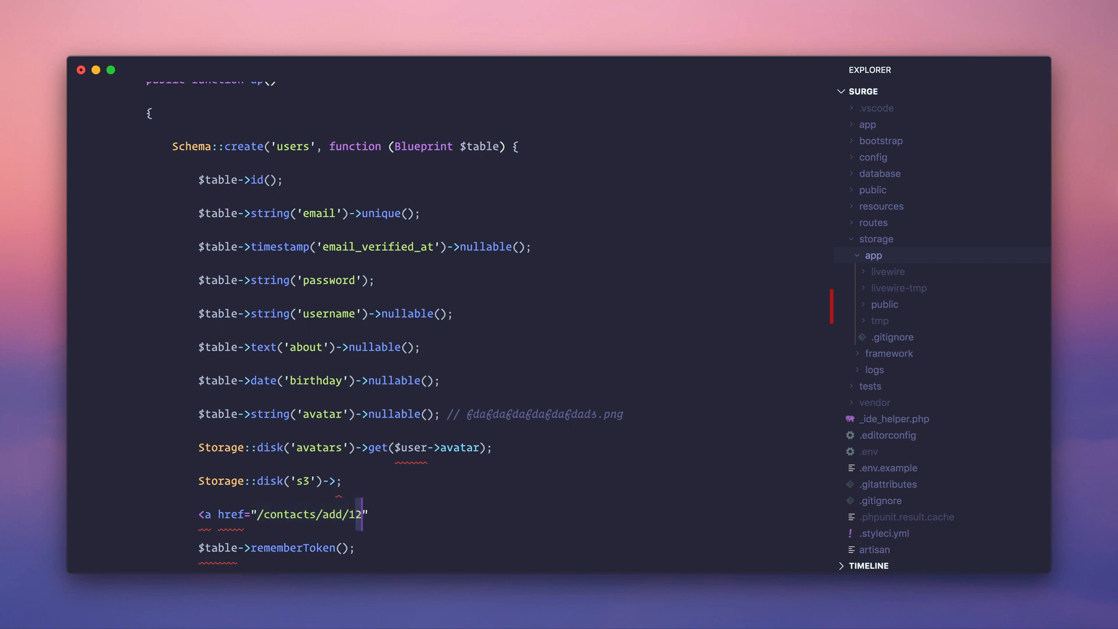
- Replace the href with {{ route('contacts.add', $id) }} and select the link line for removal
text({")
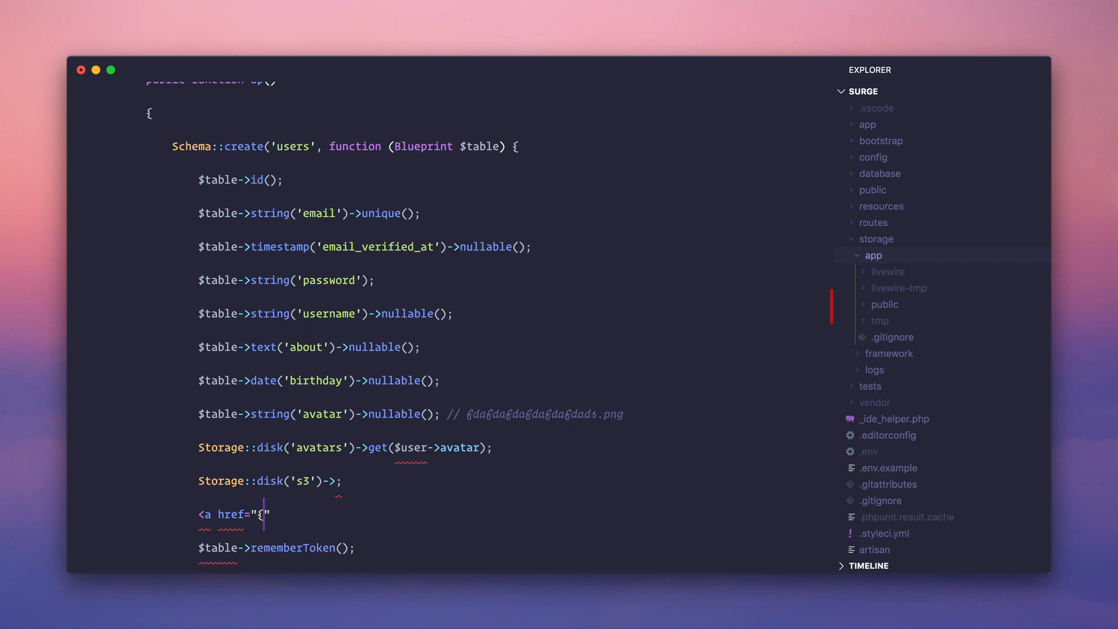
text({ route())
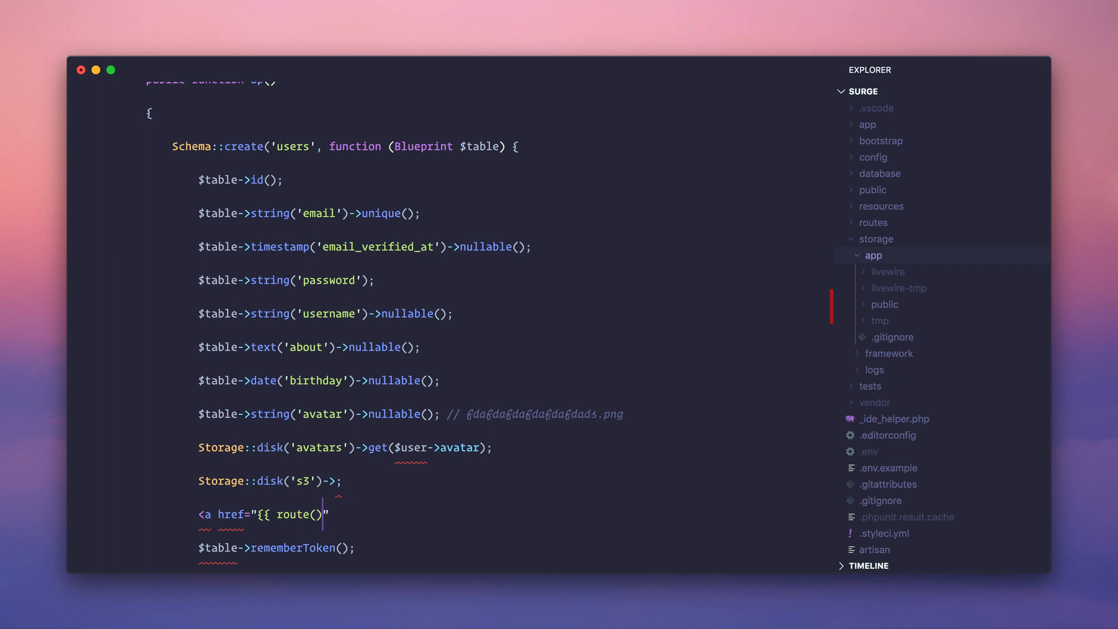
text(') }})
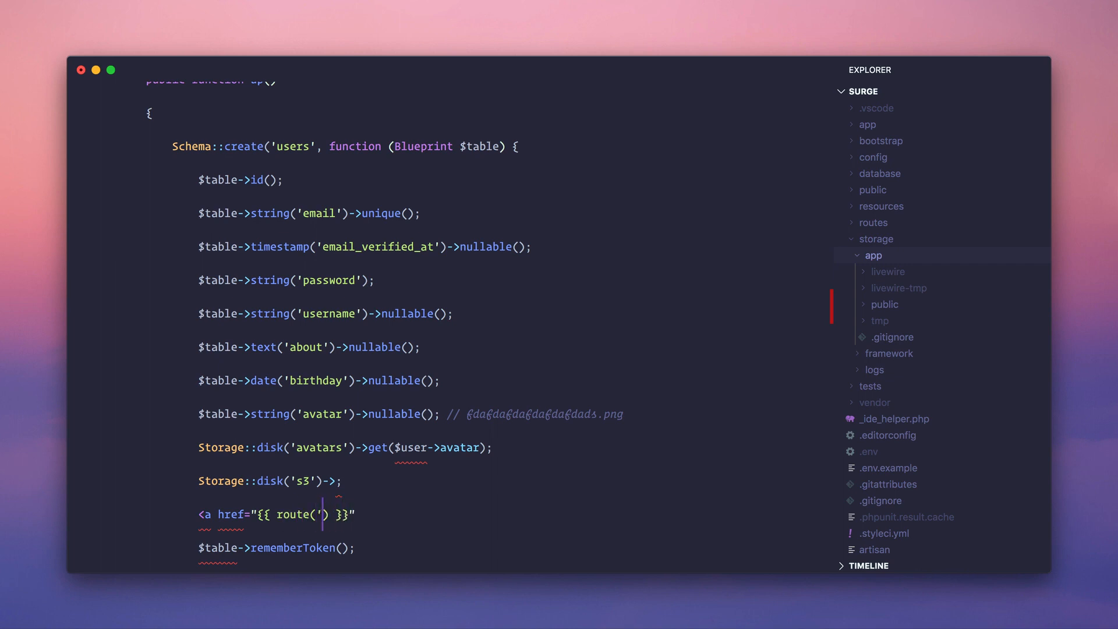
text(contacts.)
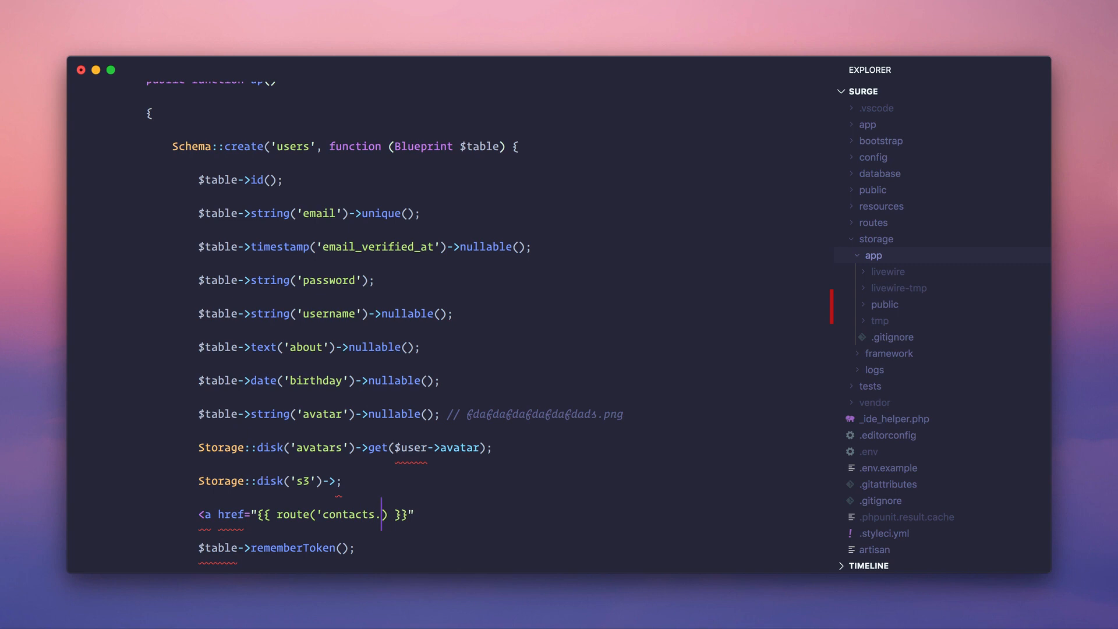
text(add', $id)
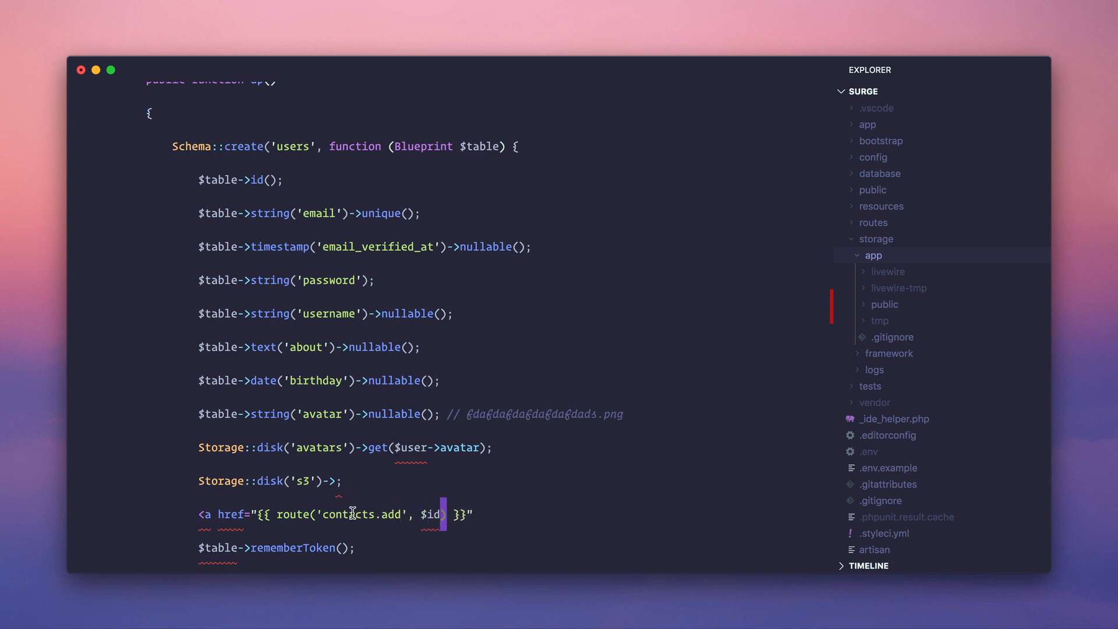
double_click(349, 514)
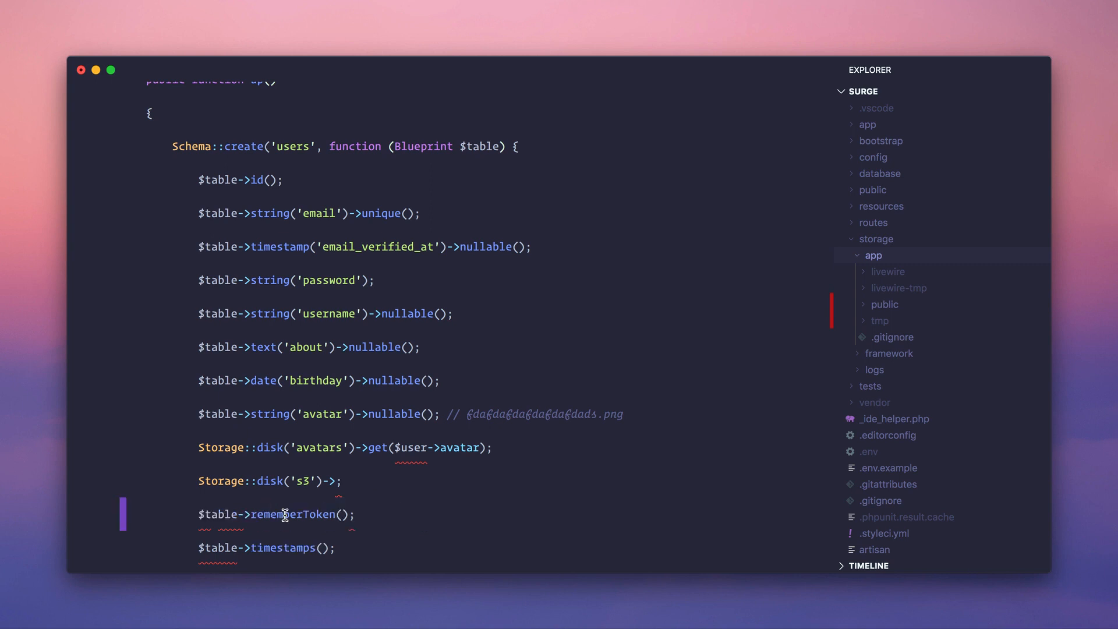
- Try a '/fdafda/' path on the s3 line, then remove the experimental Storage disk lines
click(338, 481)
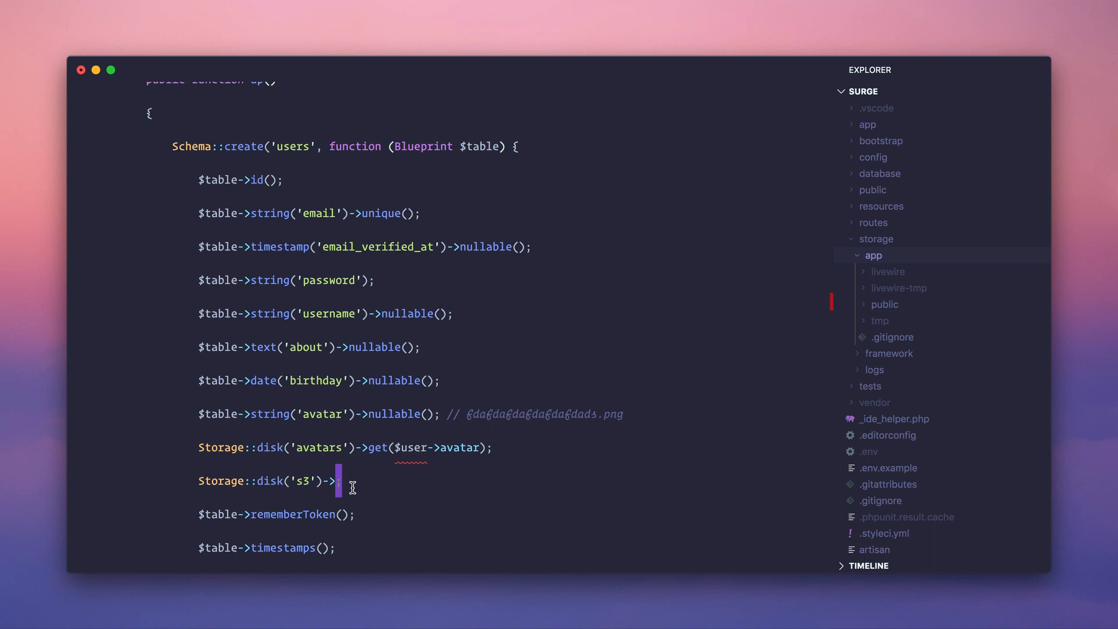
text('/fdafda/')
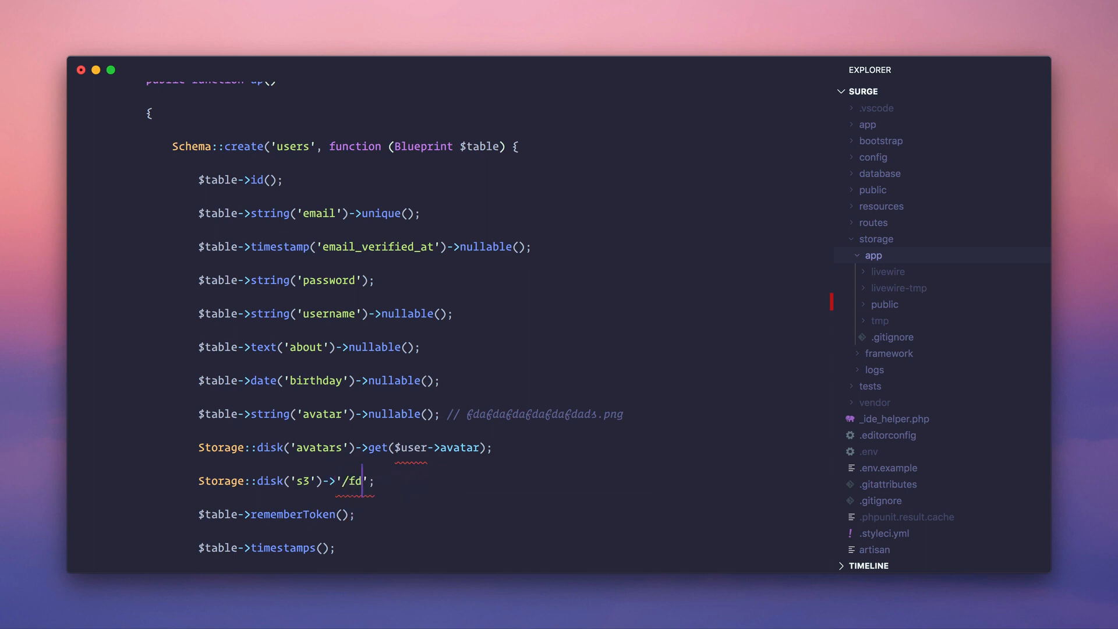
key(Backspace)
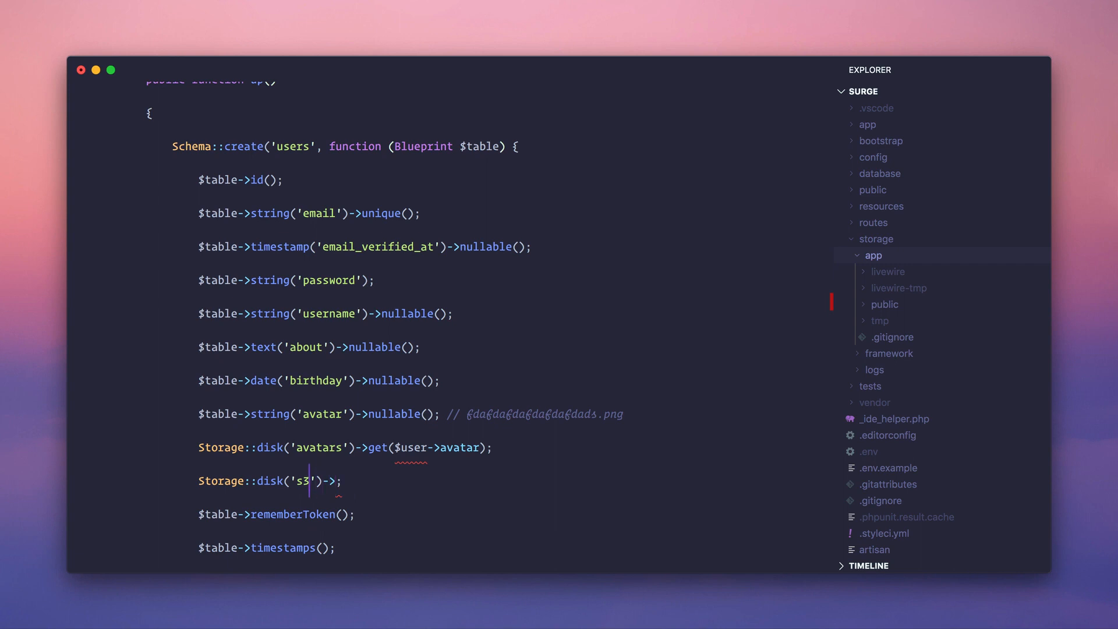
mouse_move(286, 482)
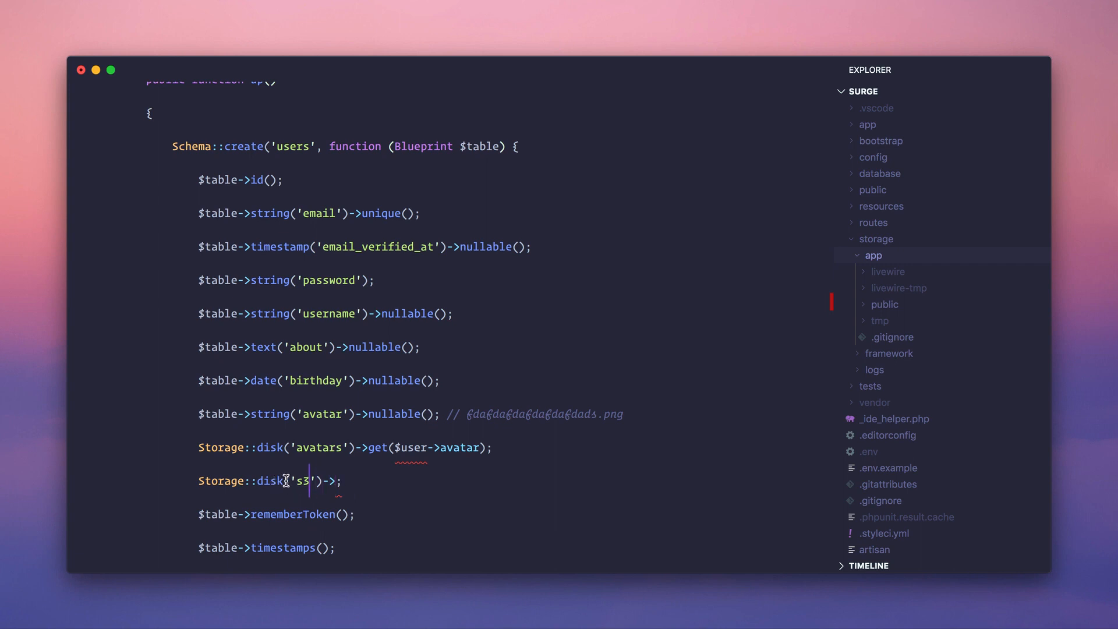
double_click(303, 482)
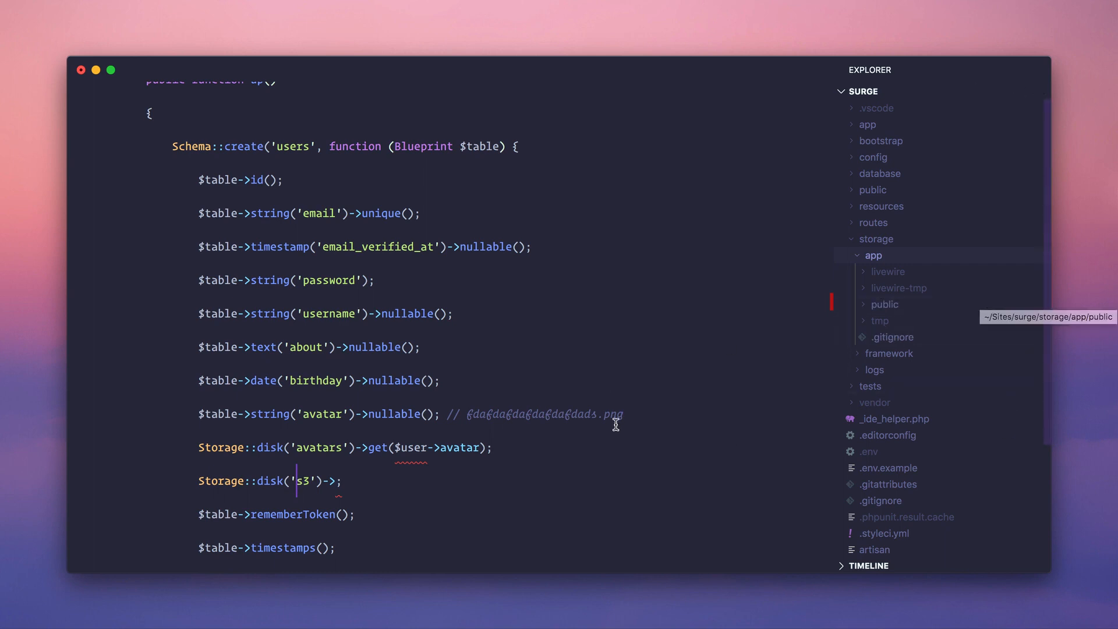
mouse_move(427, 479)
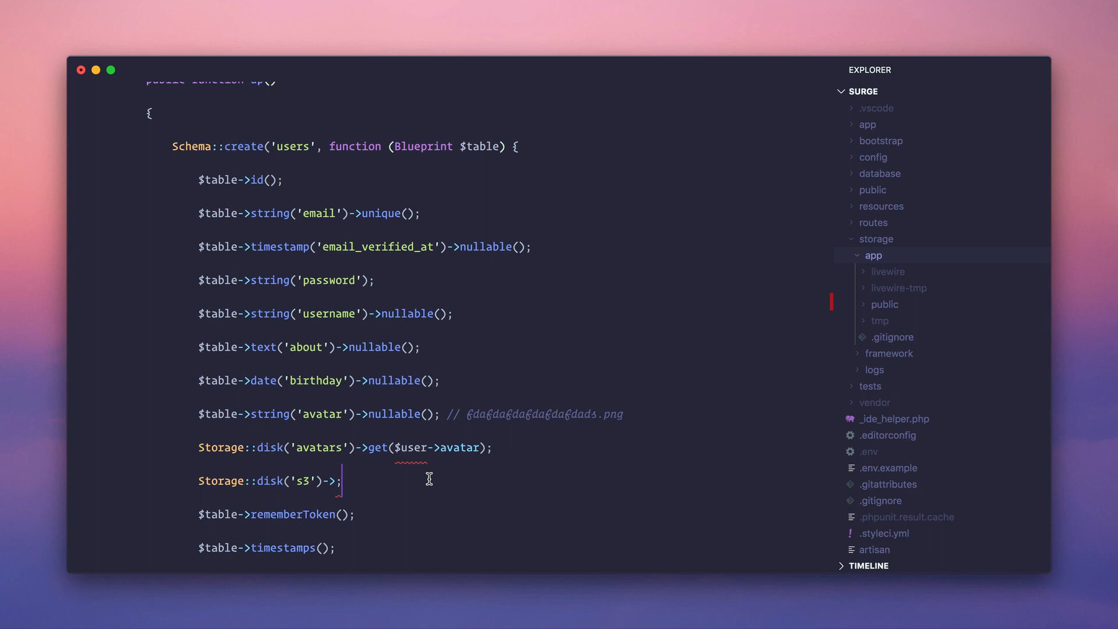
key(Backspace)
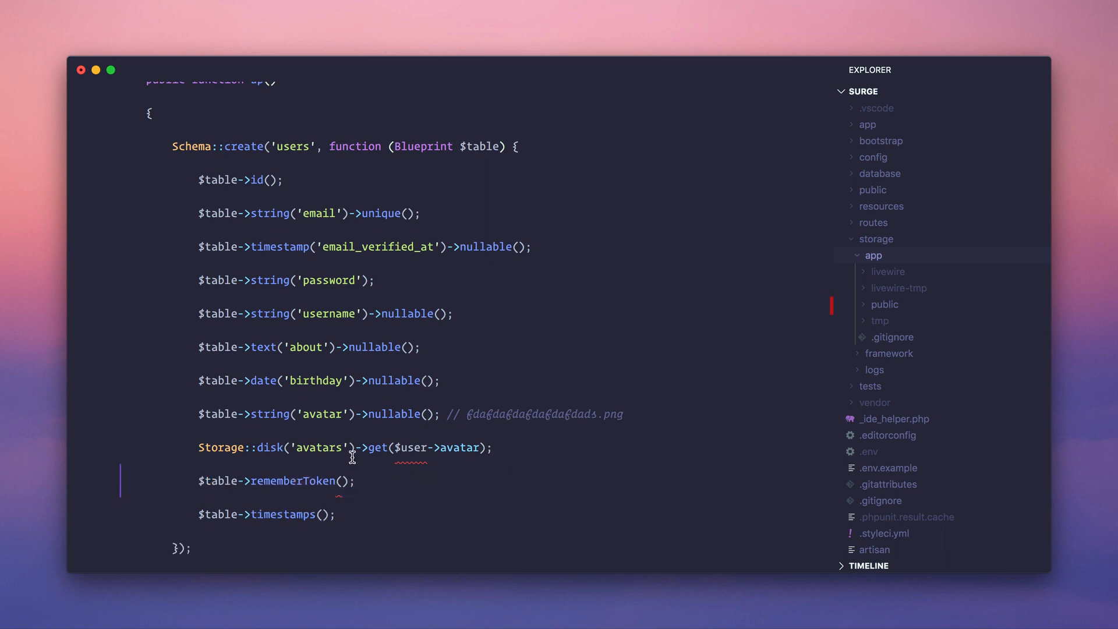
double_click(320, 447)
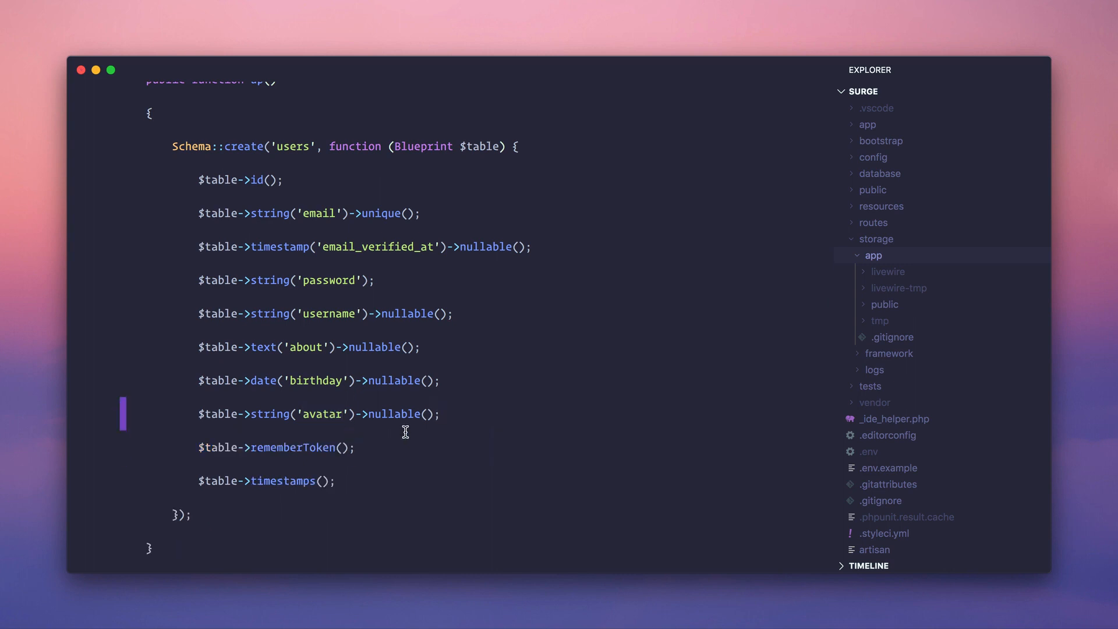
mouse_move(496, 380)
text(file)
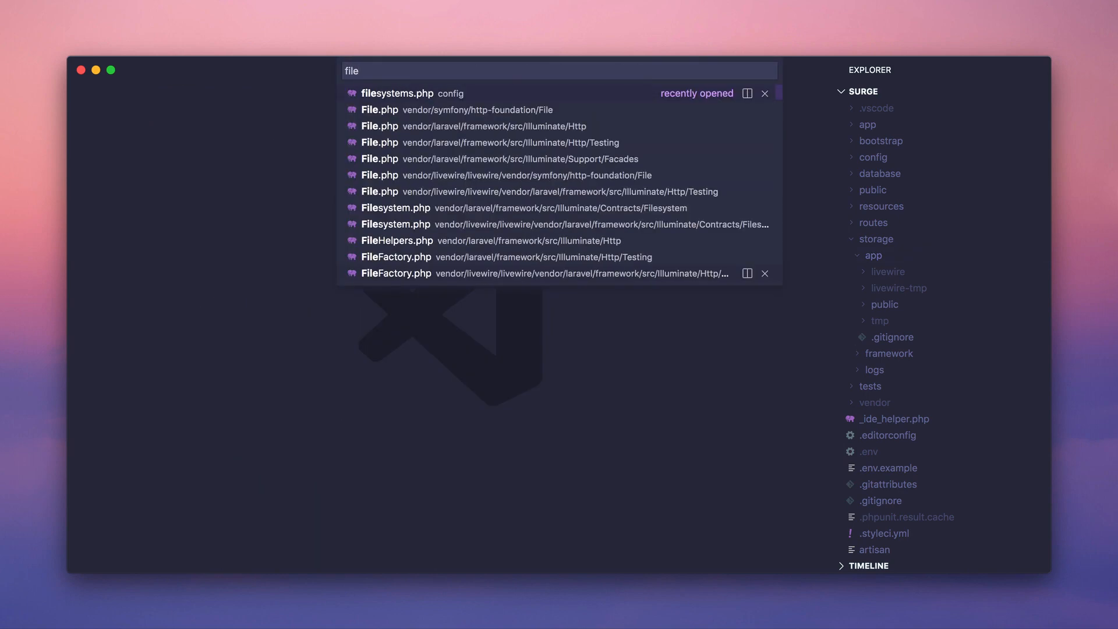
- Open config/filesystems.php and inspect the default and local disk entries under 'disks'
click(398, 94)
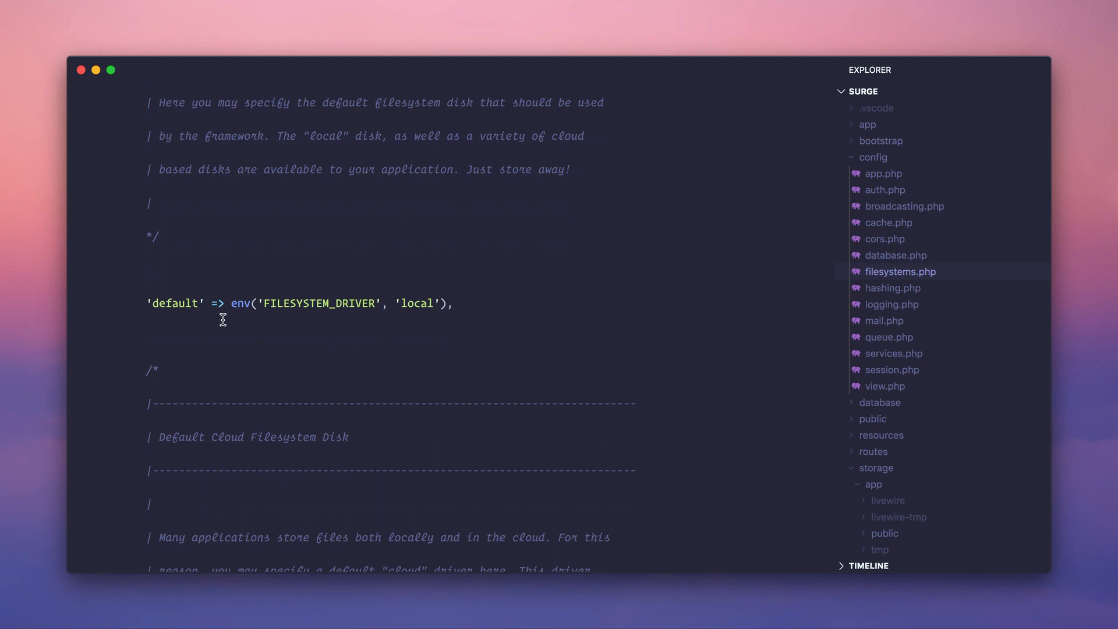
double_click(417, 229)
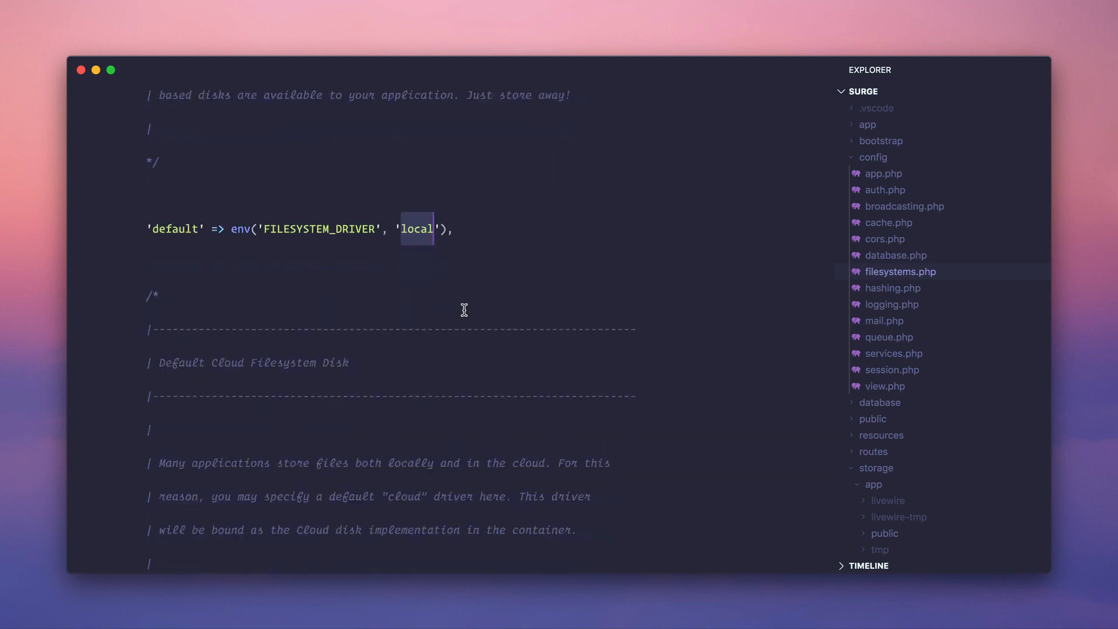
scroll(down, 3)
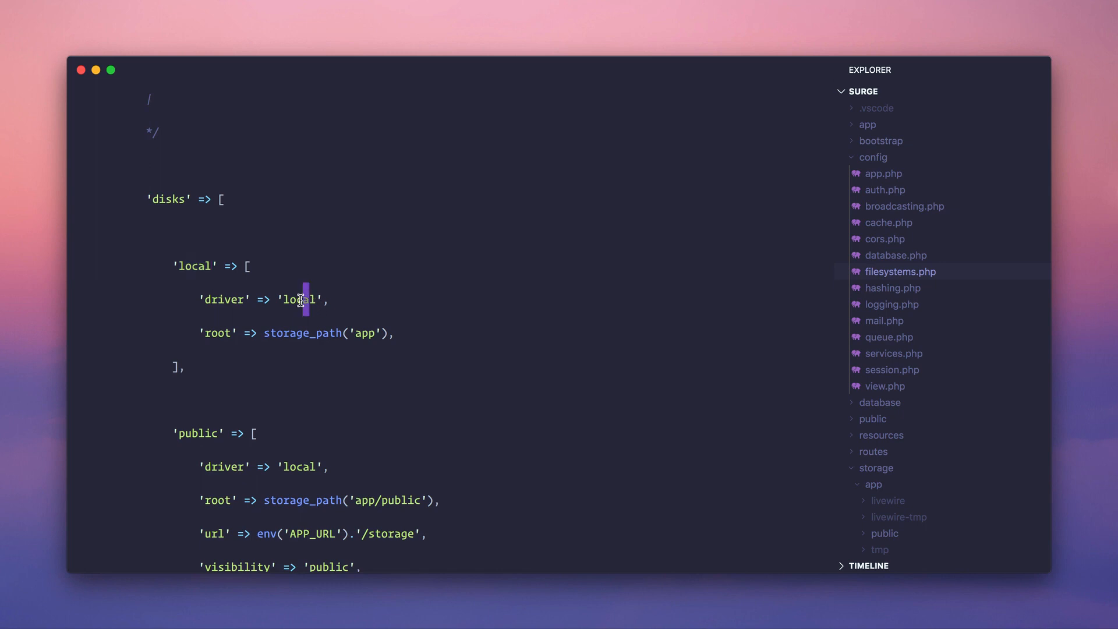
double_click(298, 300)
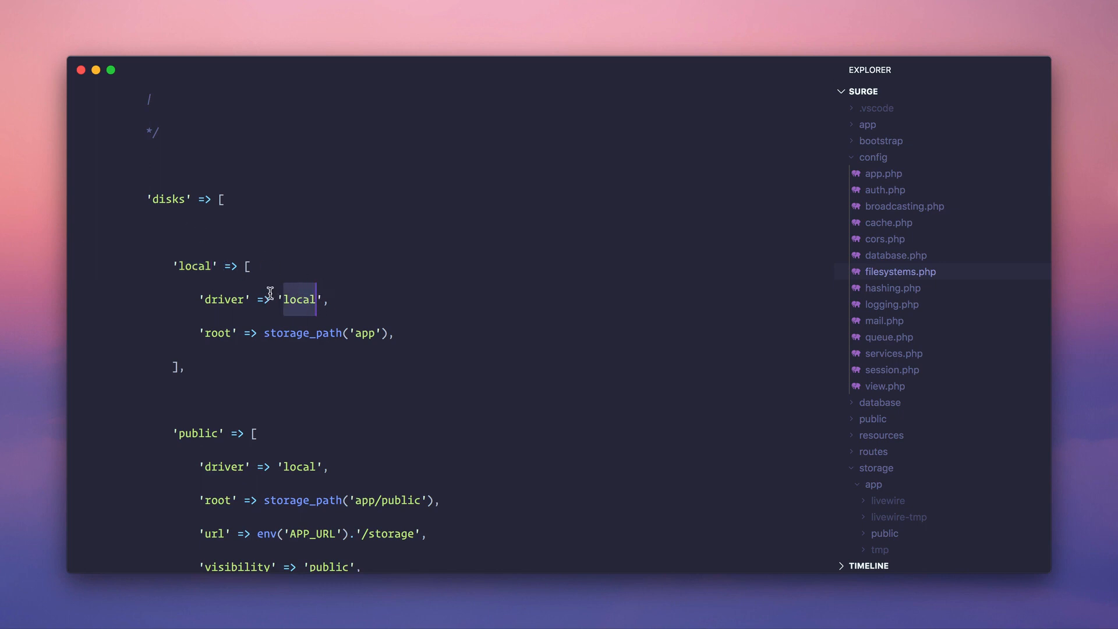
double_click(217, 332)
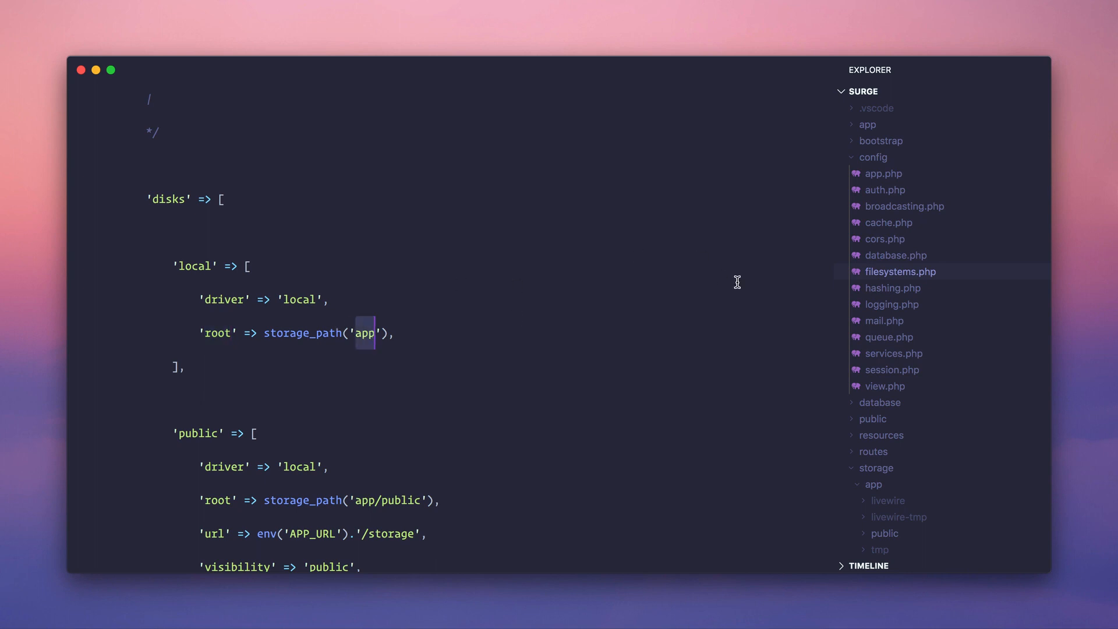
click(873, 157)
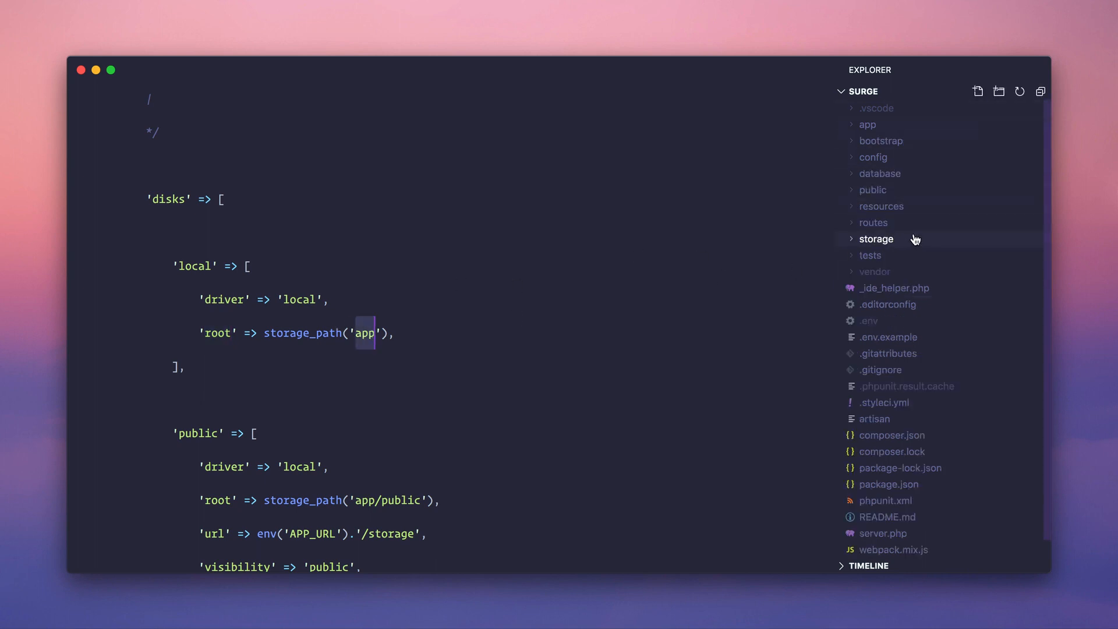
- Create a new avatars folder inside storage/app from the Explorer context menu
click(876, 239)
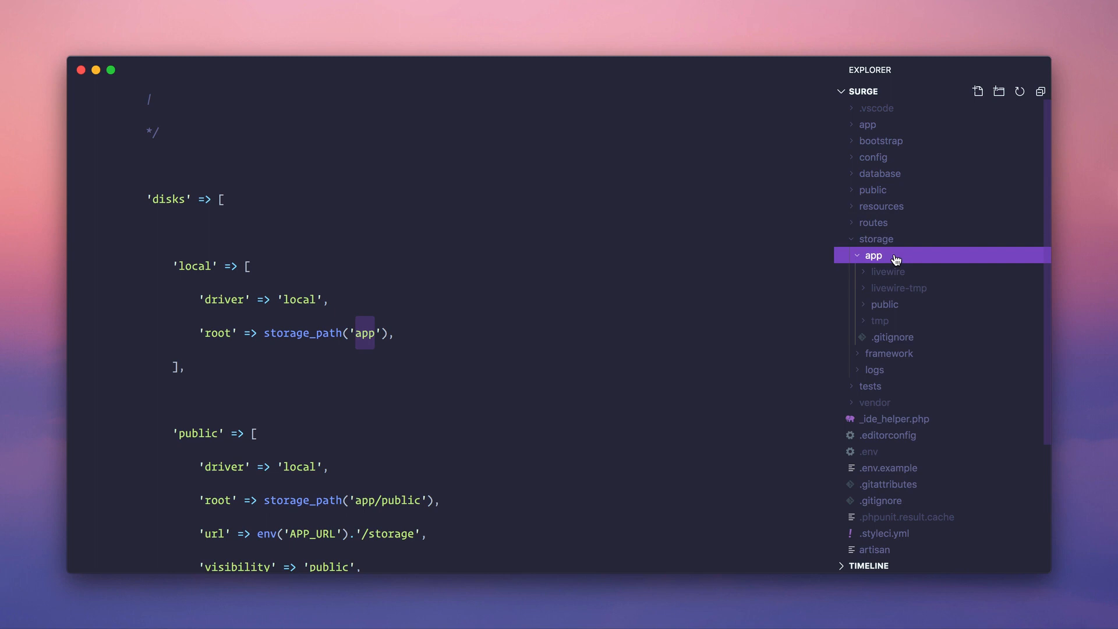
mouse_move(868, 244)
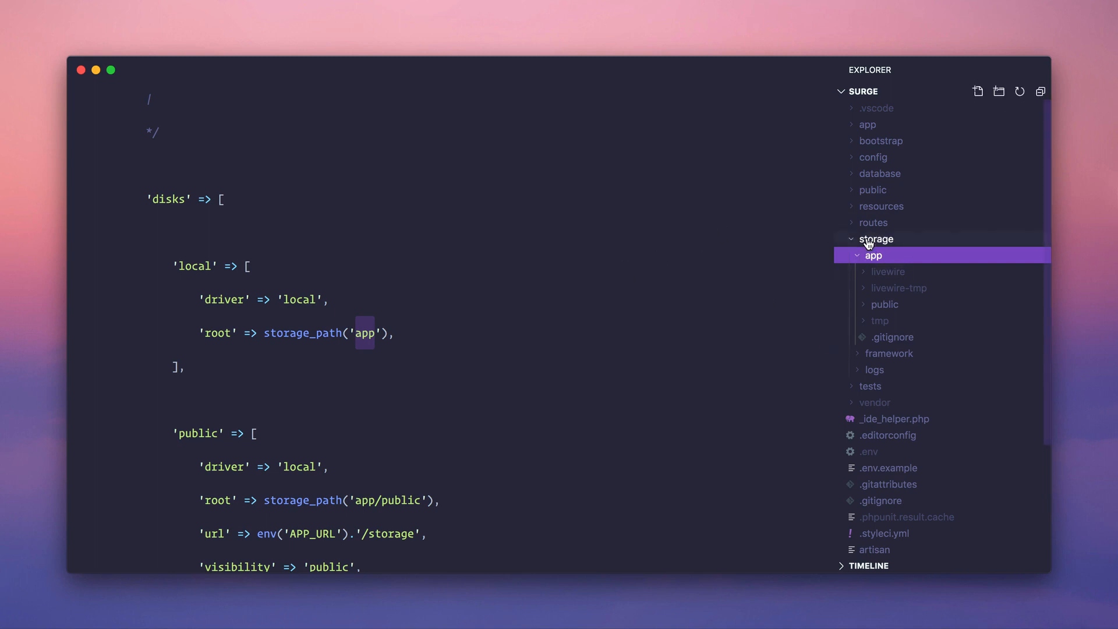
right_click(873, 255)
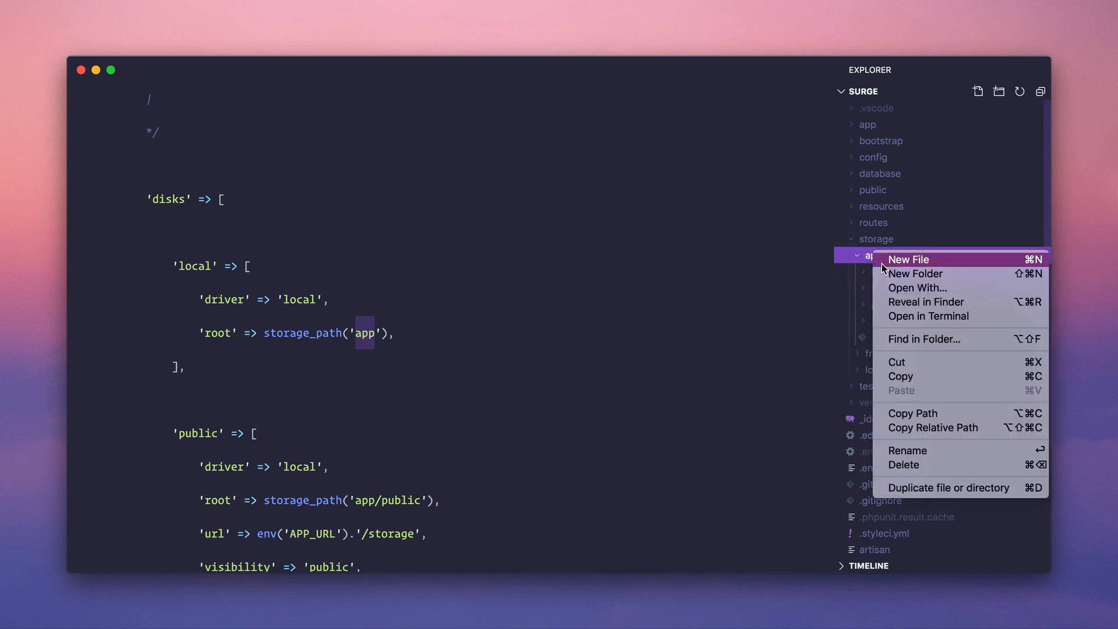
click(909, 258)
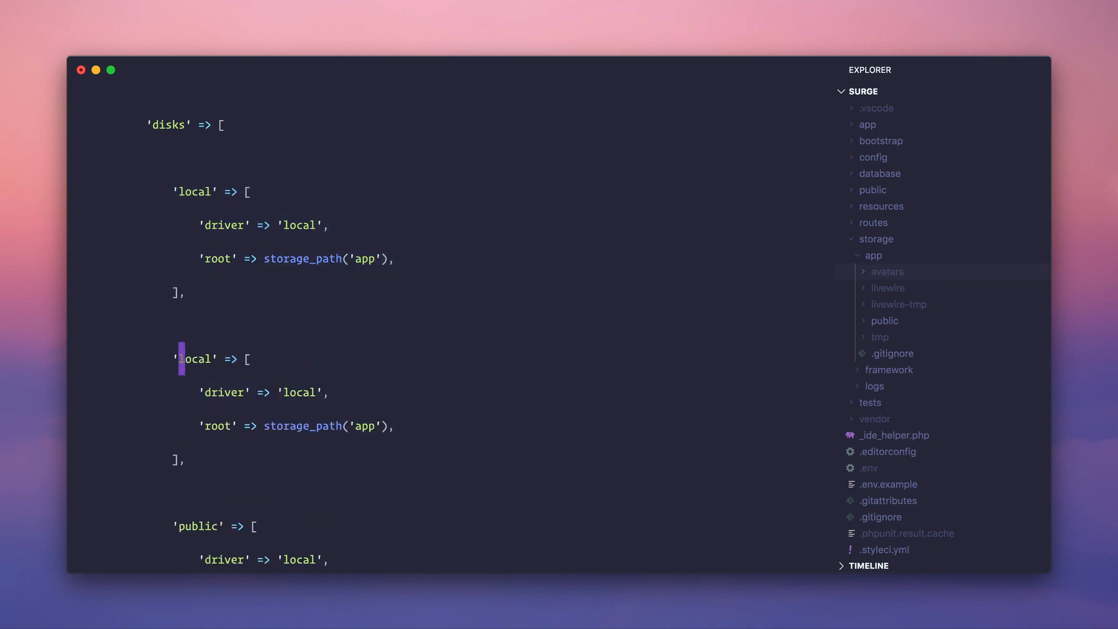
- Rename the duplicated disk to 'avatars' with root storage_path('app/avatars')
text(avatars)
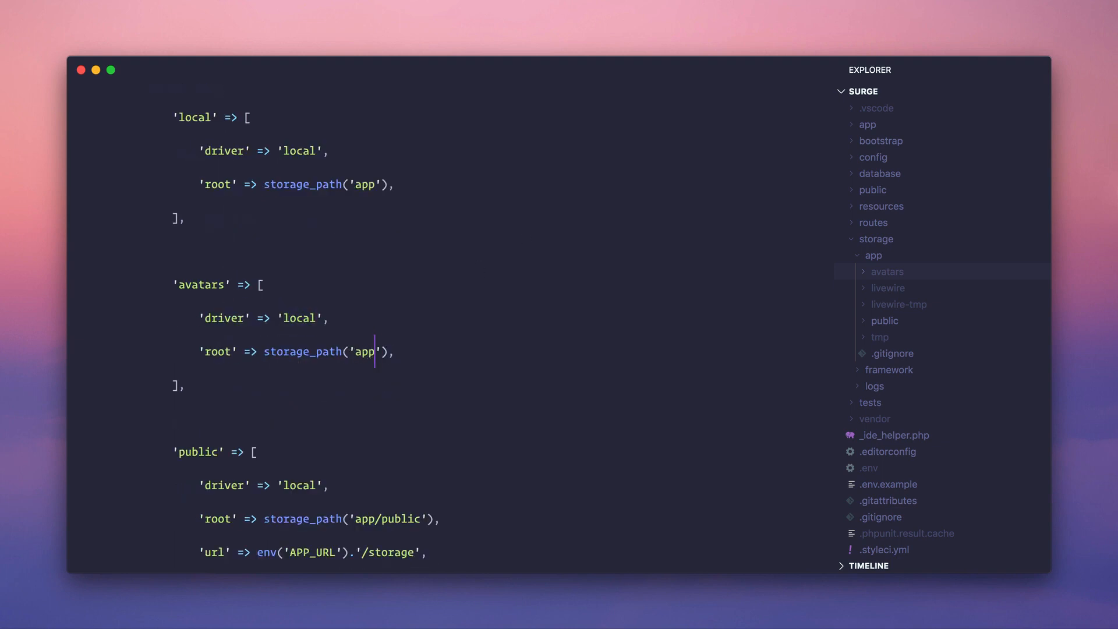
text(/avatars)
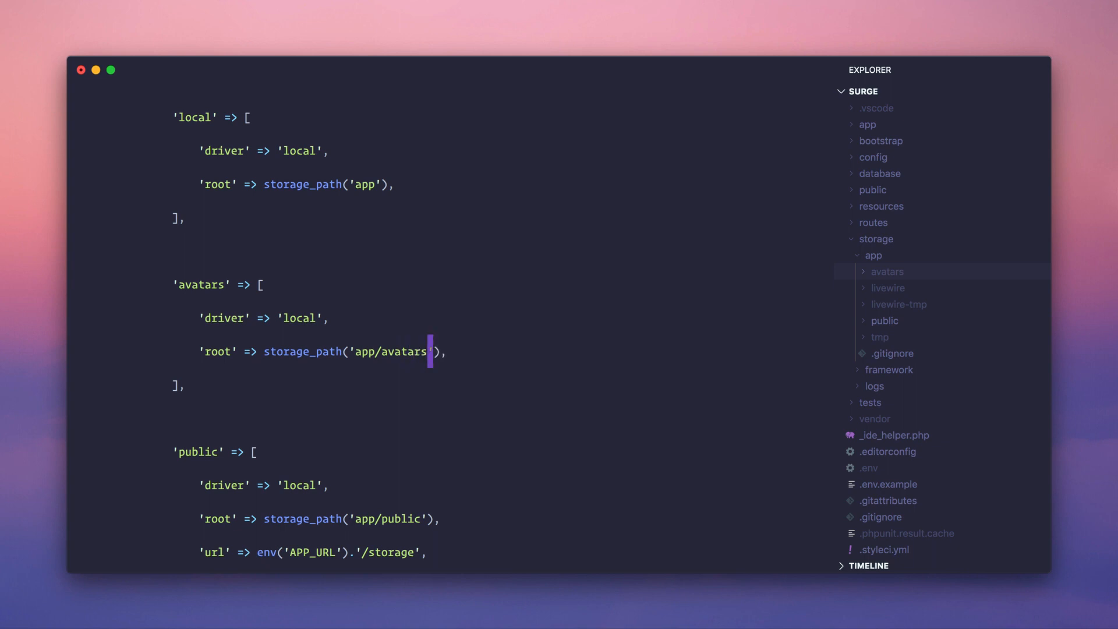
text(Storage::disk(')
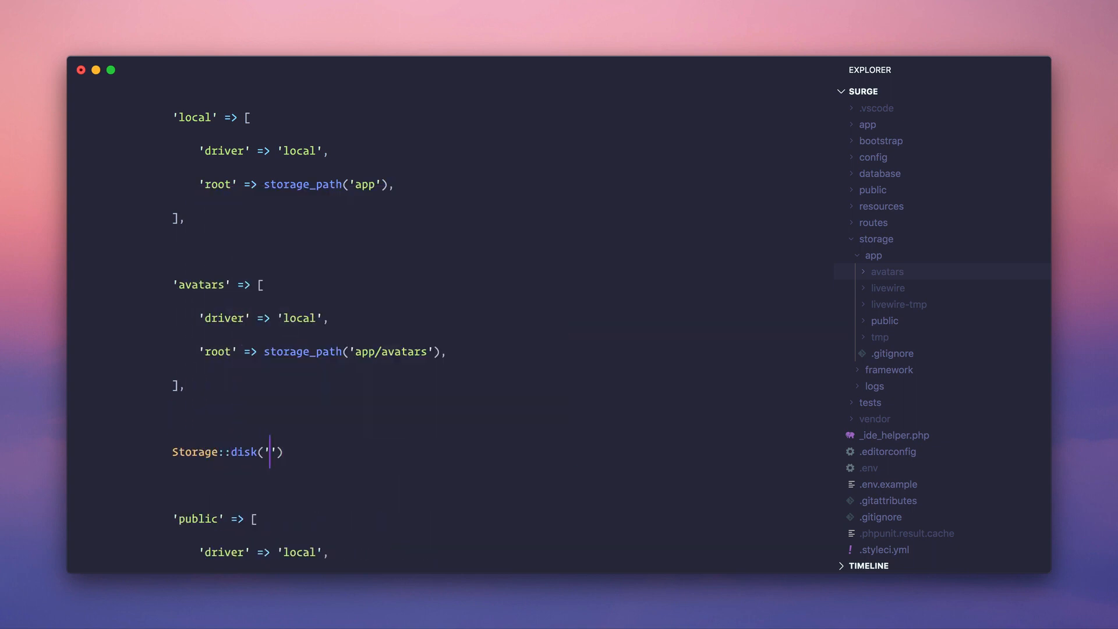
text(avatars)
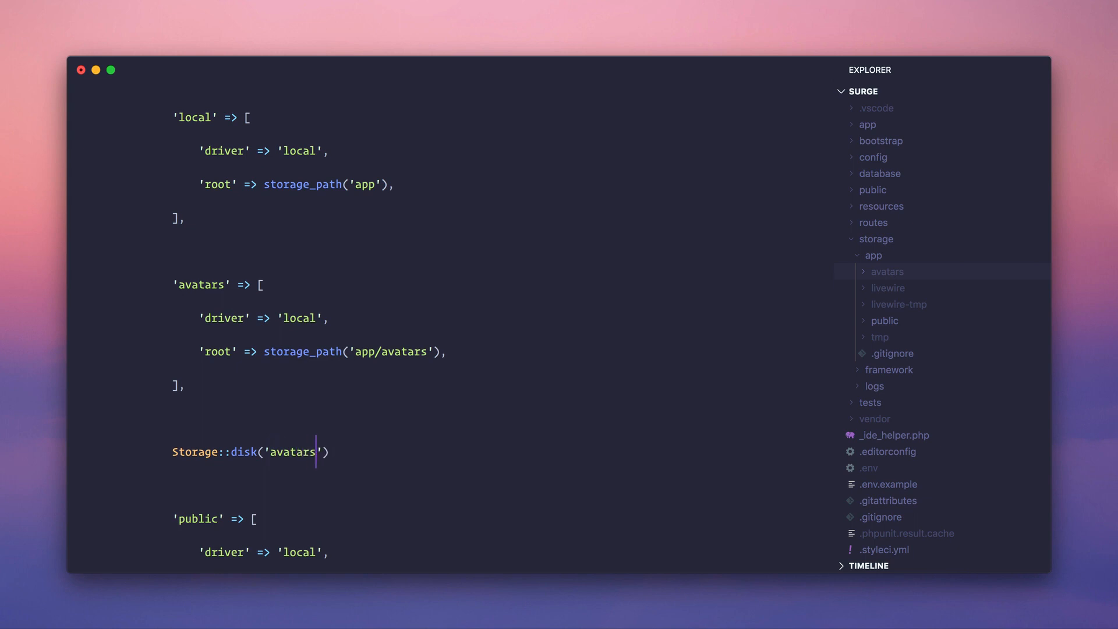
- Sketch a Storage::disk('avatars') move of fdafda.png, then switch to the Surge profile page
text(->move)
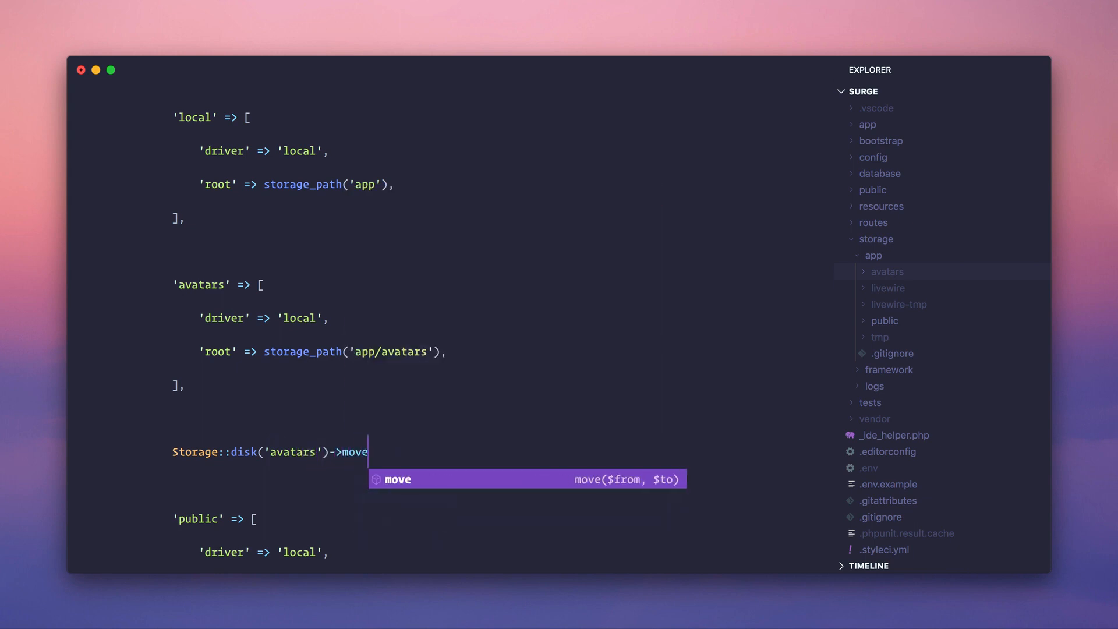
key(BackSpace)
text(get(')
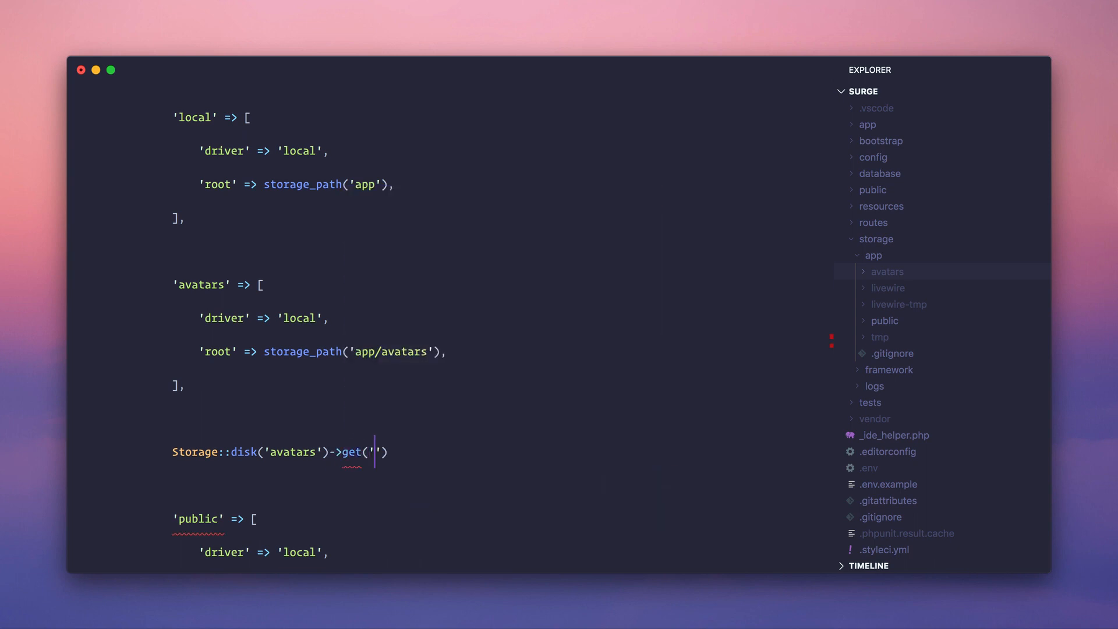
text(fdafda.png)
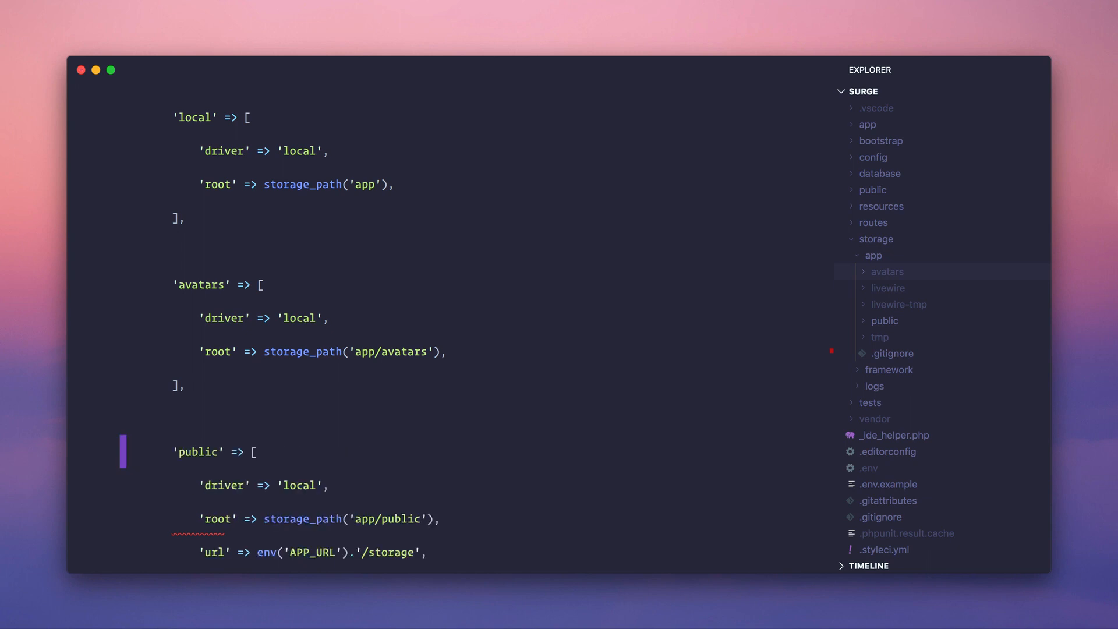
click(416, 351)
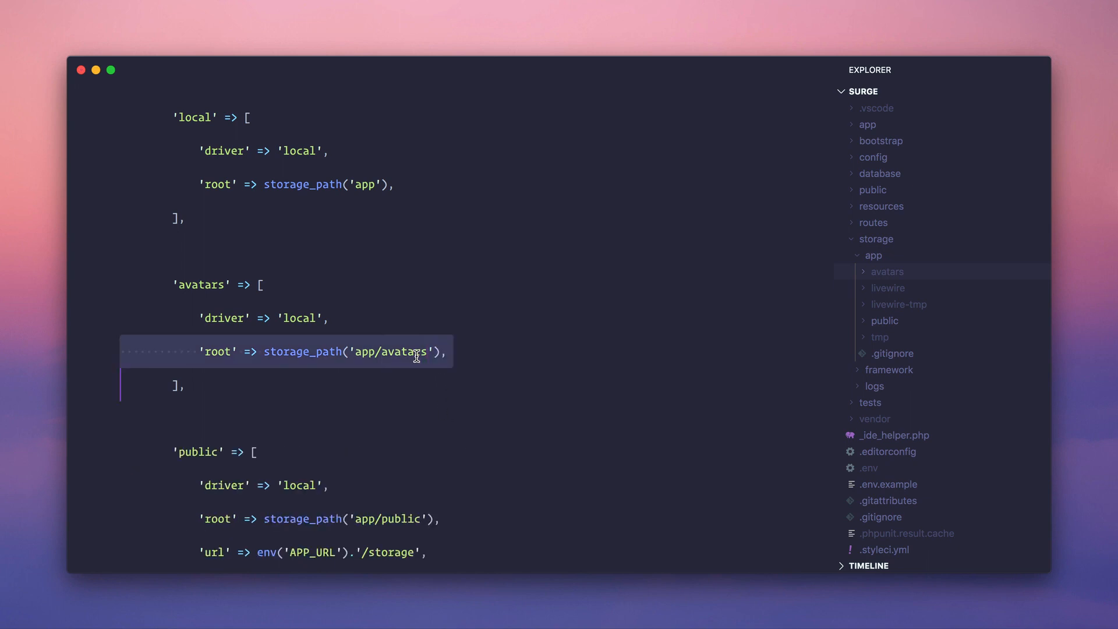
click(413, 352)
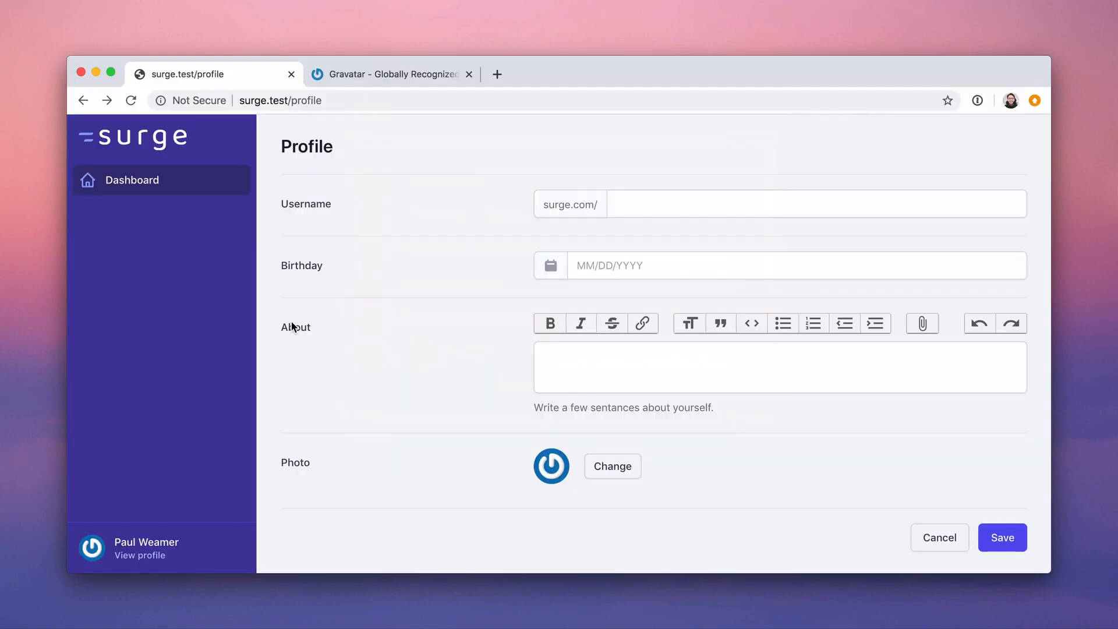
mouse_move(545, 469)
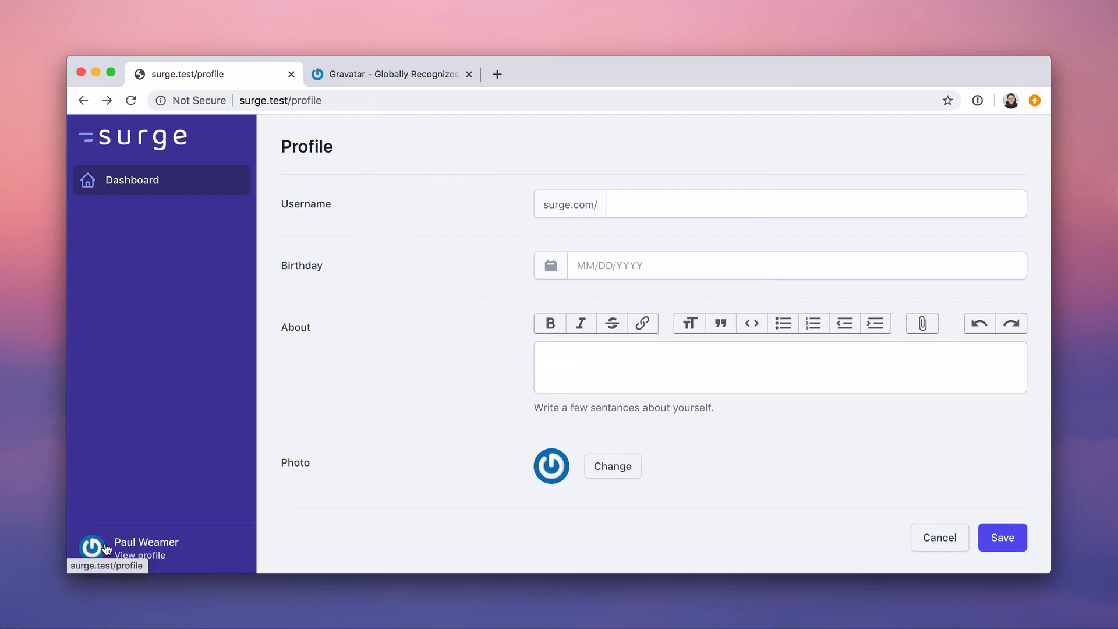
mouse_move(457, 461)
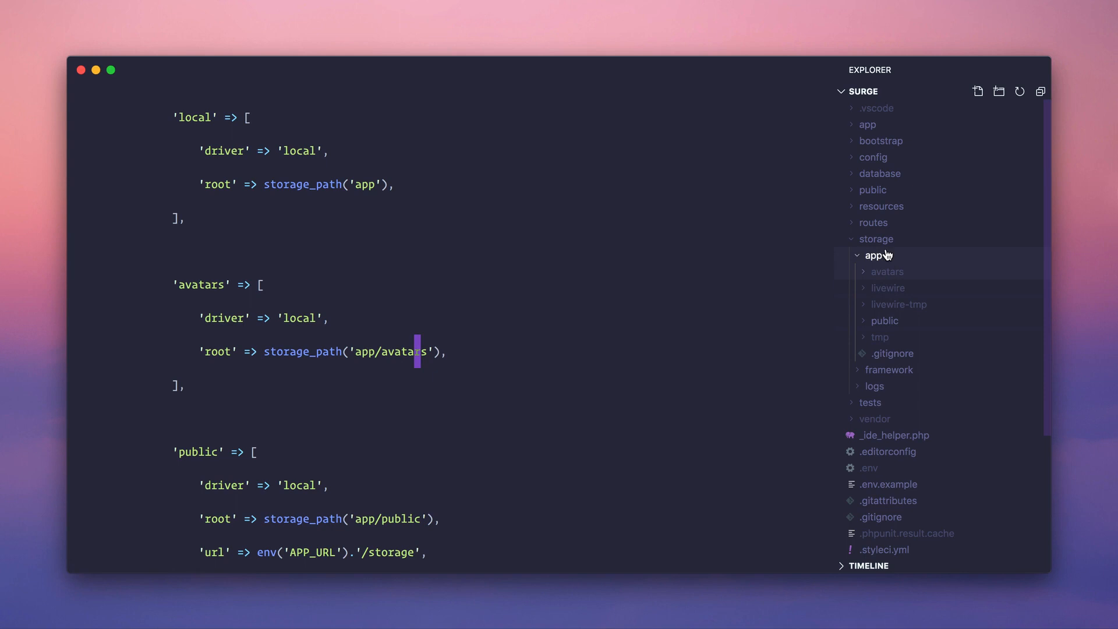
- Point the avatars disk root to storage_path('app/avatars') in filesystems.php
click(872, 189)
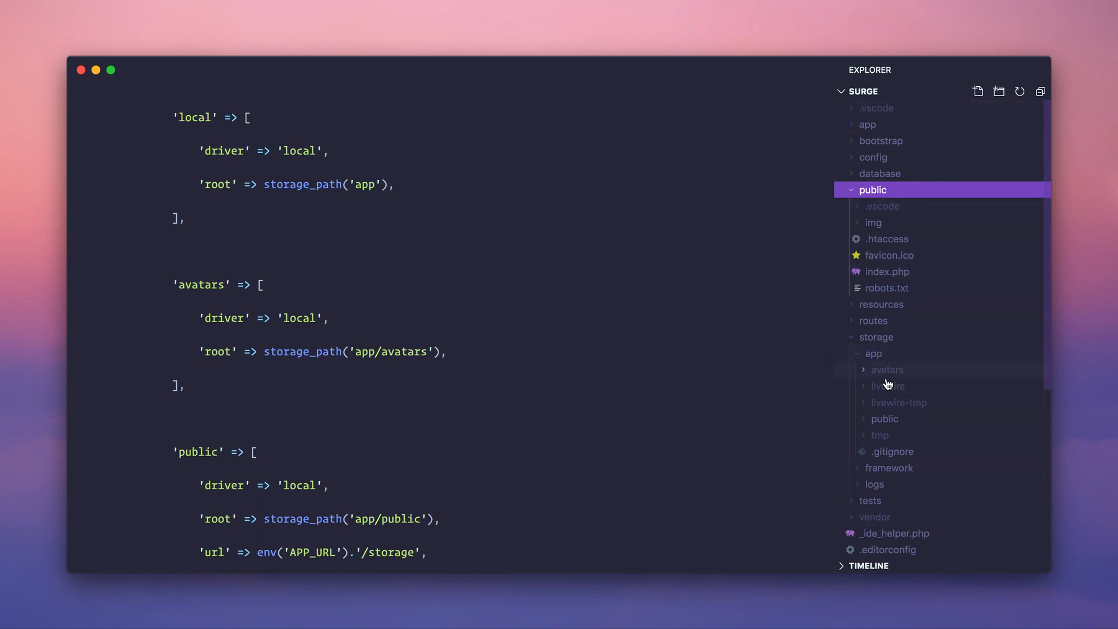
mouse_move(886, 374)
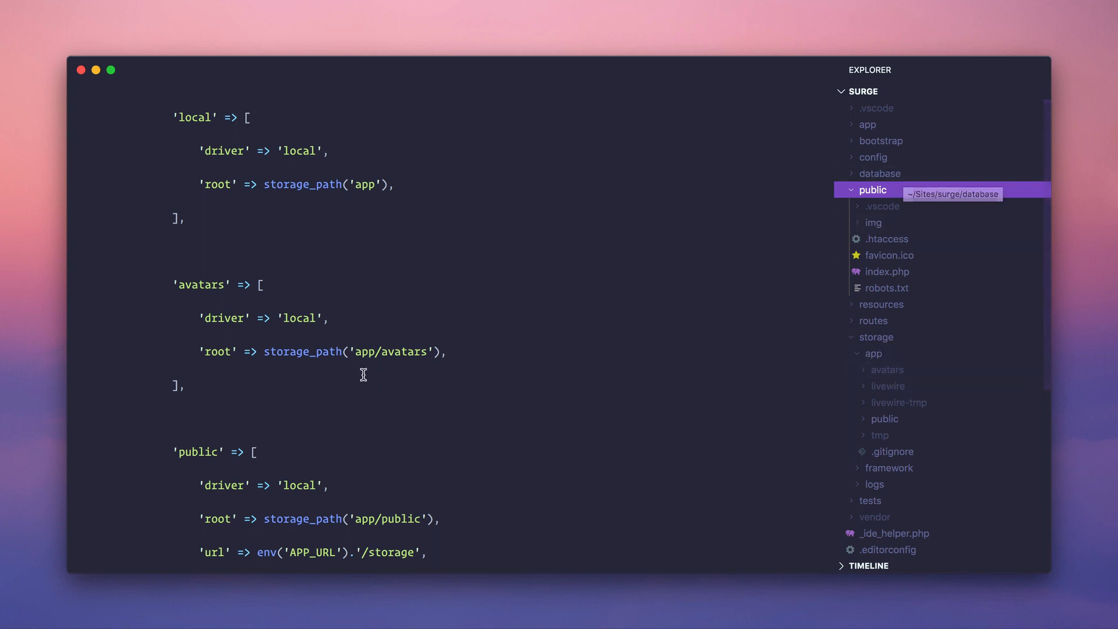
text(public)
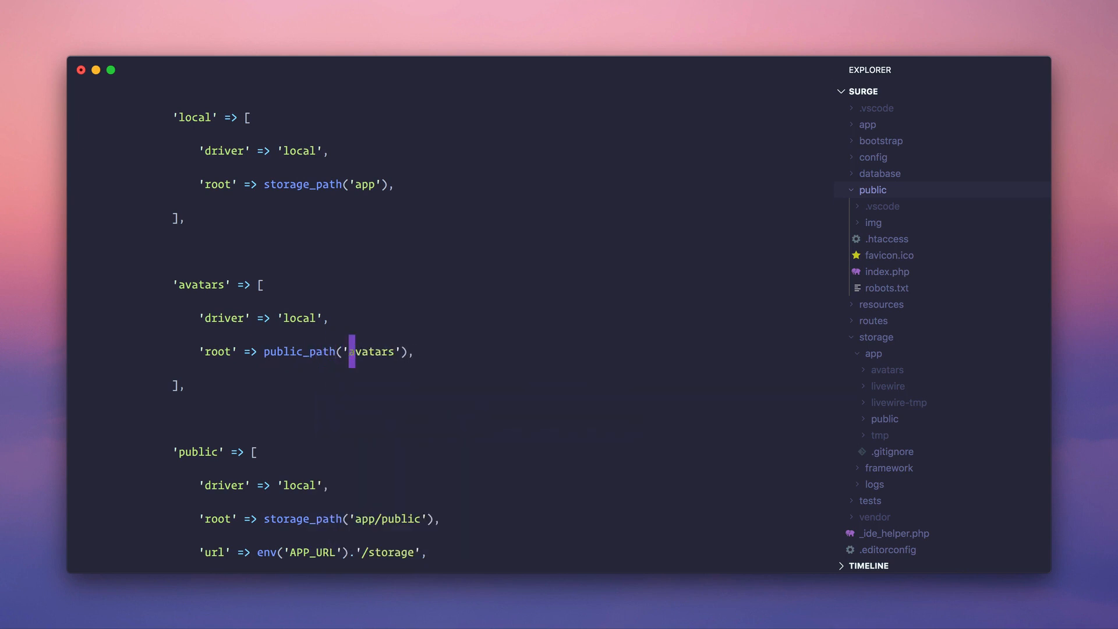
text(storage_path('app/avatars'))
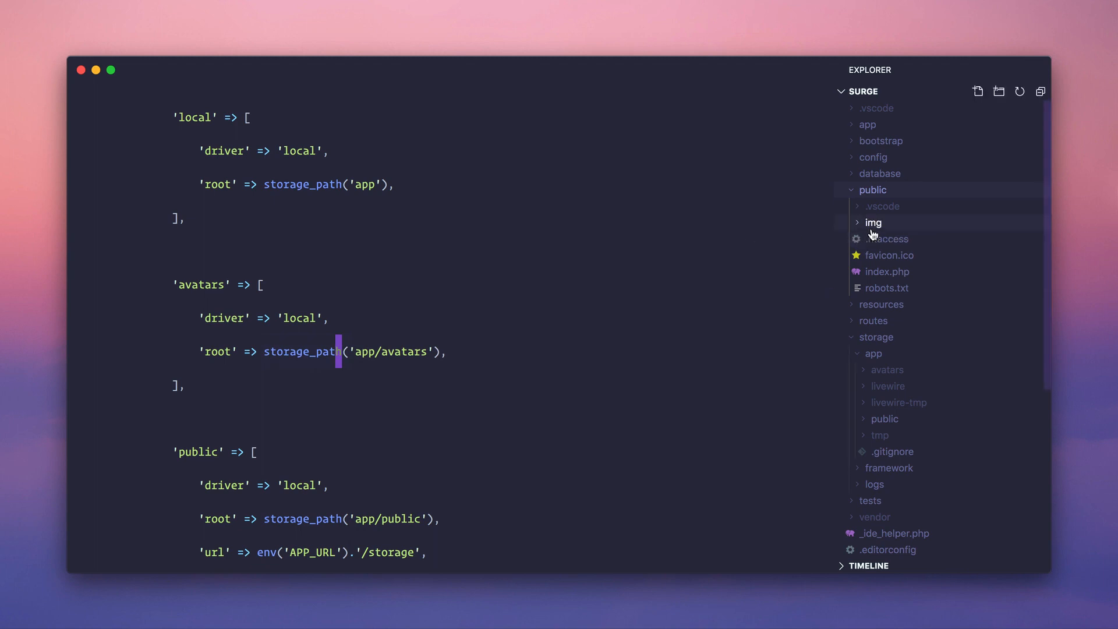
mouse_move(888, 237)
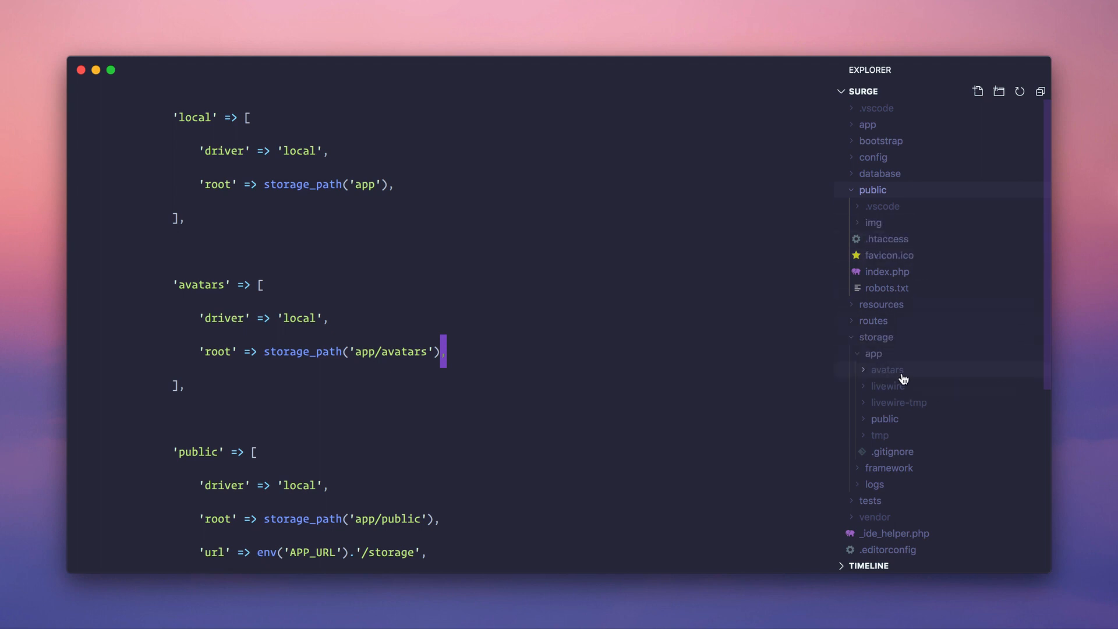
mouse_move(874, 223)
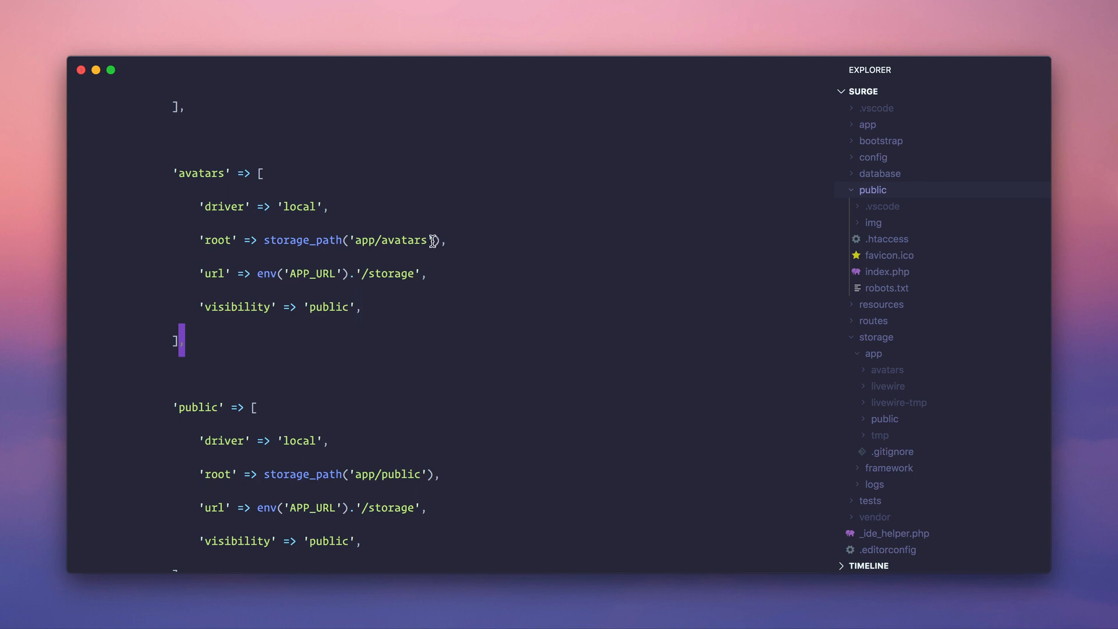
- Give the avatars disk a url of env('APP_URL').'/storage' and public visibility
double_click(311, 273)
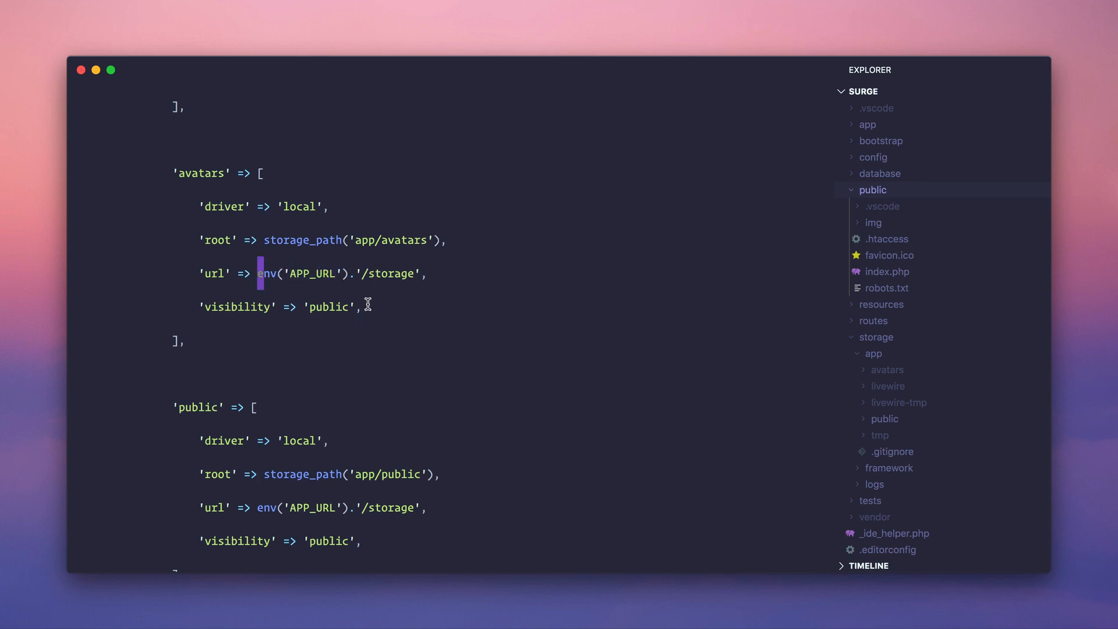
- Draft and remove a trial Storage::disk('avatars')->url() example line with a // http comment
text(Storage::disk('avat)
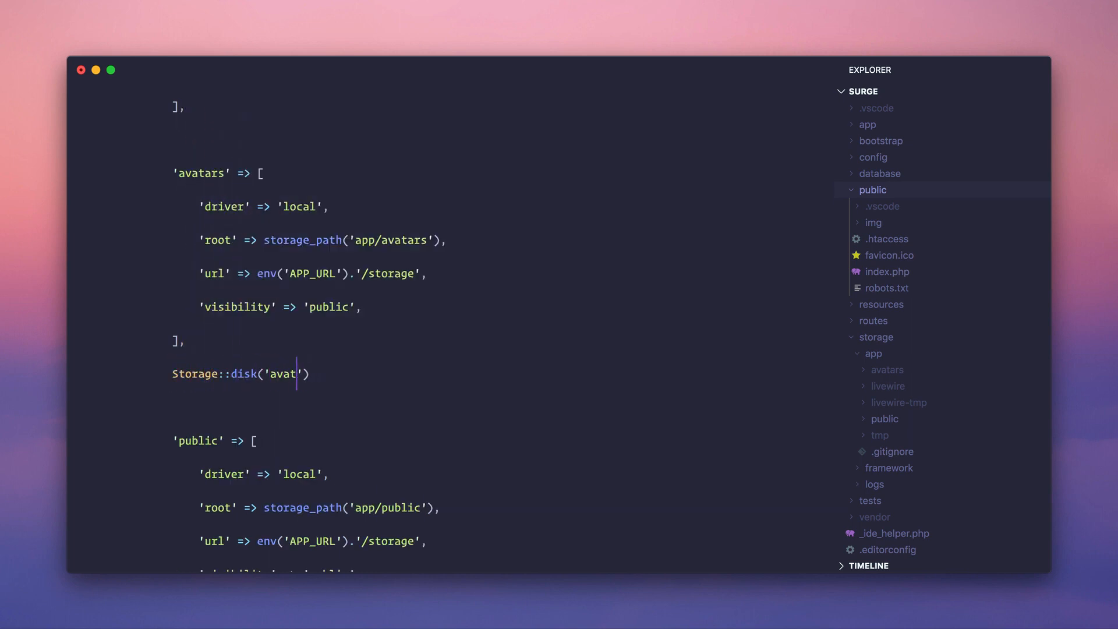
text(ars)
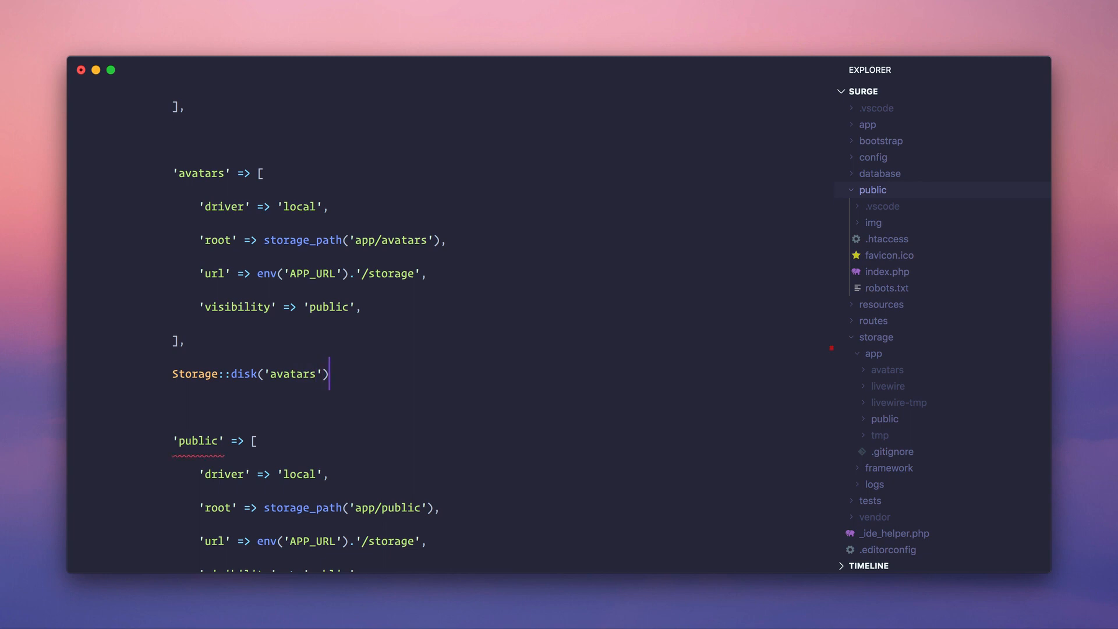
text(// https://surge.text/)
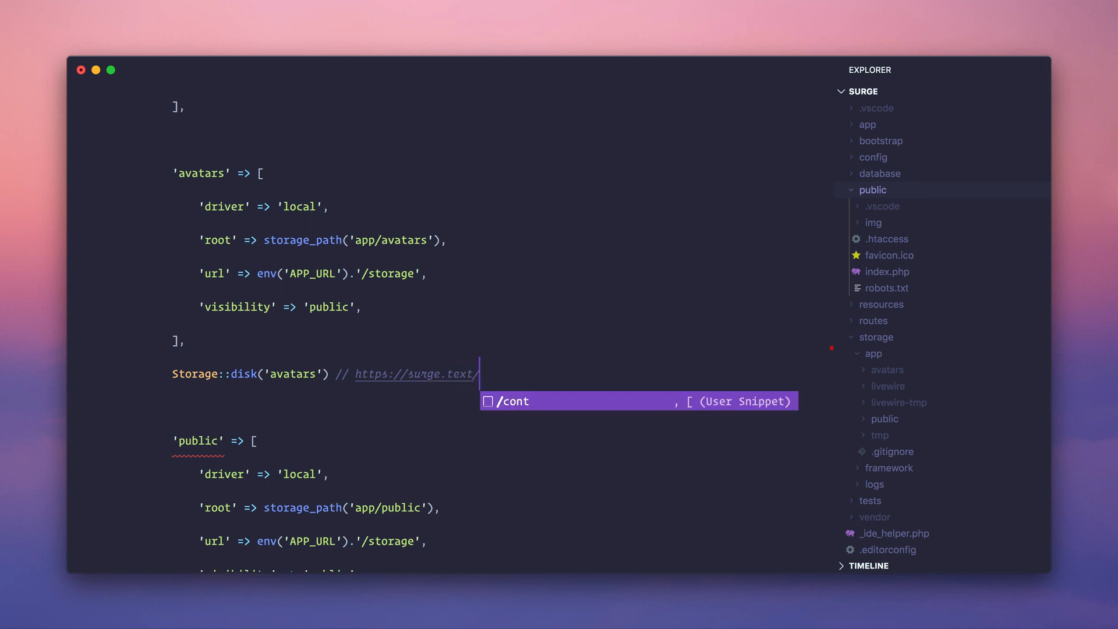
text(avatars.)
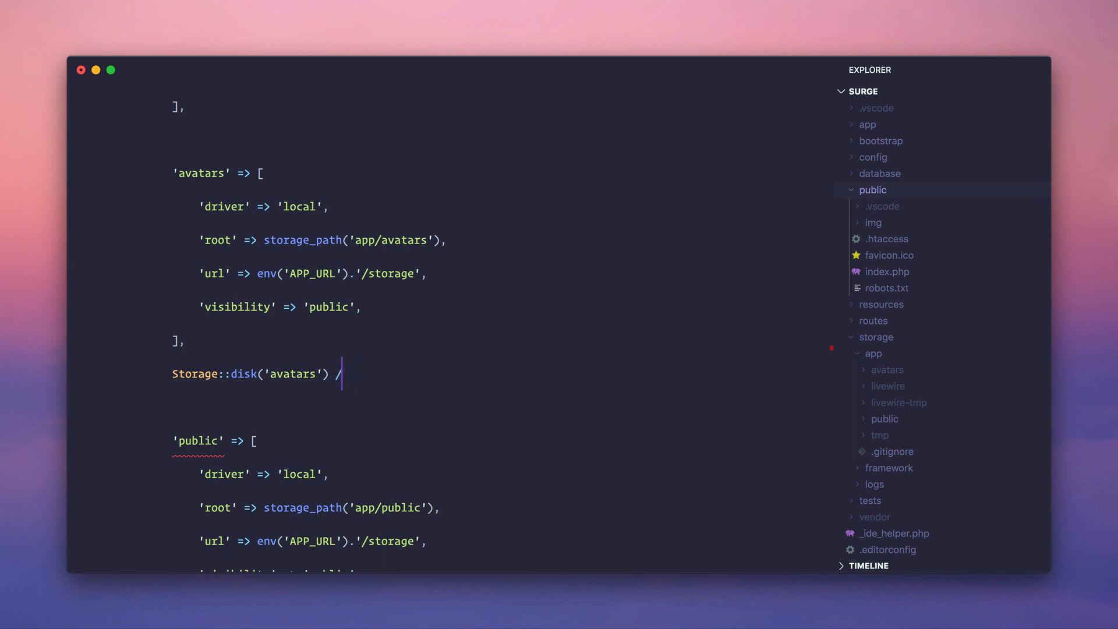
text(->url();)
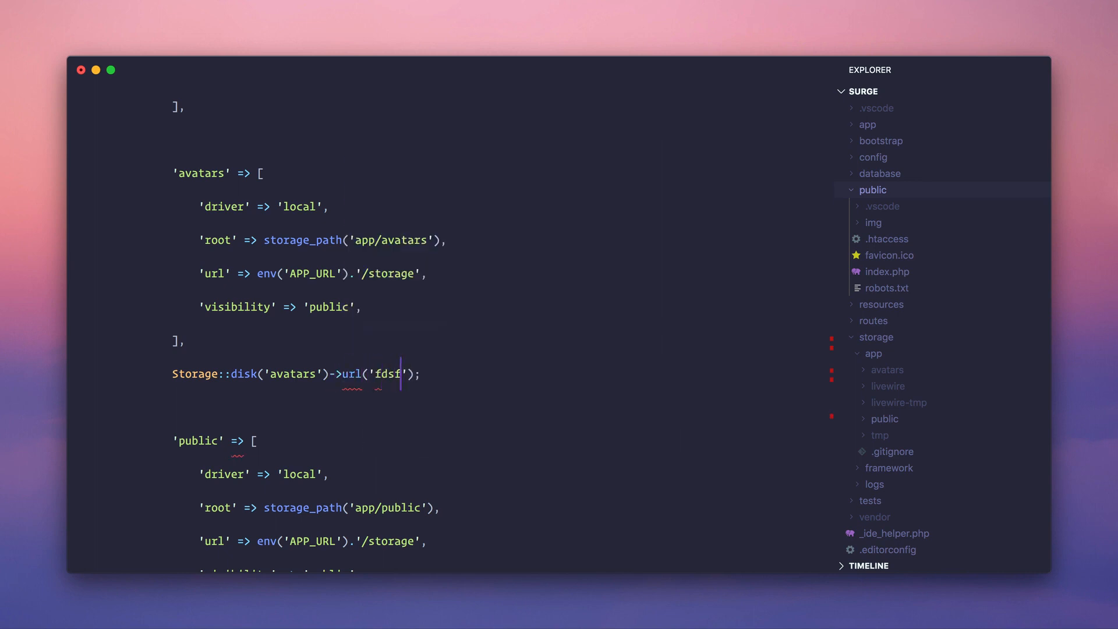
text(da)
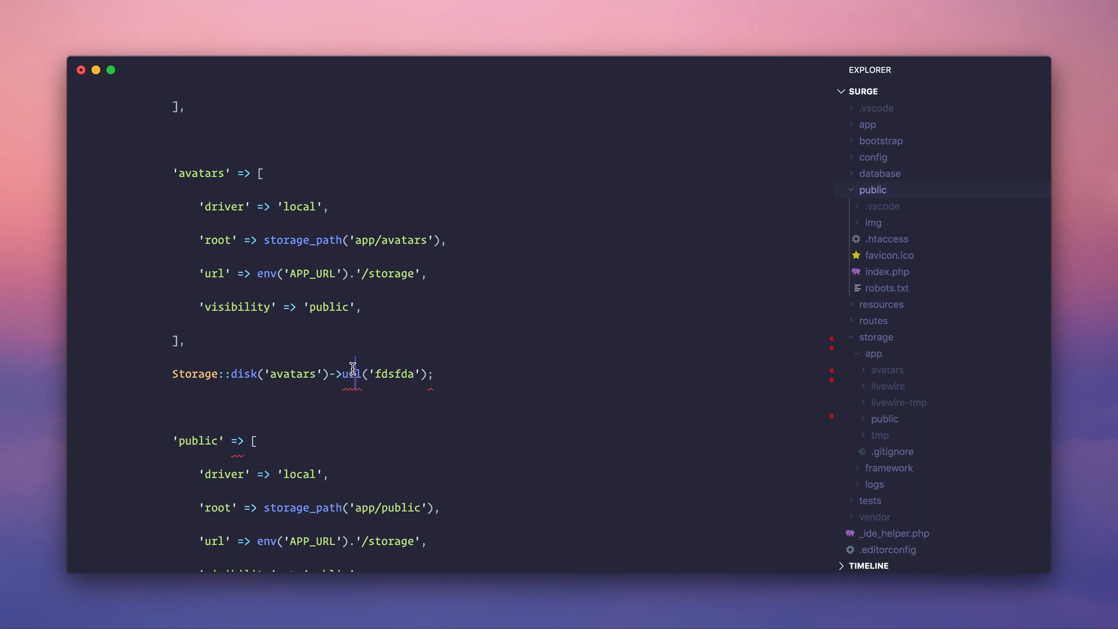
- Change the avatars disk url suffix from '/storage' to '/avatars'
double_click(352, 374)
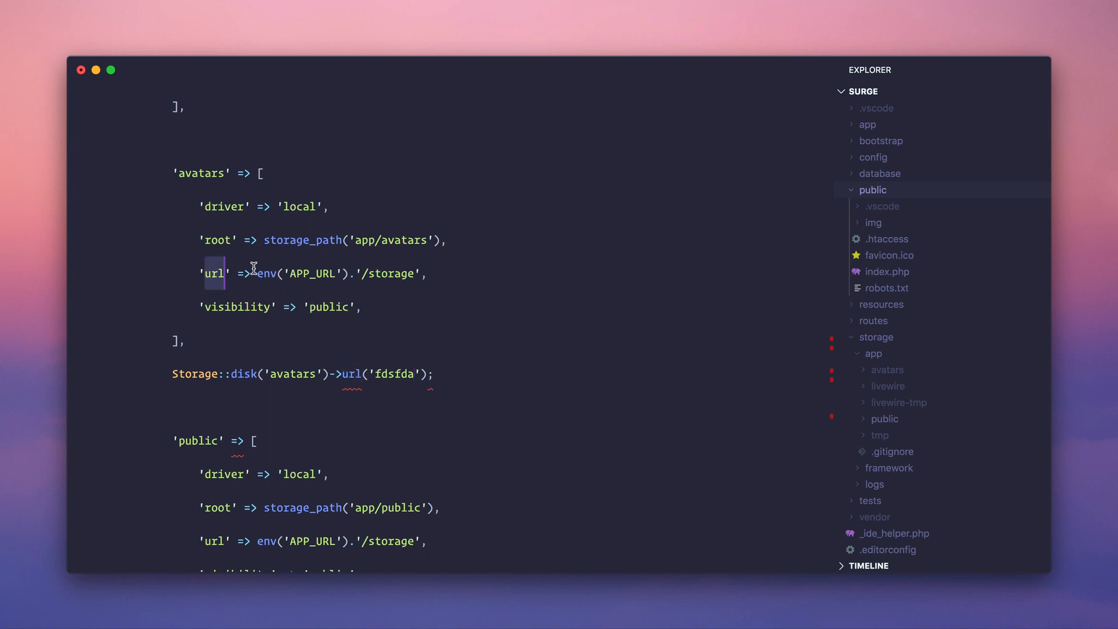
double_click(392, 273)
text(avatar)
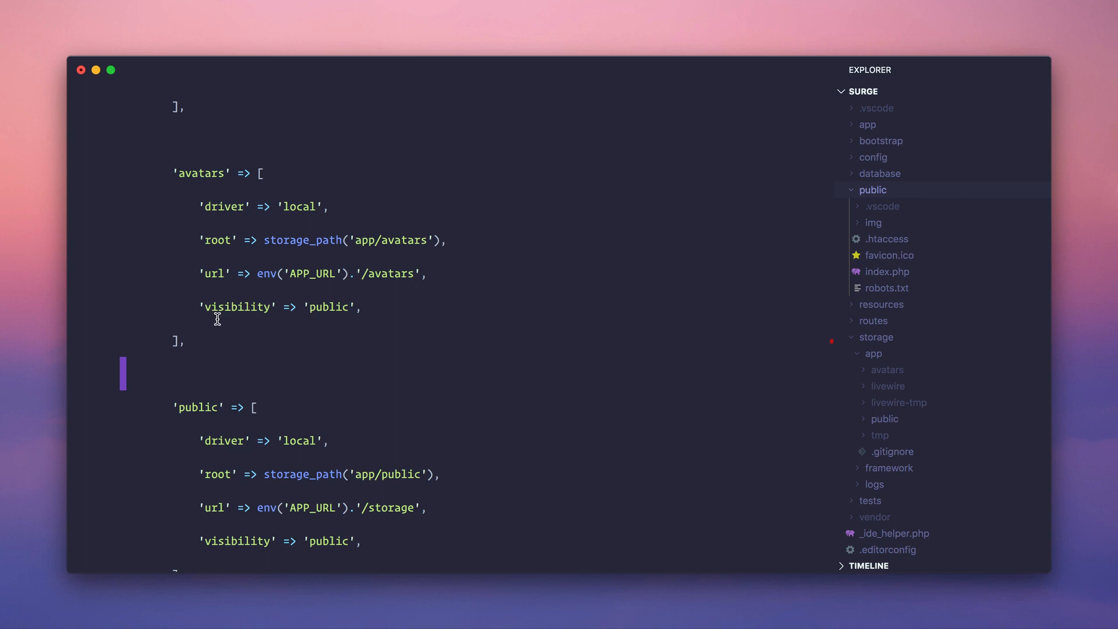
double_click(237, 306)
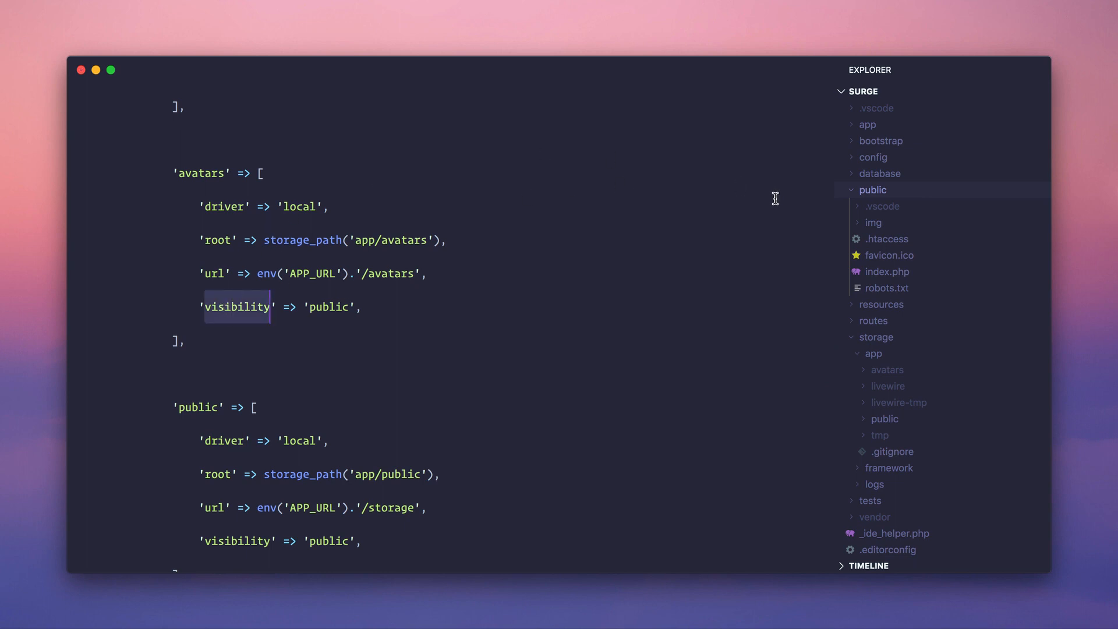
mouse_move(202, 321)
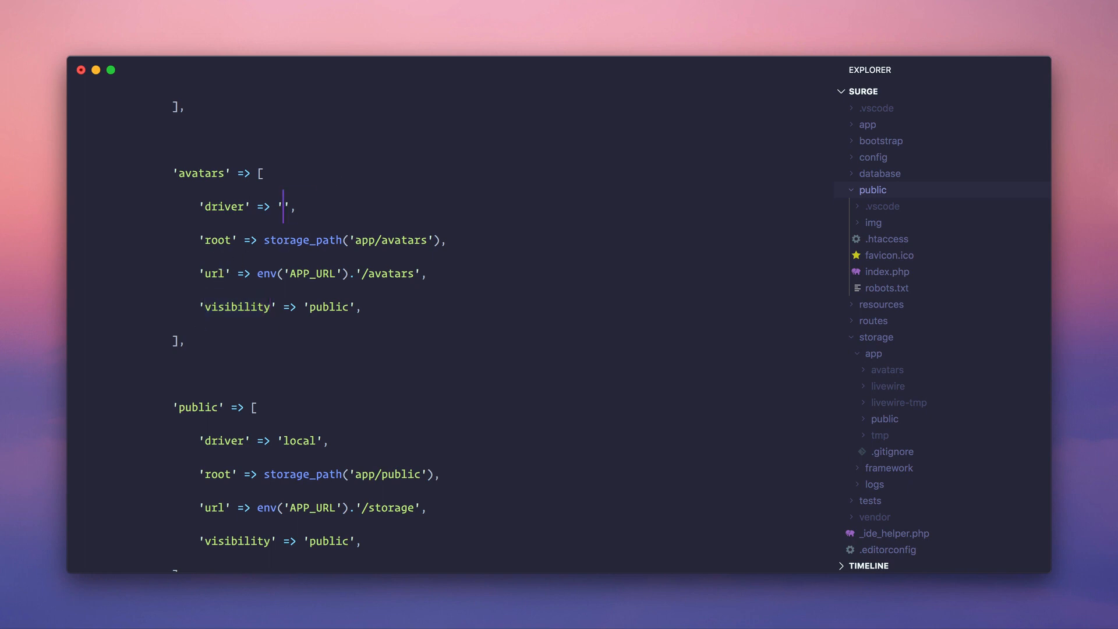
text(local)
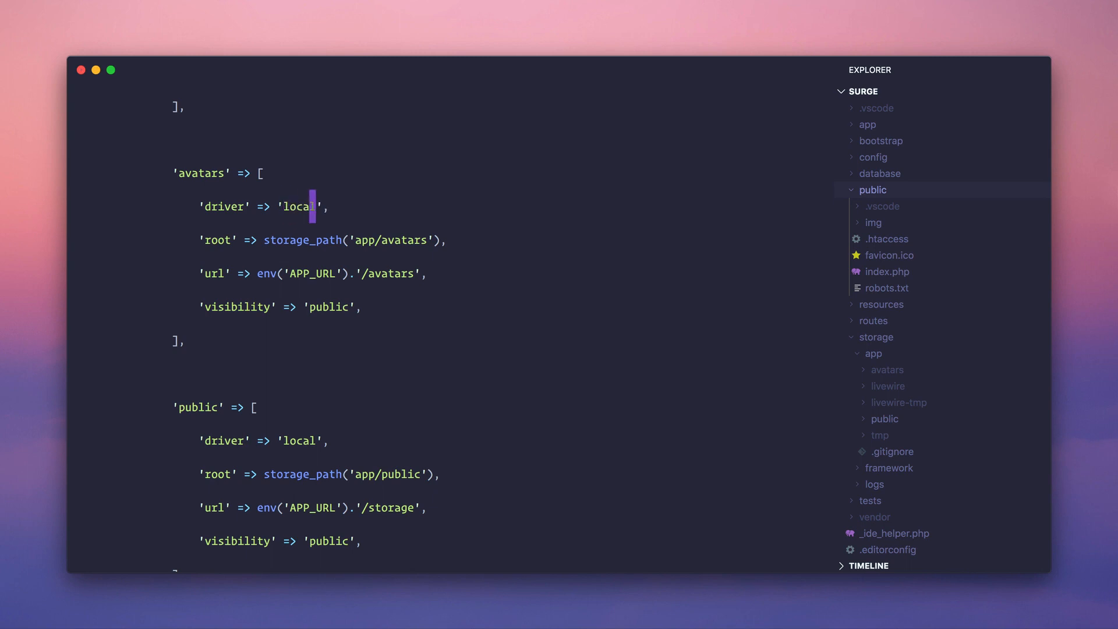
mouse_move(265, 173)
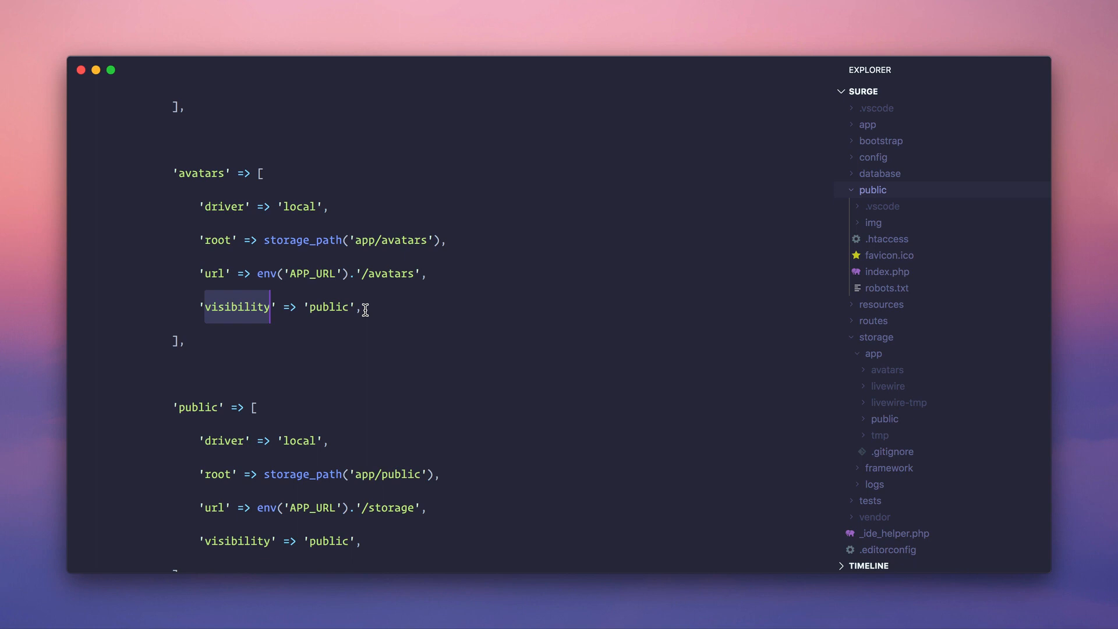
double_click(214, 273)
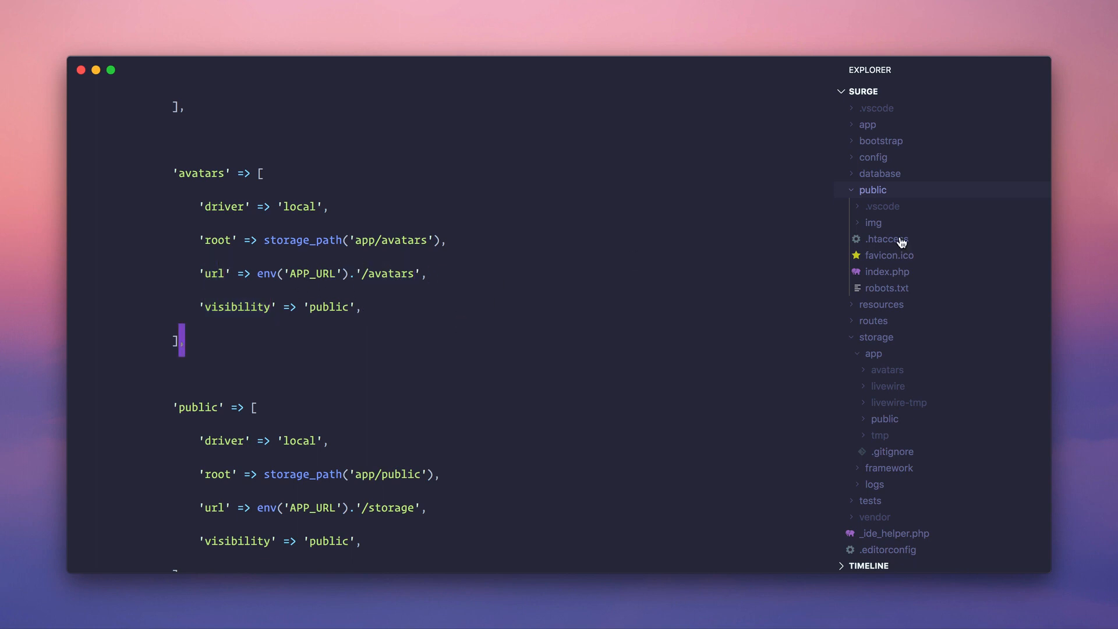
mouse_move(907, 374)
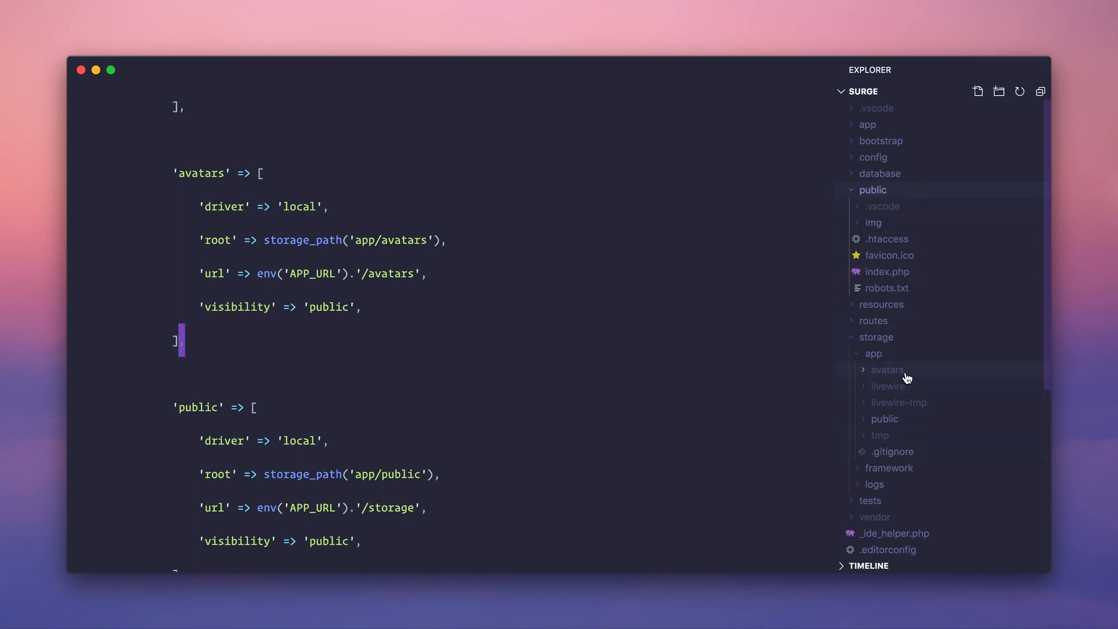
- Expand storage/app/avatars and browse Documents in Finder for headshot.jpg to drag in
click(888, 369)
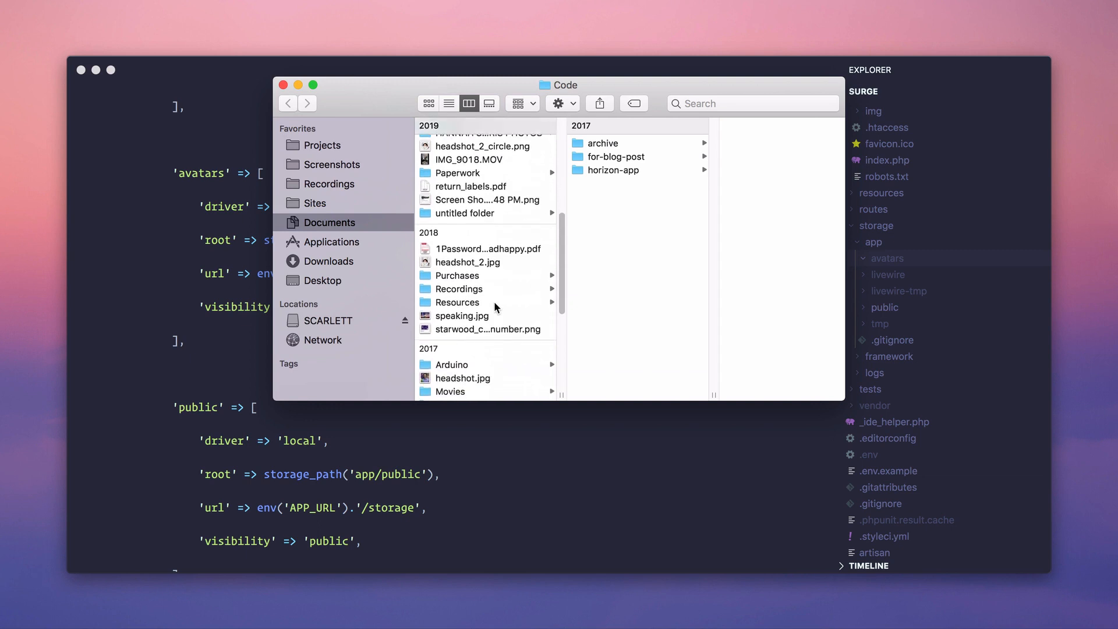
scroll(down, 3)
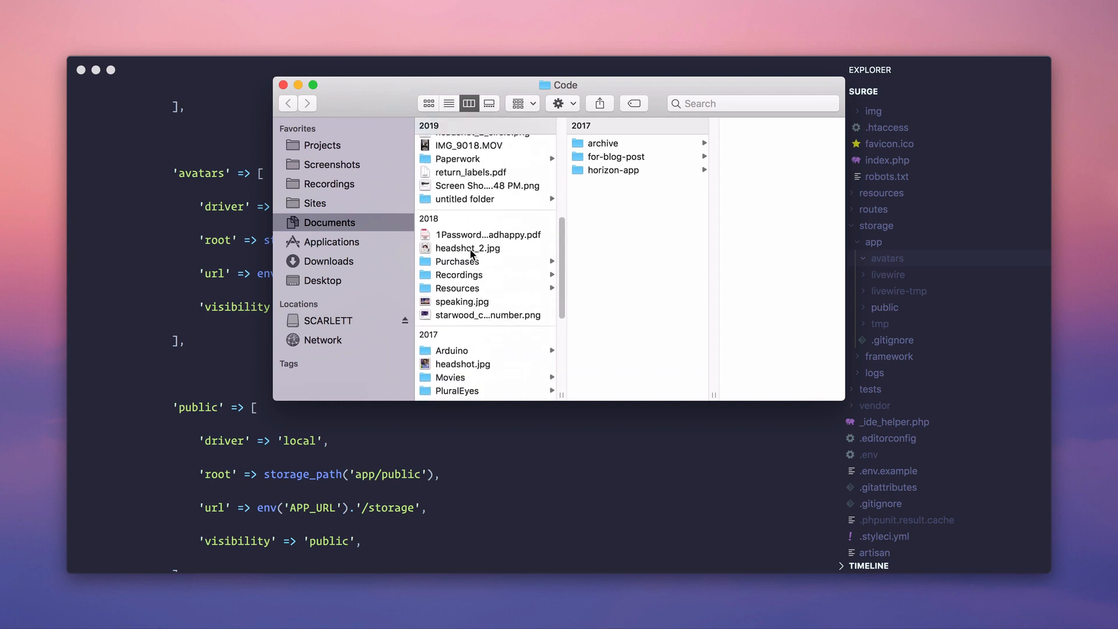
mouse_move(466, 251)
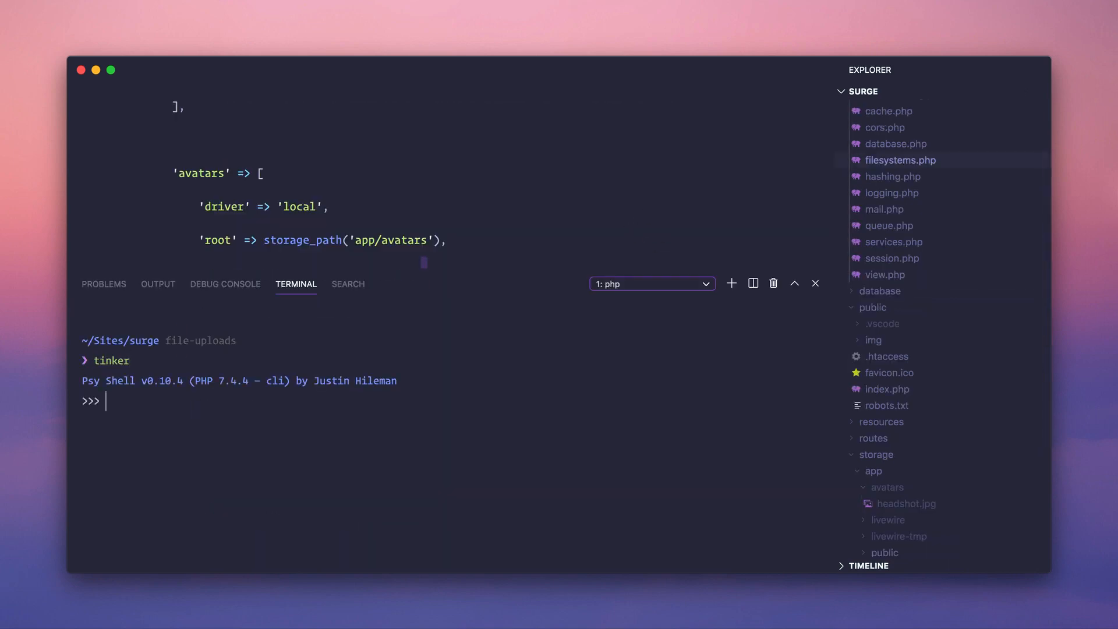
- List the avatars disk files in tinker, showing headshot.jpg
text(Storage::disk)
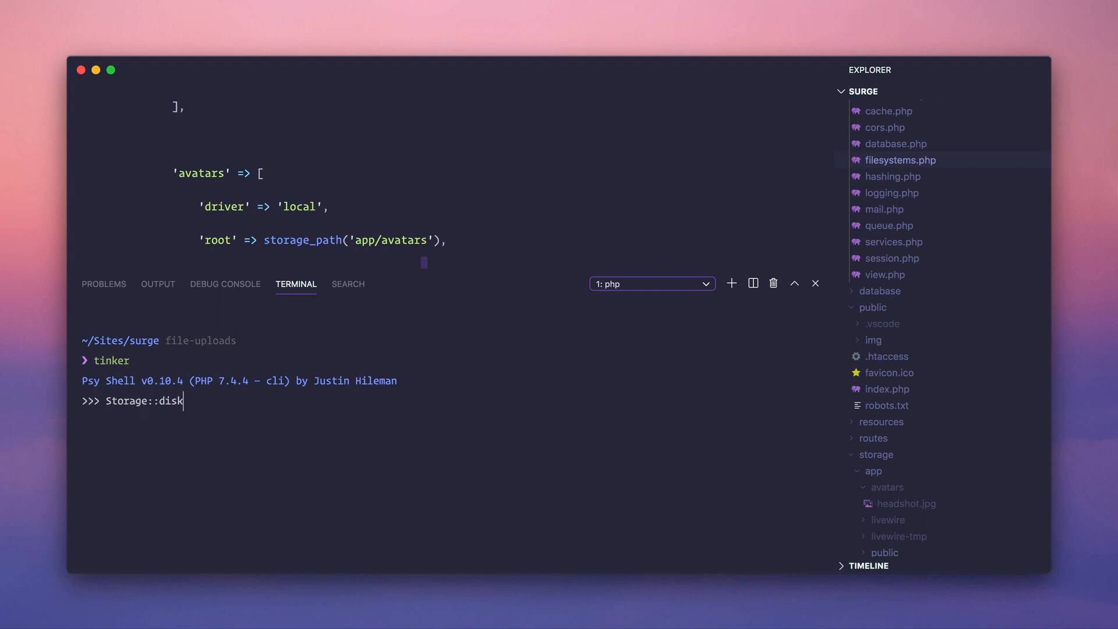
text((')
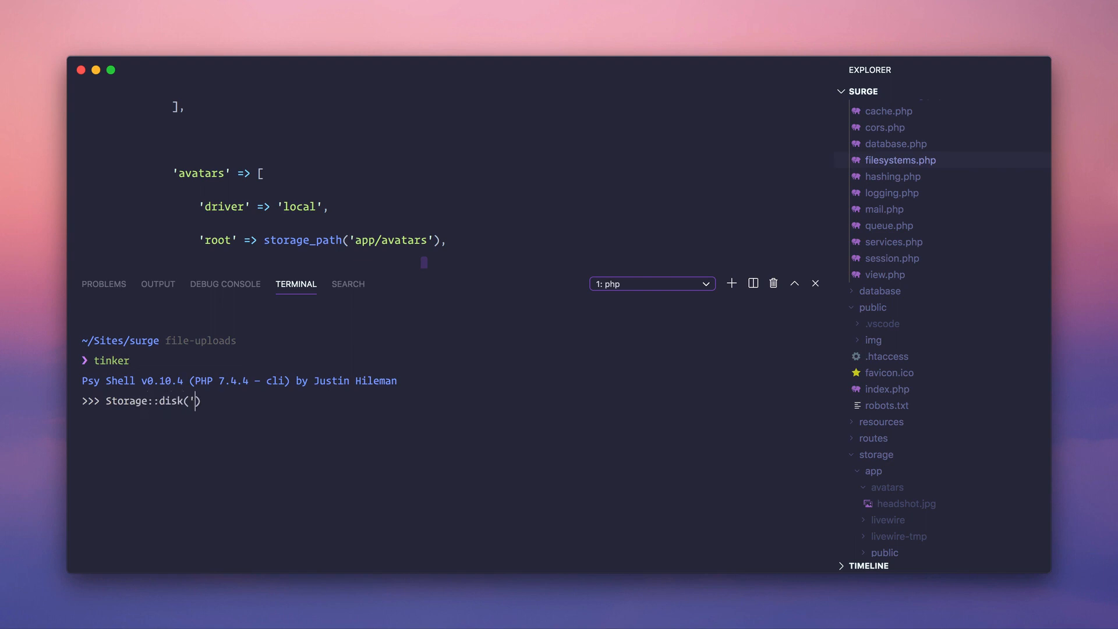
text(avatars')->)
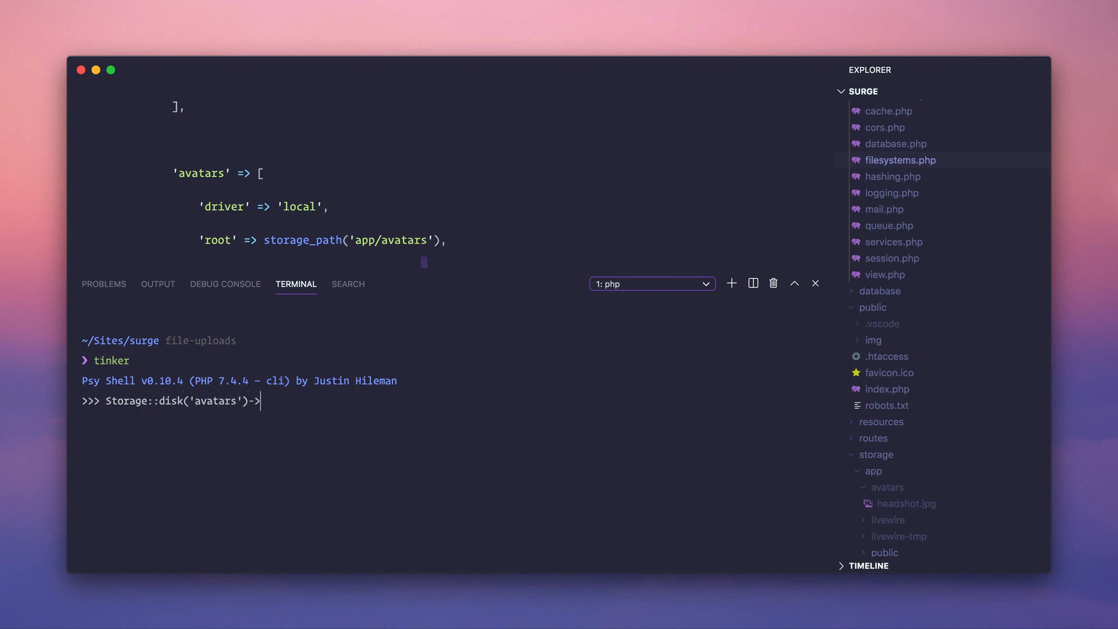
text(ge)
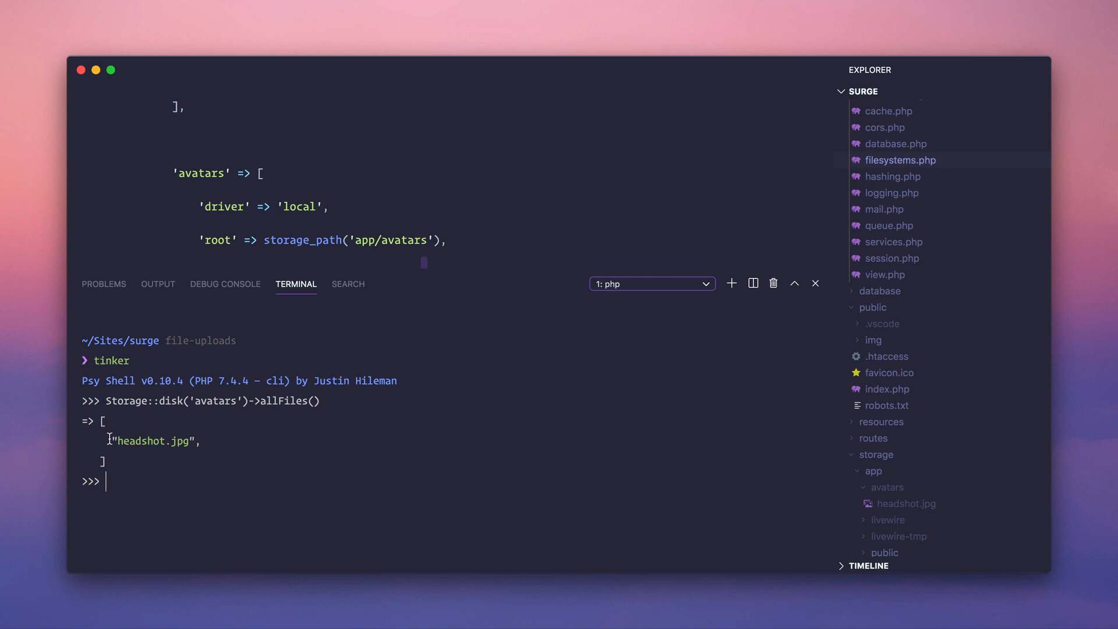
double_click(154, 441)
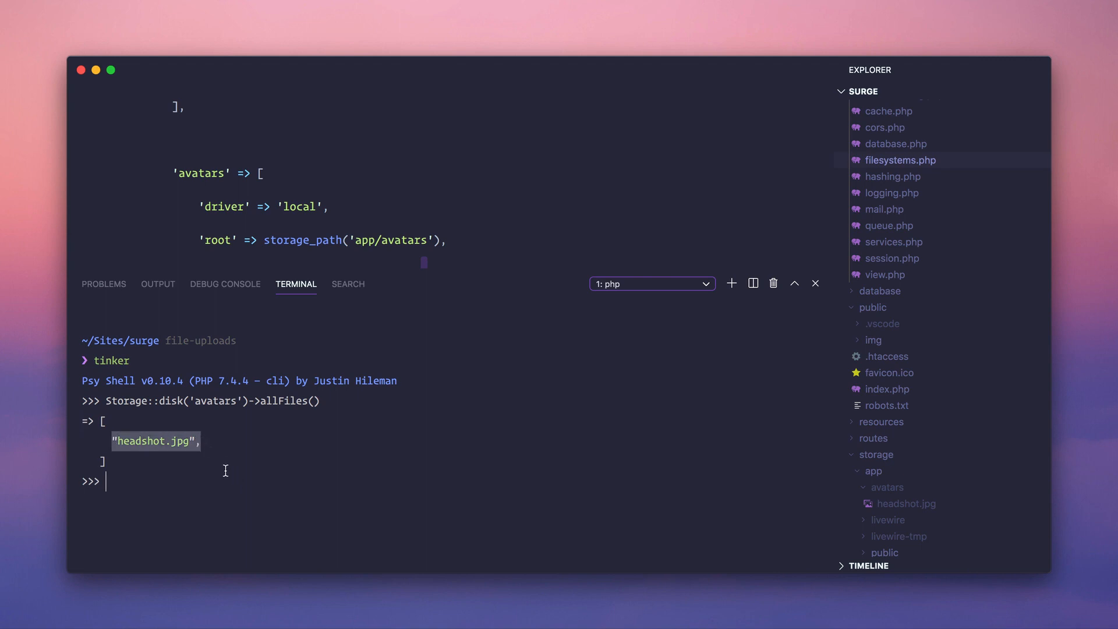
text(Storage::disk('avatars')->url)
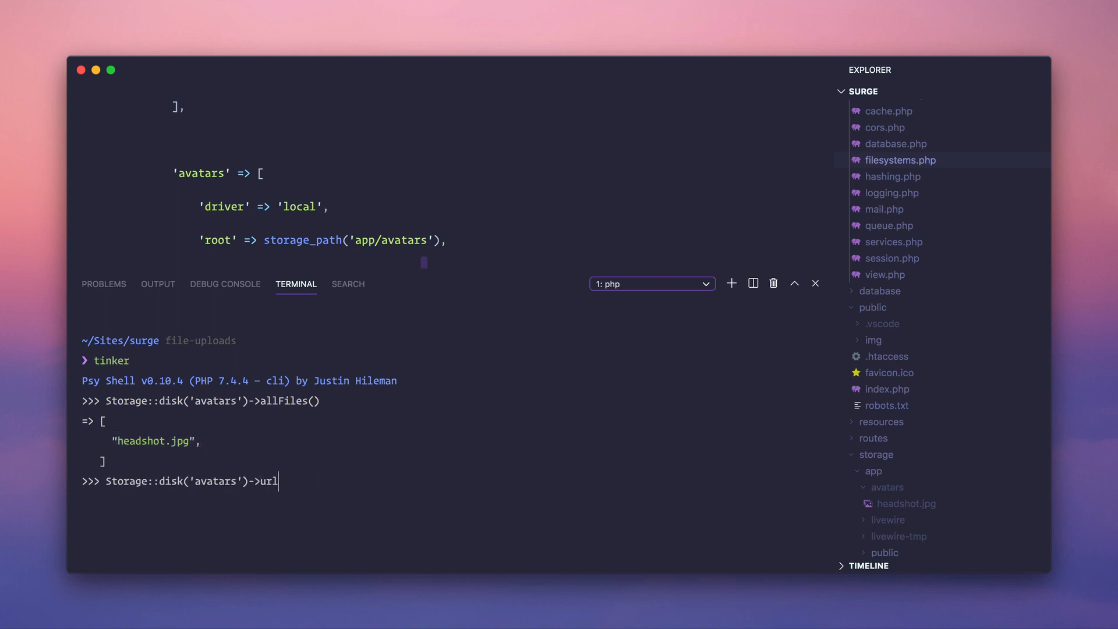
text(('headshot.jpg)
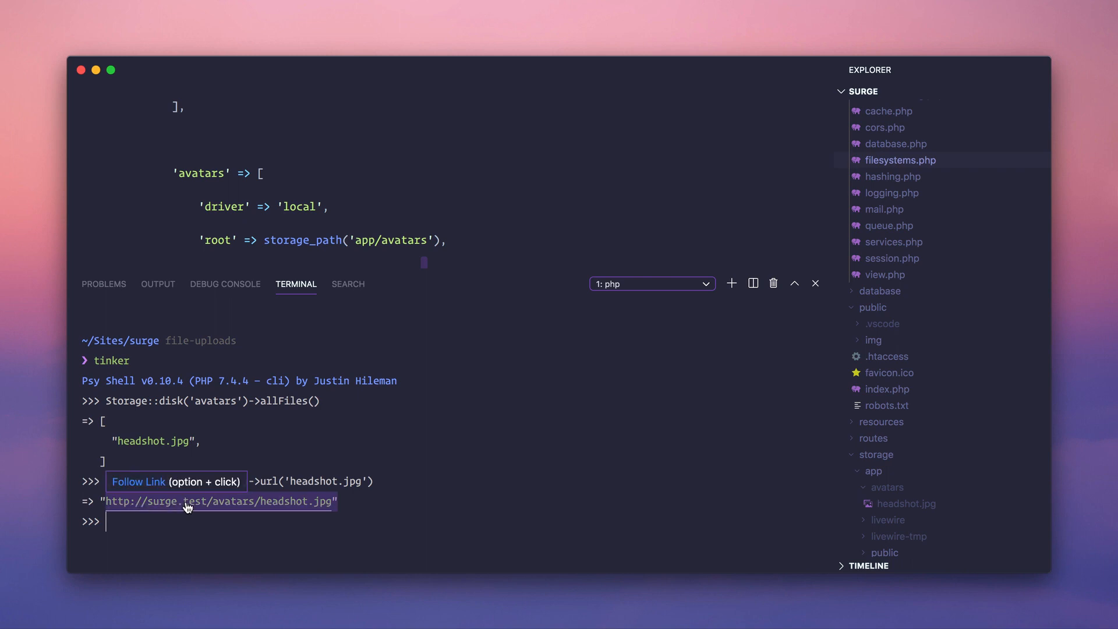
mouse_move(262, 509)
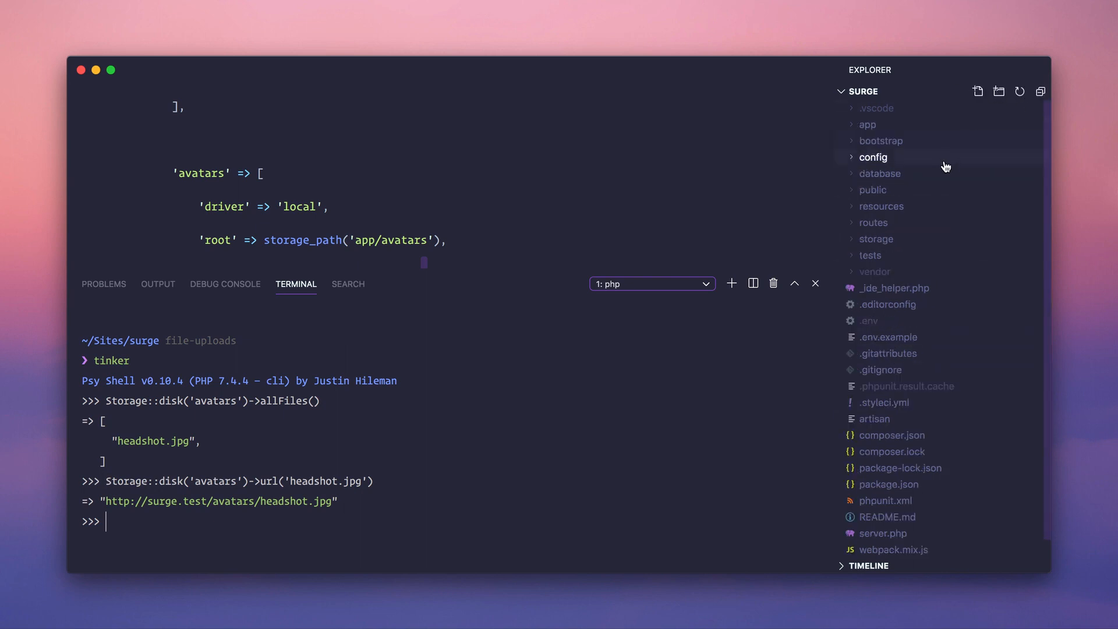
- Check the public folder, exit tinker and return filesystems.php to full view
click(872, 190)
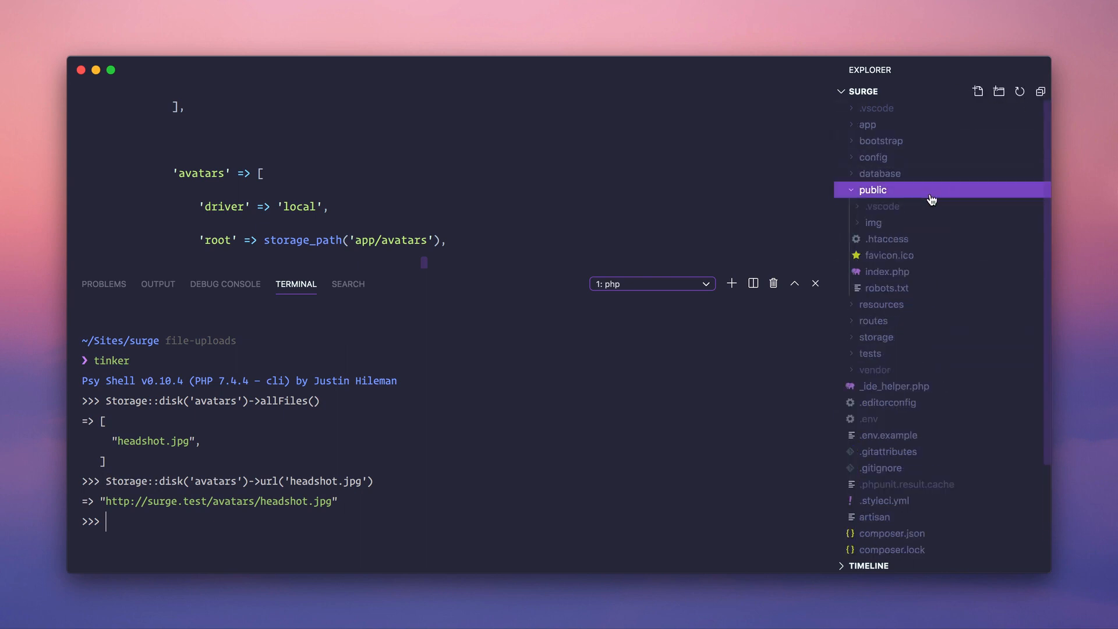
mouse_move(884, 203)
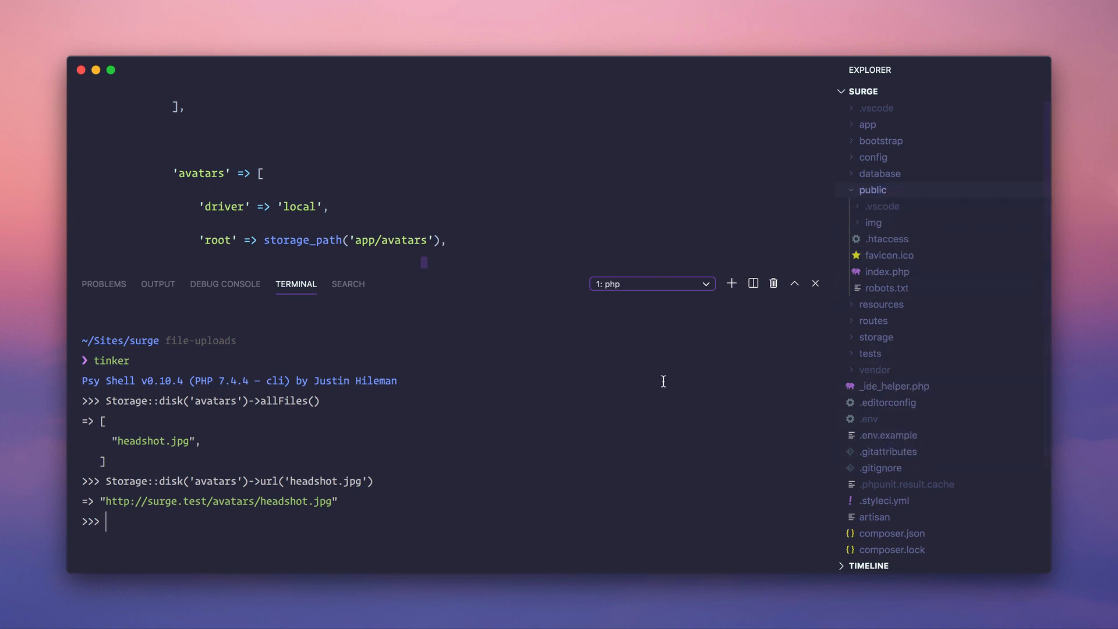
text(e)
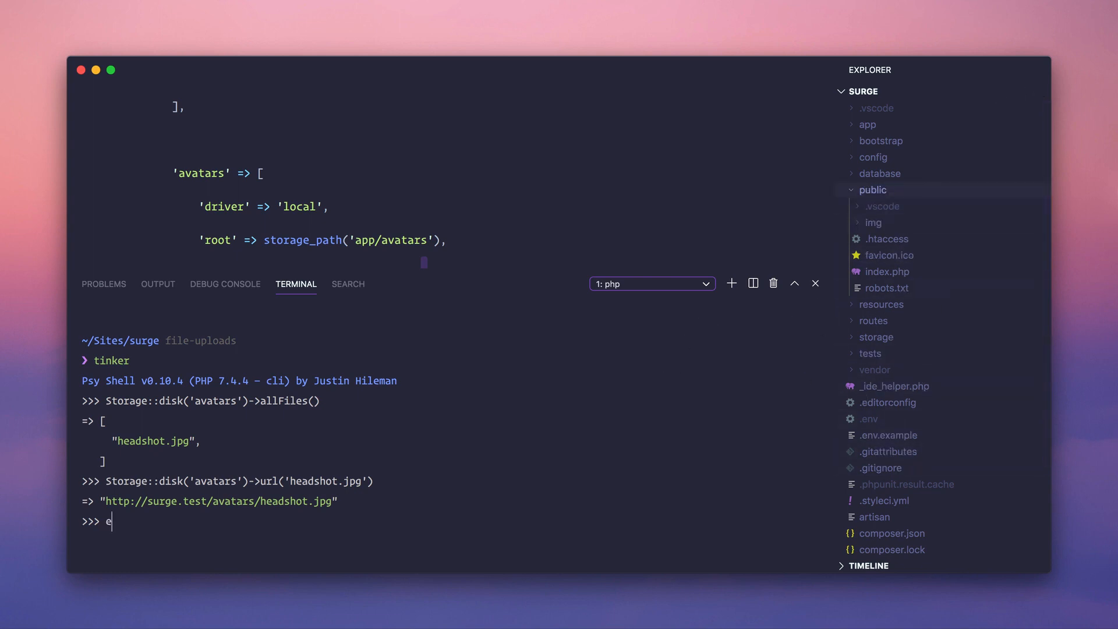
text(exit)
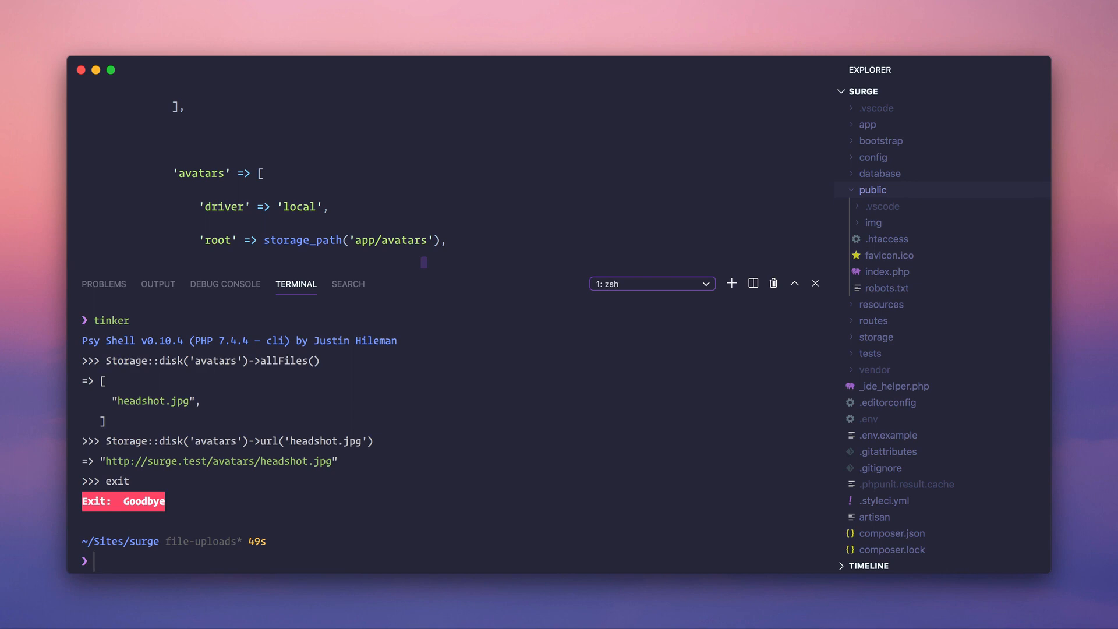
text(l)
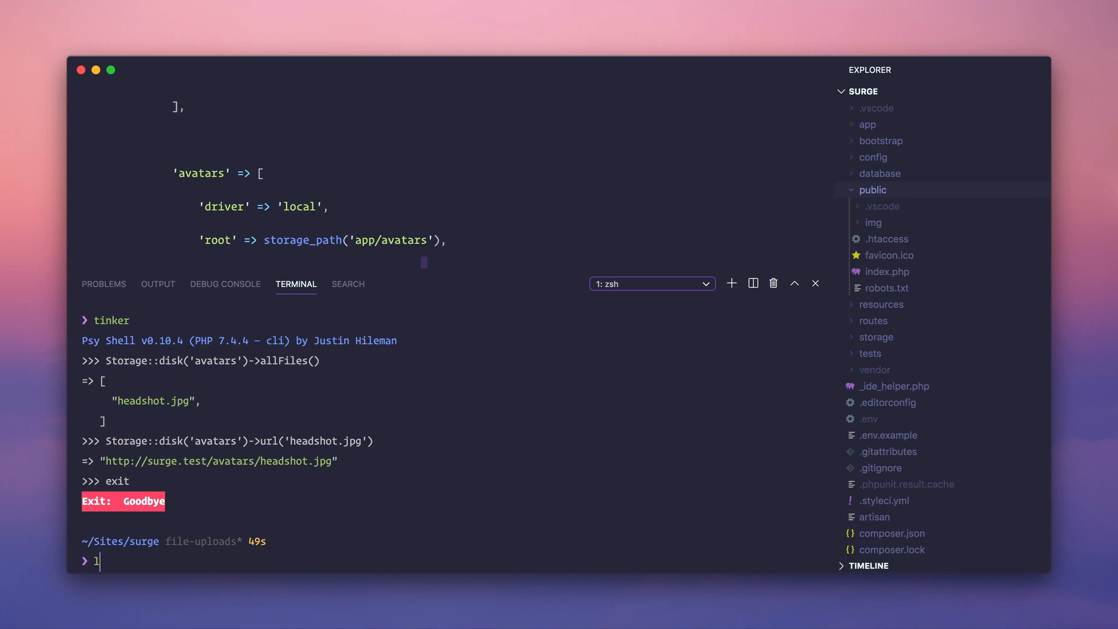
click(815, 283)
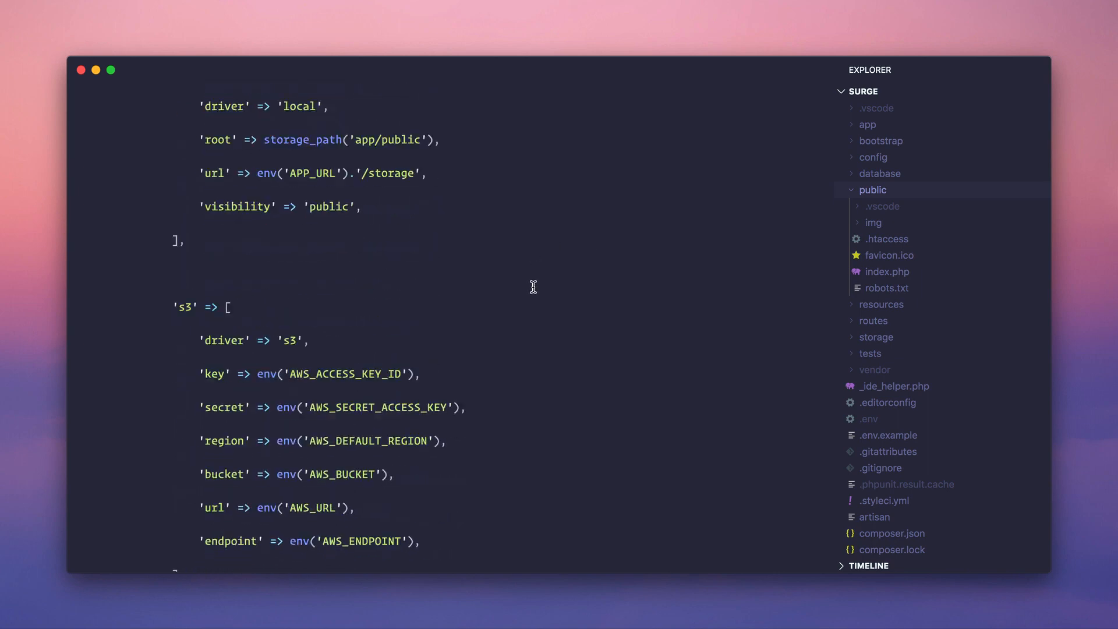
- Make the links array map public_path('avatars') to storage_path('app/avatars')
scroll(down, 3)
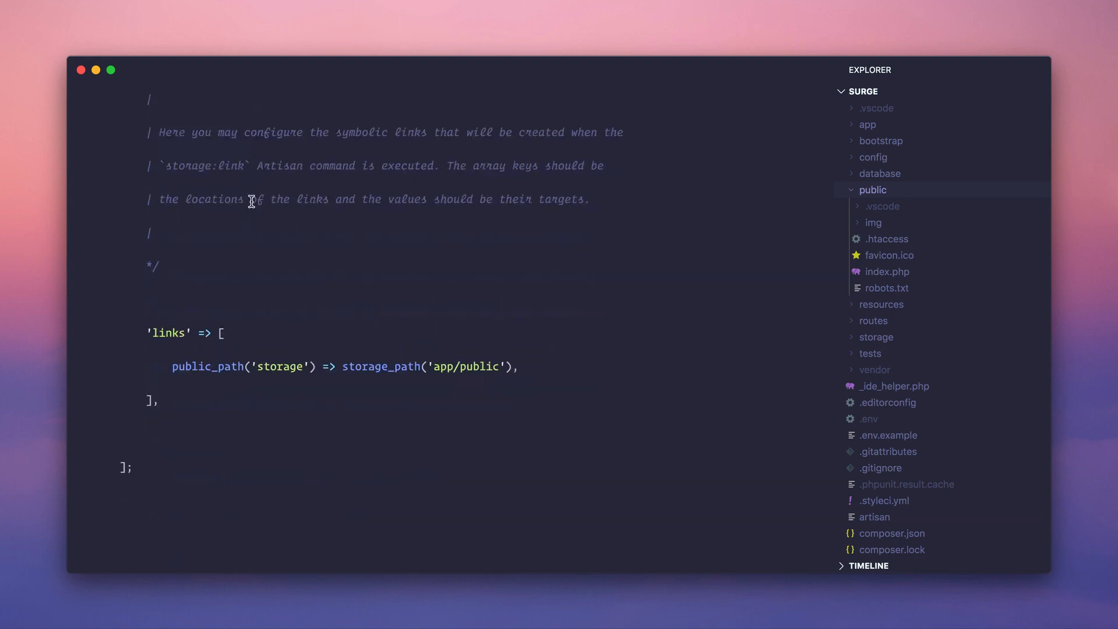
double_click(169, 333)
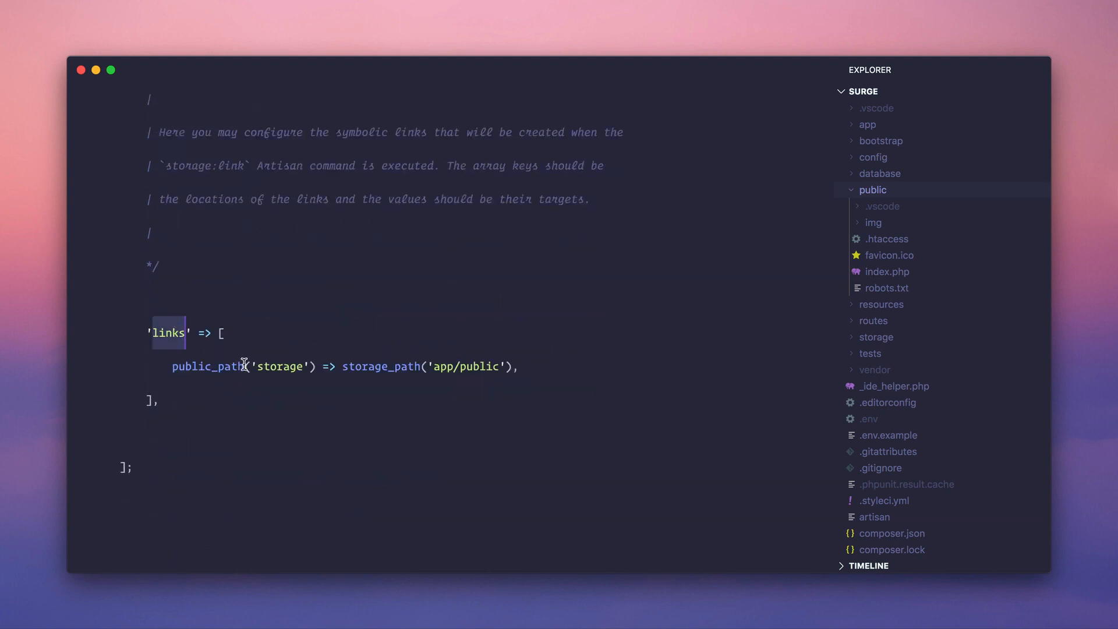
double_click(478, 367)
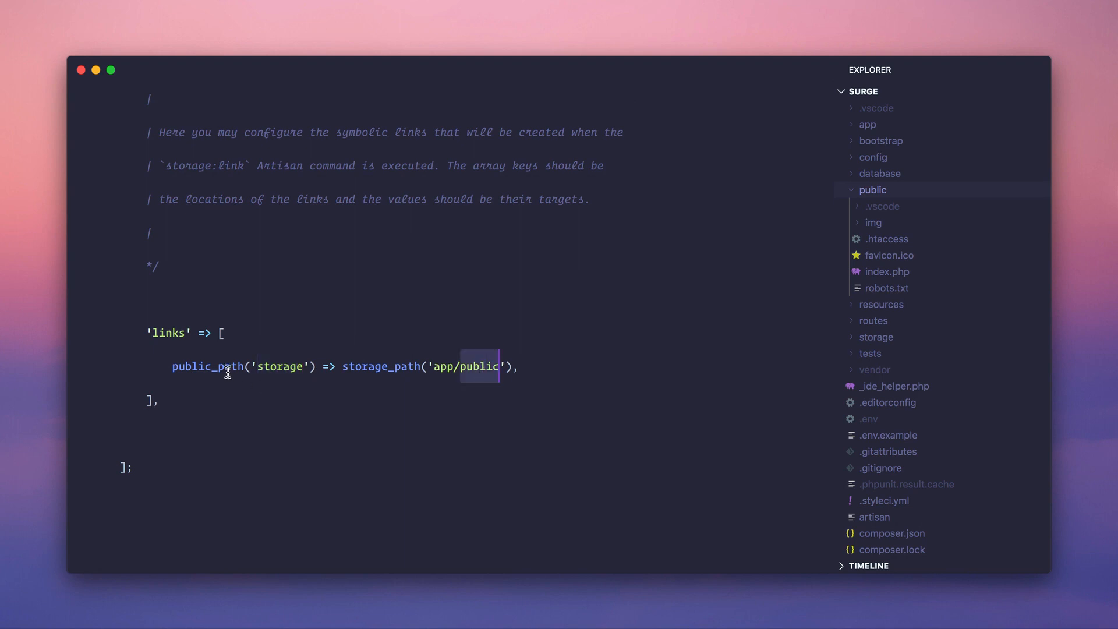
double_click(281, 367)
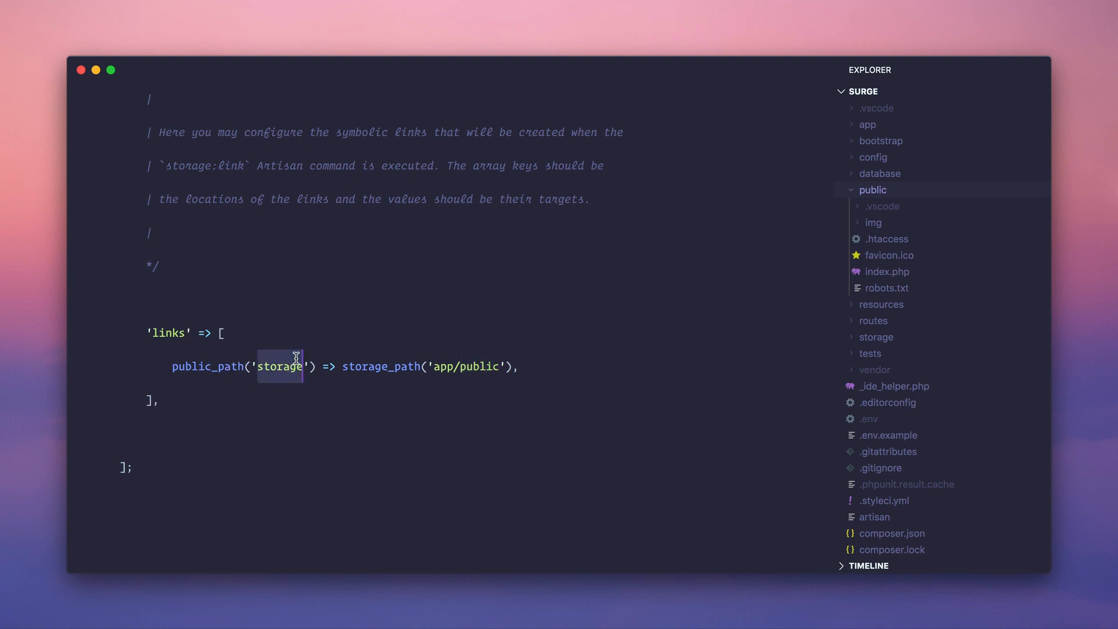
text(a)
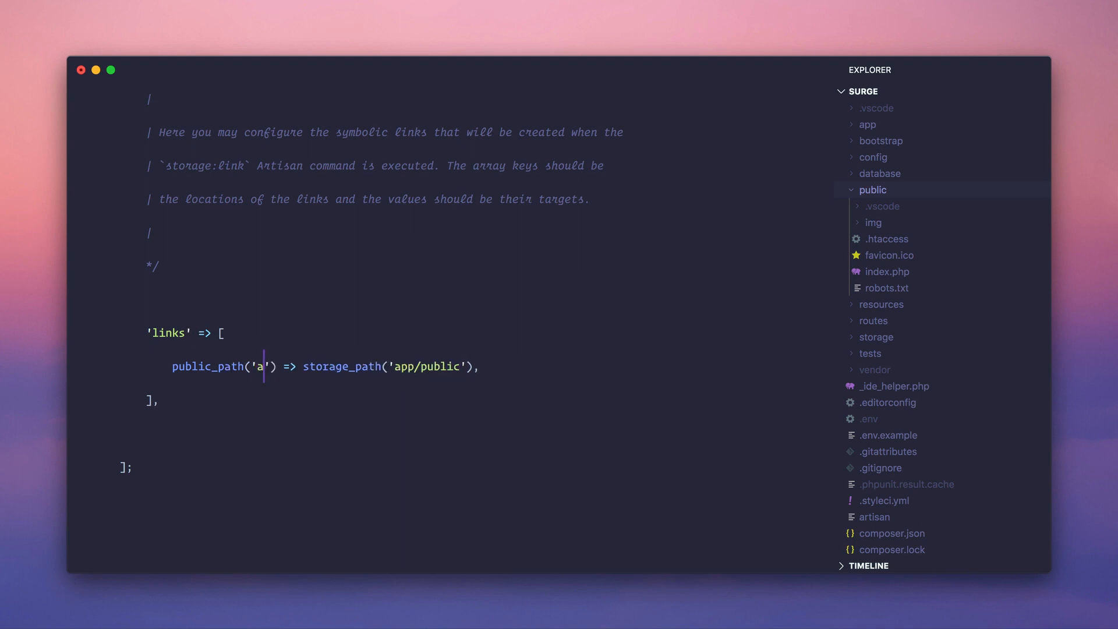
text(vatars)
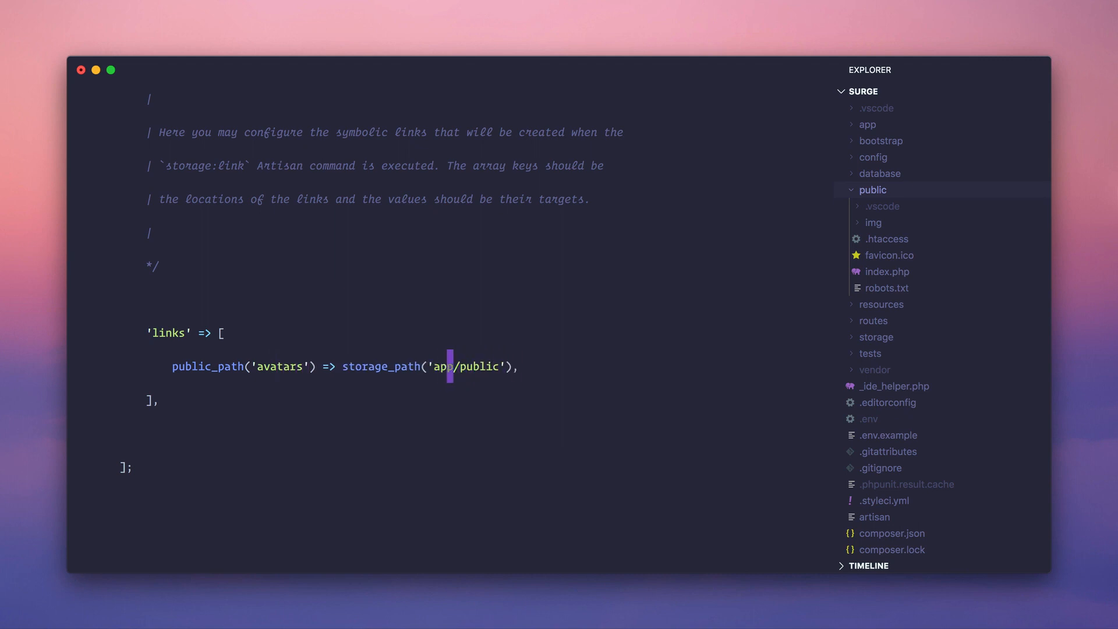
text(avatars')->url('headshot.jpg'))
text(exit)
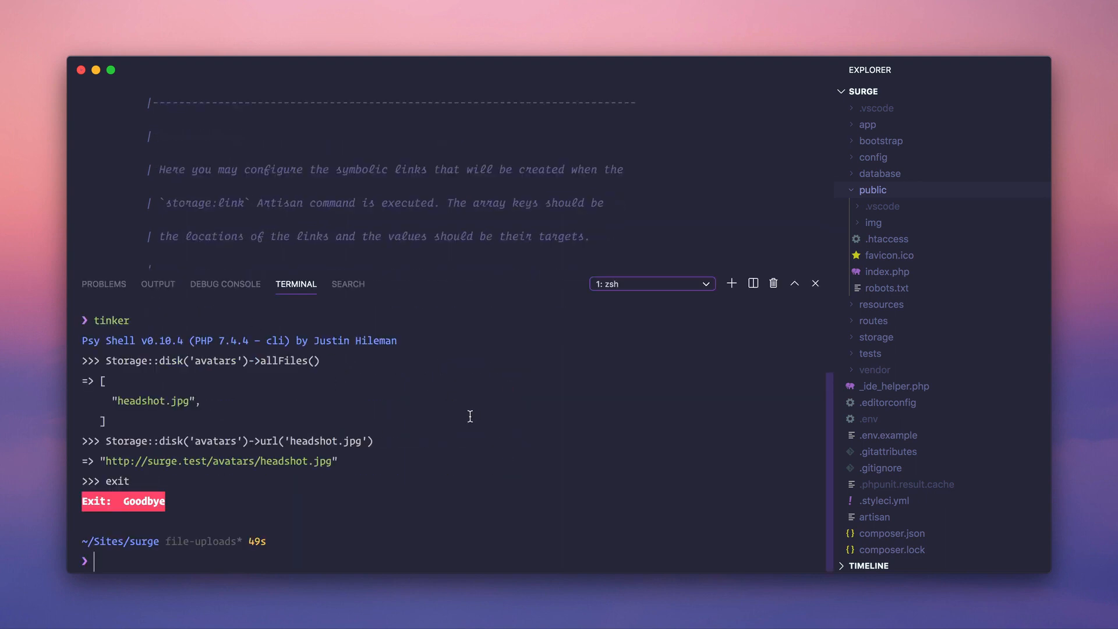
- Run artisan storage:link and confirm public/avatars now contains headshot.jpg
text(artisan storage:link)
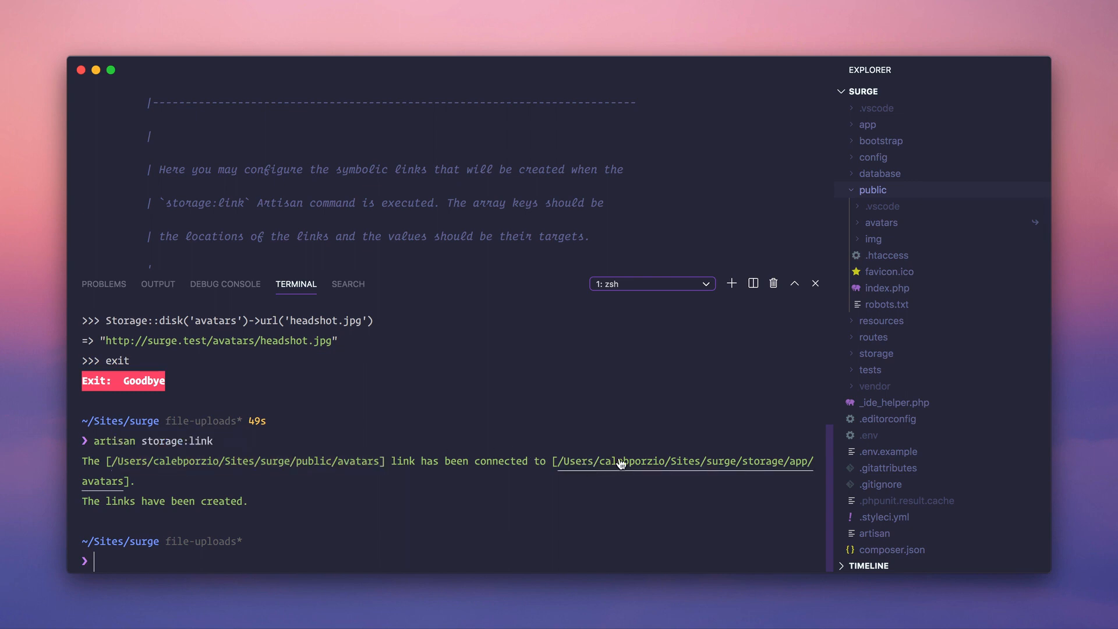
click(815, 283)
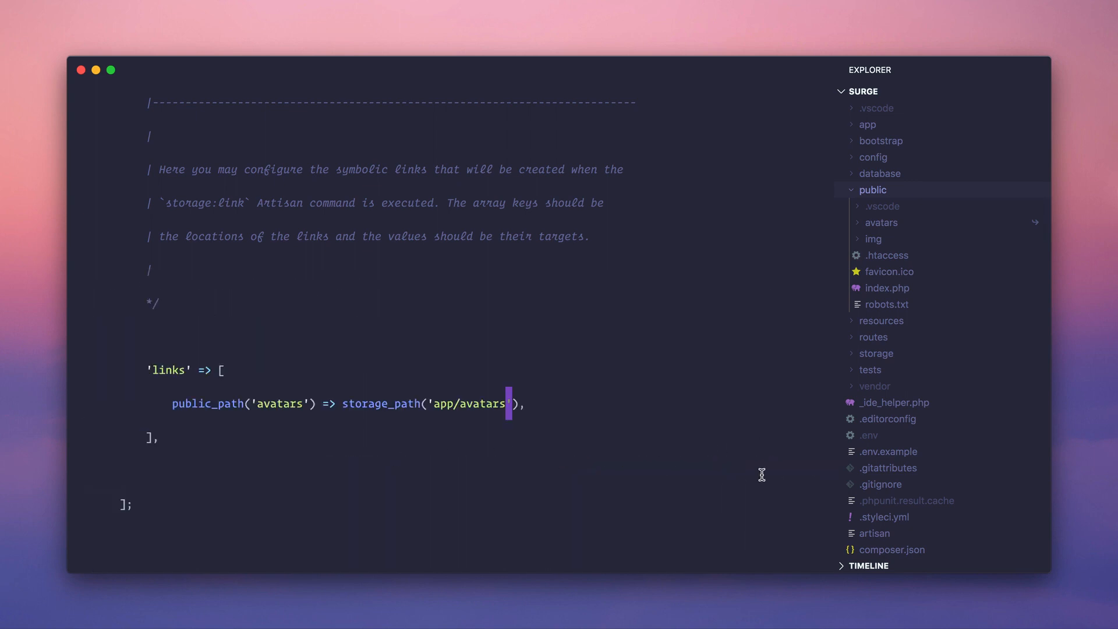
click(882, 223)
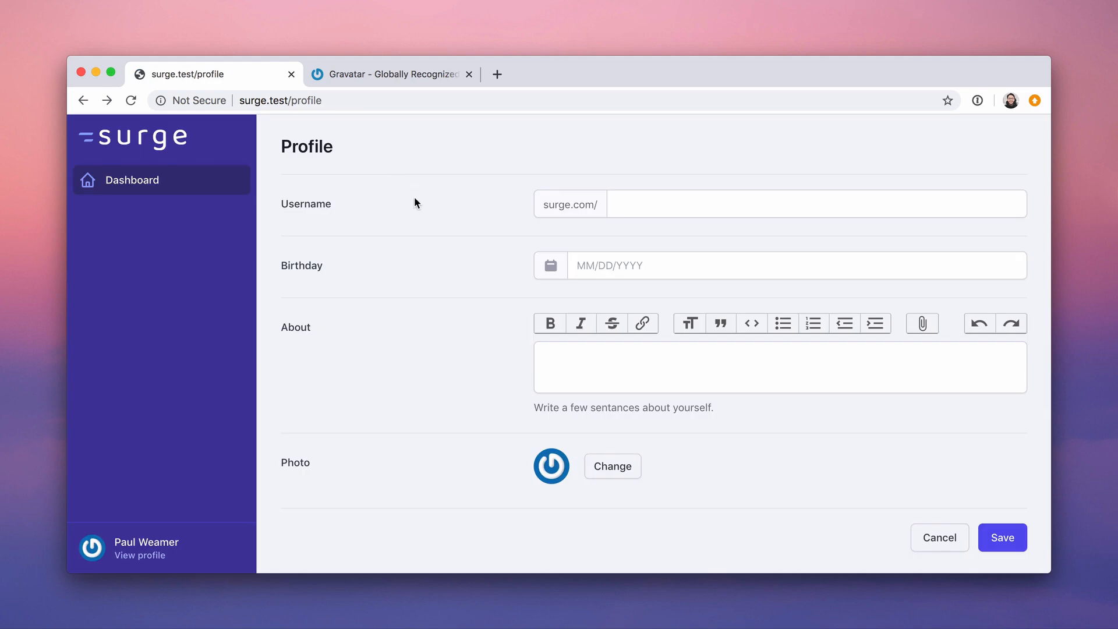
click(612, 466)
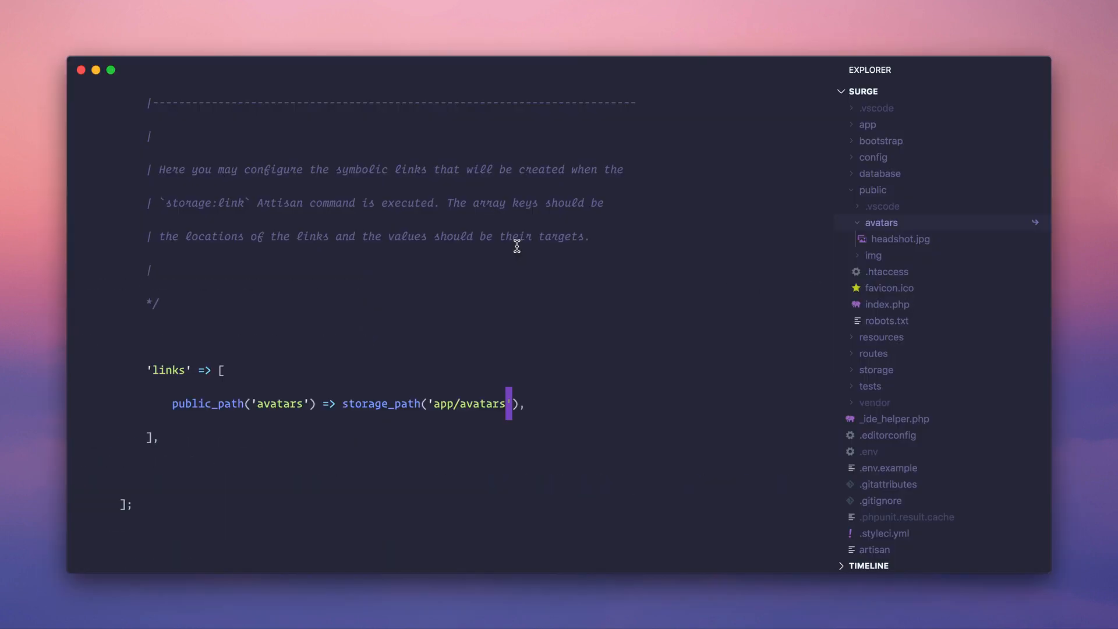
- Scroll filesystems.php to the top and switch to Chrome's surge.test/profile tab
scroll(down, 3)
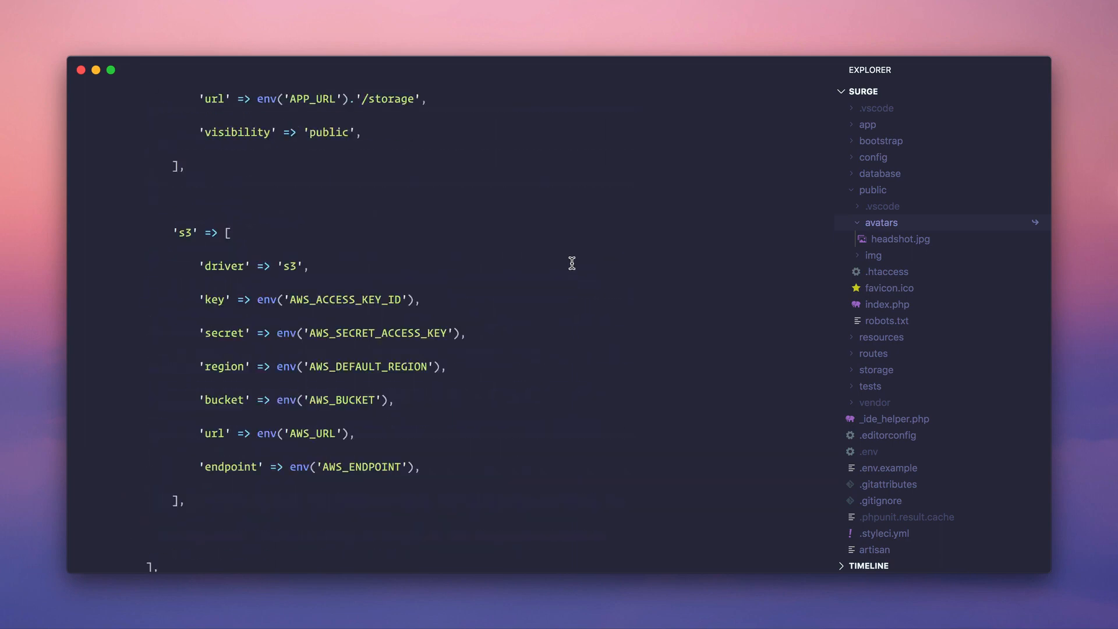
scroll(up, 3)
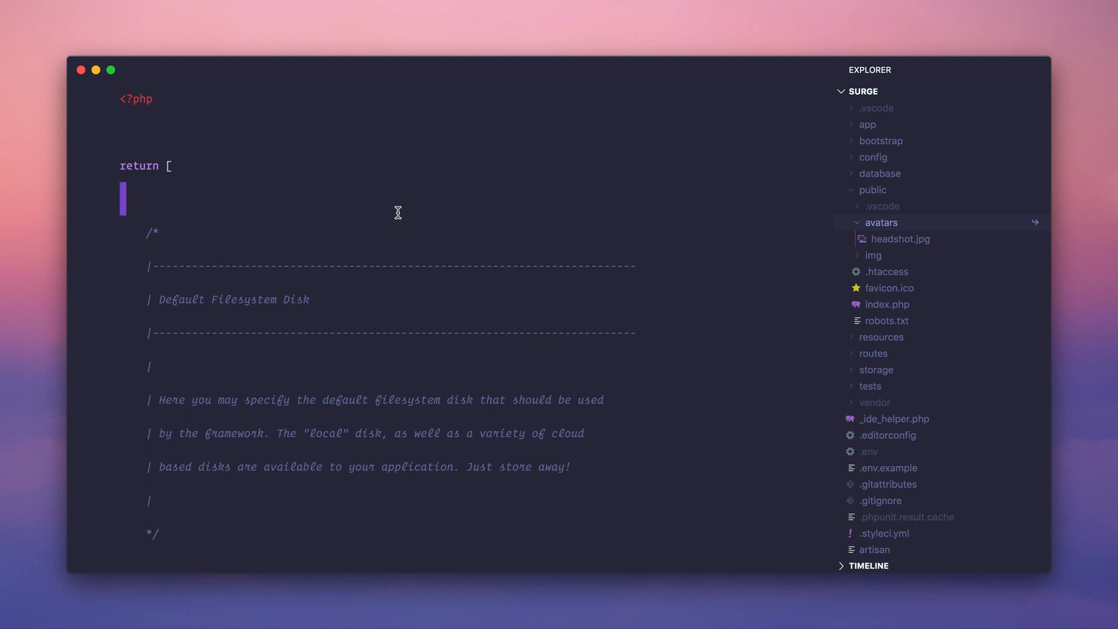
text(g)
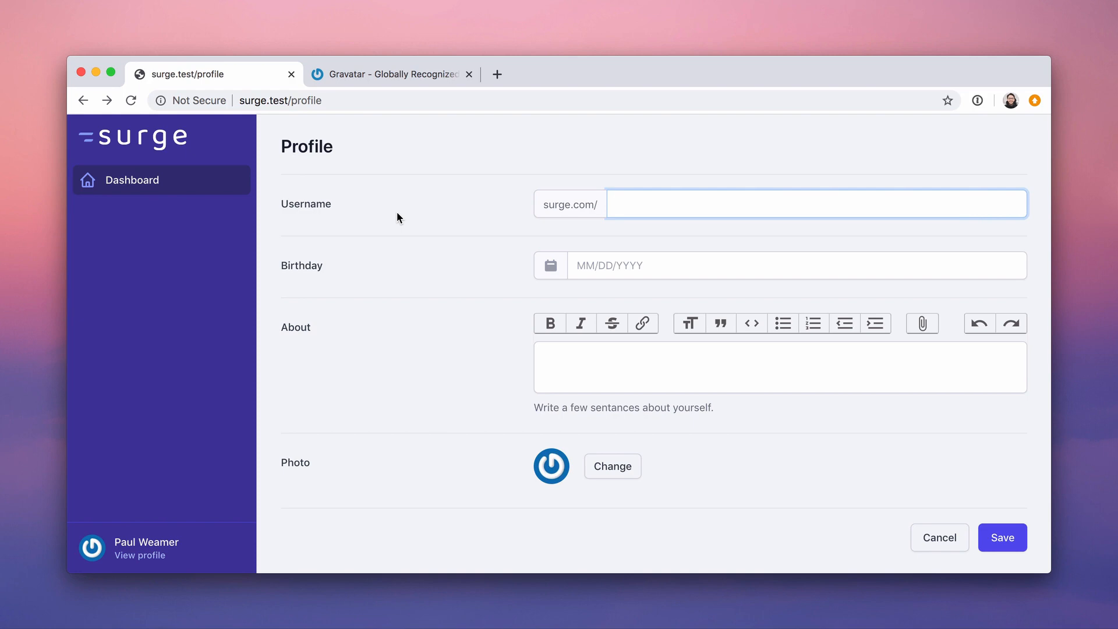
mouse_move(436, 192)
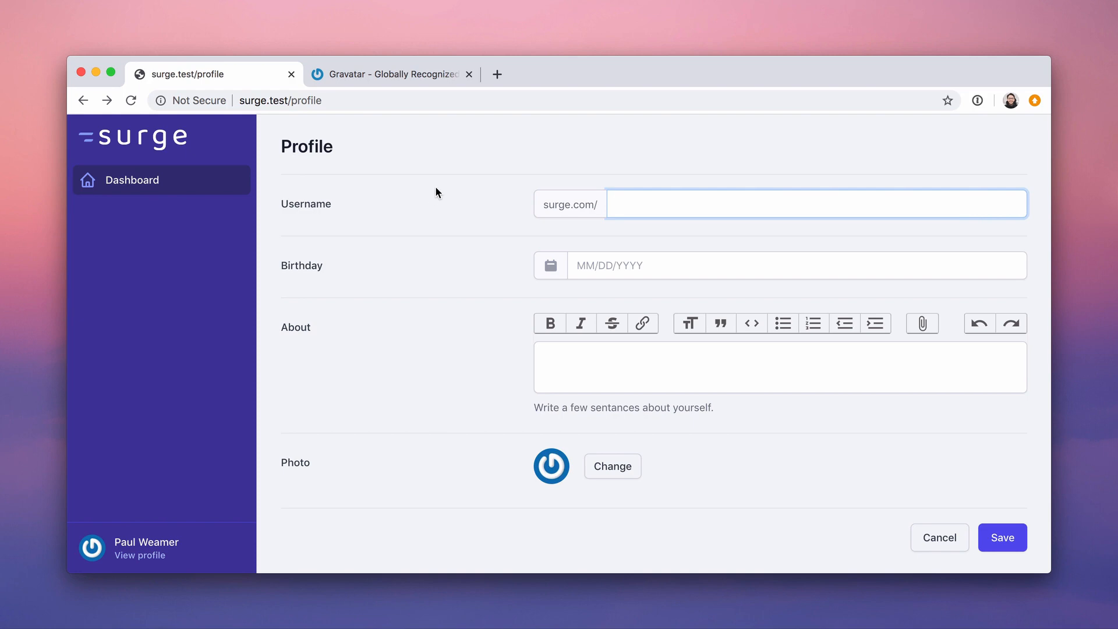